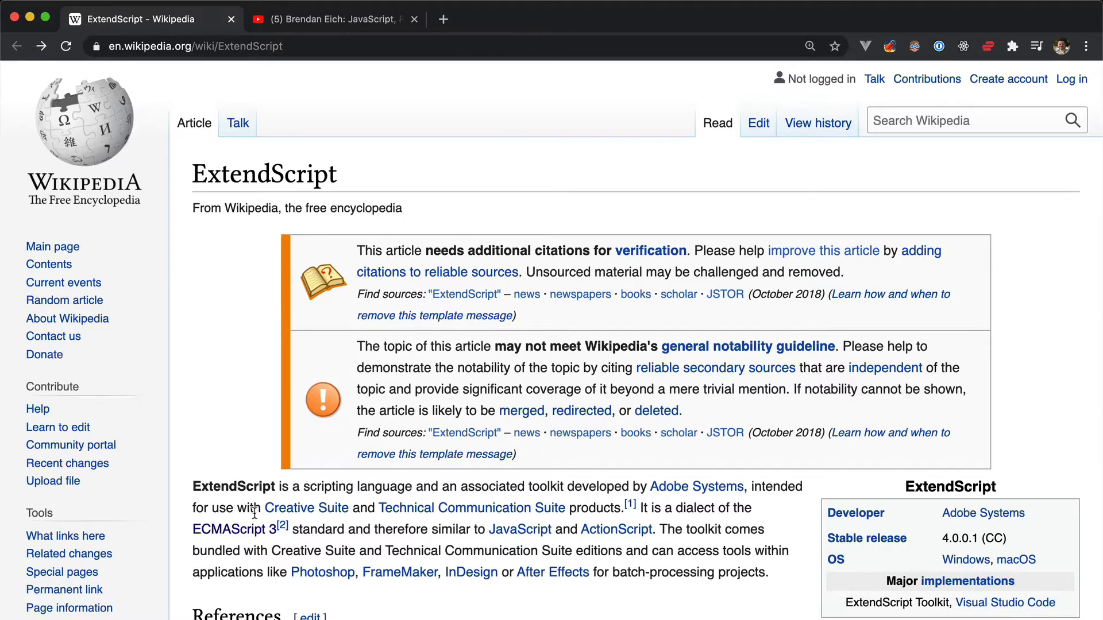
pyautogui.moveTo(226, 529)
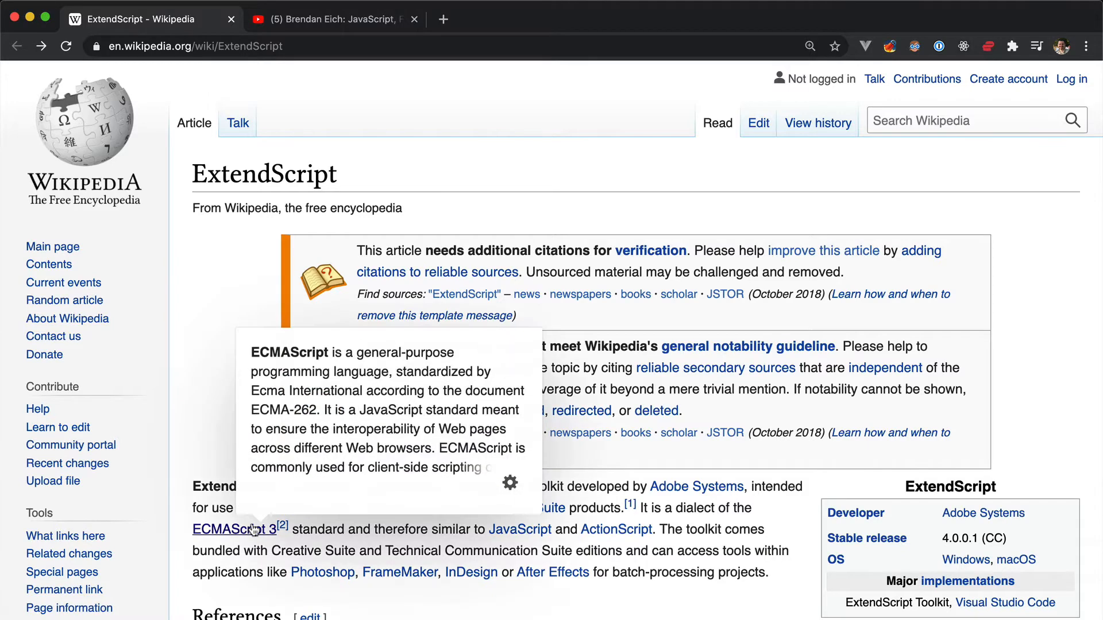
# - Follow the ECMAScript 3 link from the ExtendScript article and view its Versions section
pyautogui.click(232, 530)
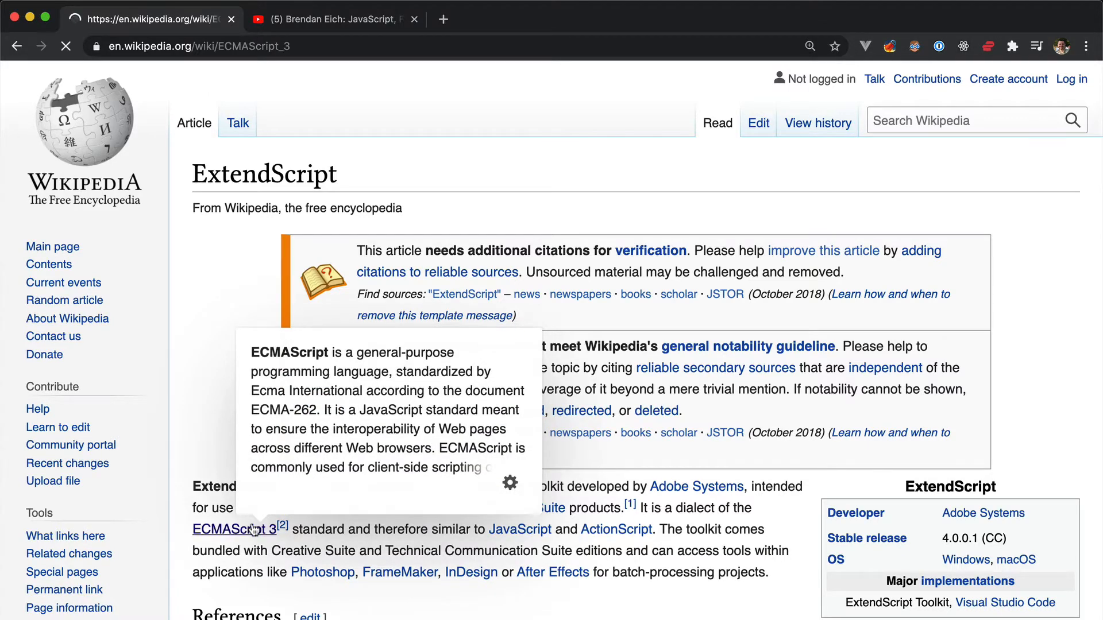
pyautogui.click(231, 528)
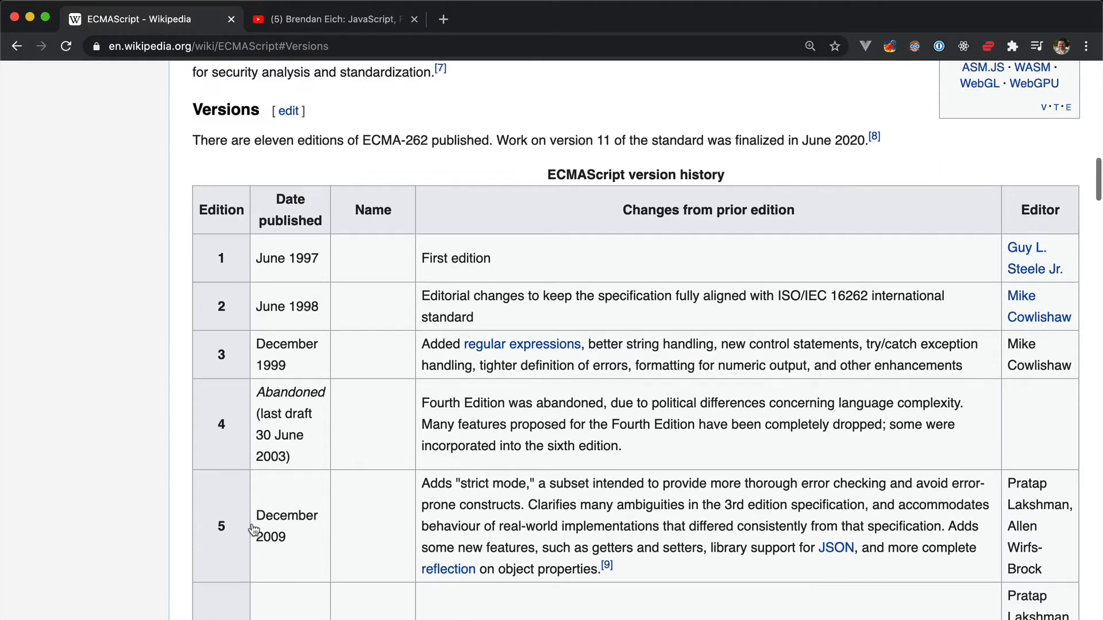
pyautogui.scroll(3)
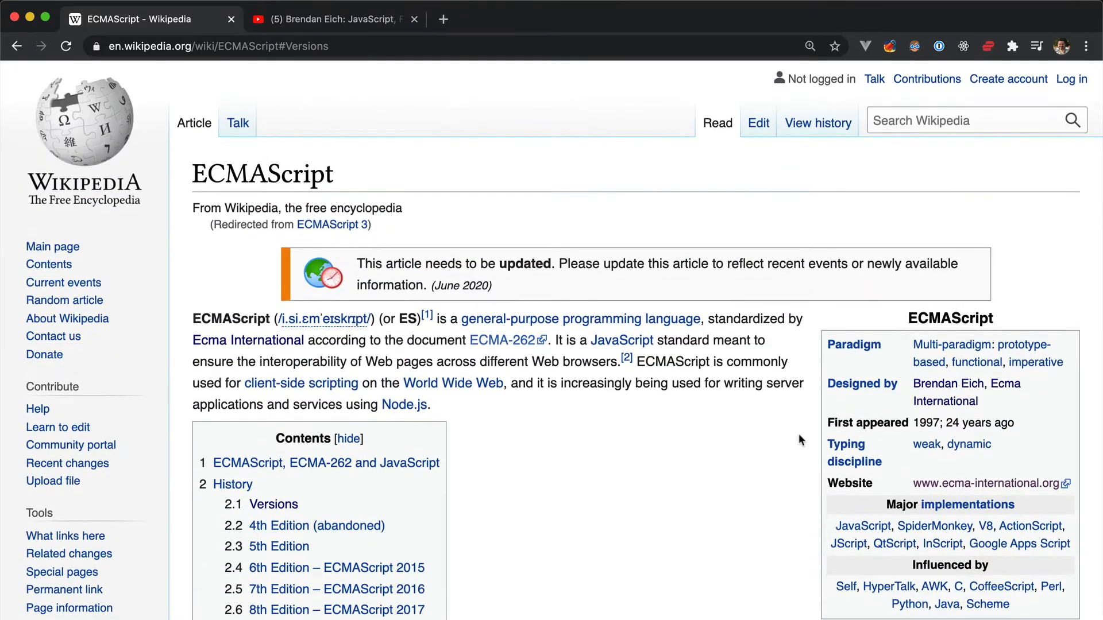
pyautogui.moveTo(945, 401)
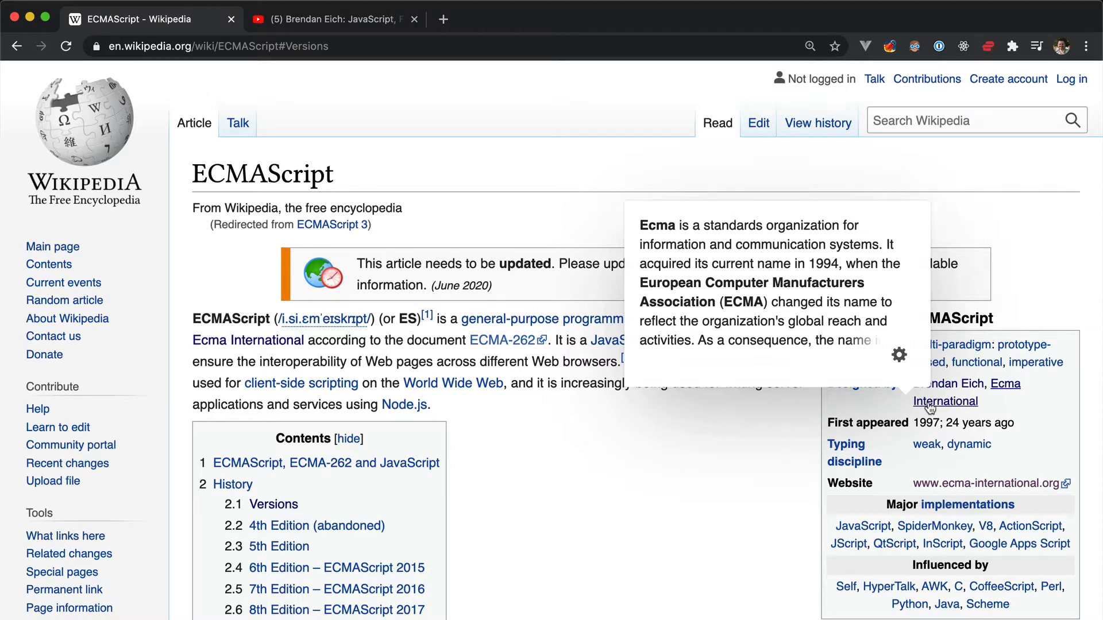
# - Follow the Brendan Eich link in the ECMAScript infobox to his article
pyautogui.click(945, 401)
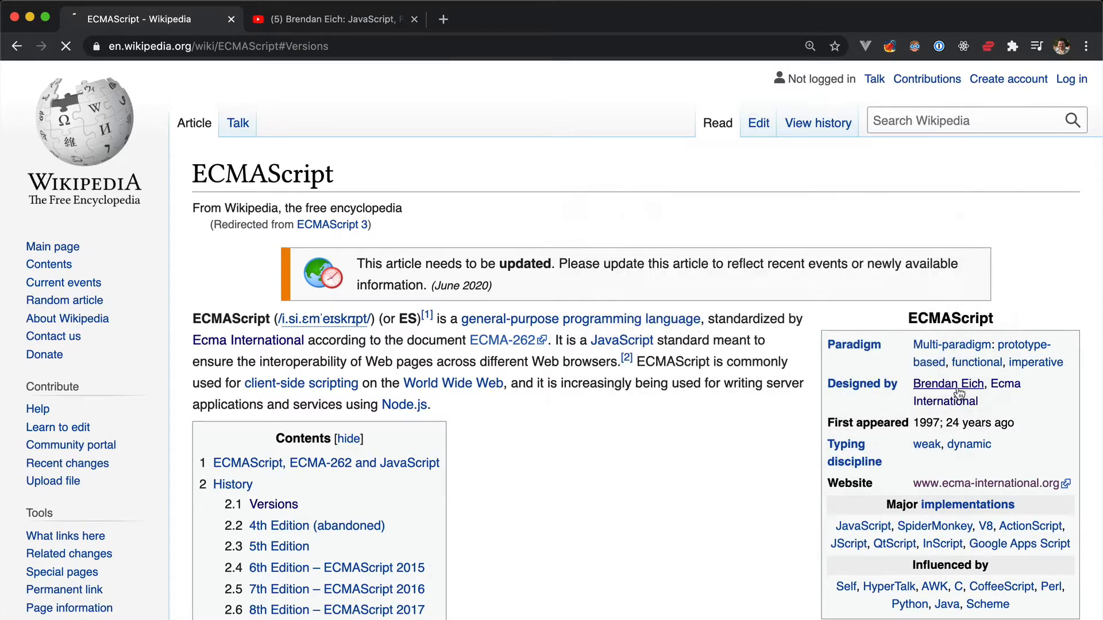
pyautogui.click(948, 384)
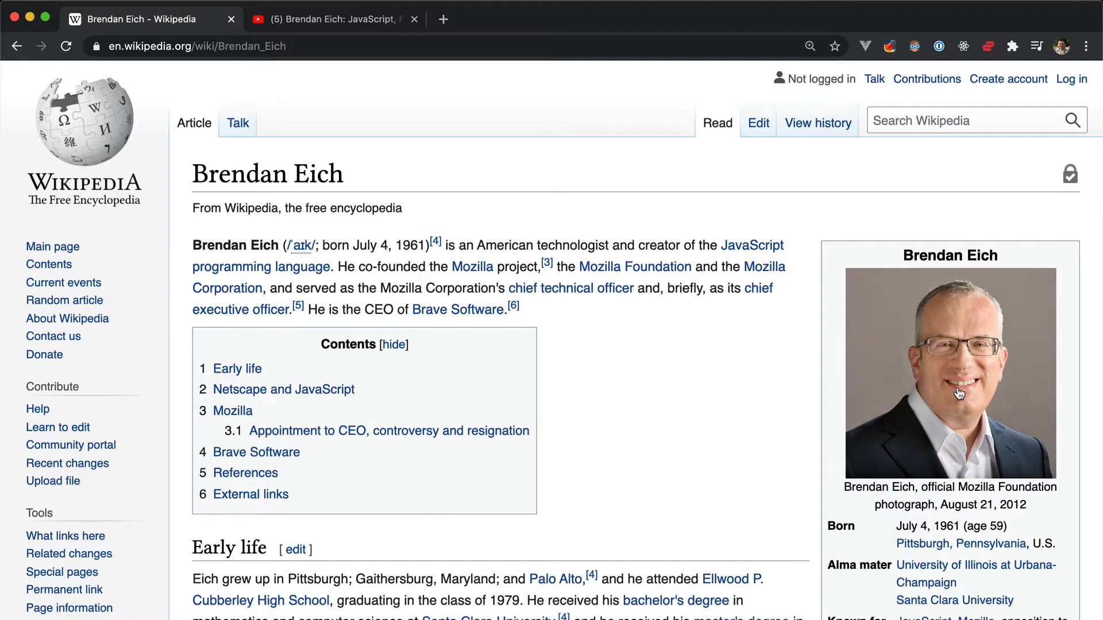
pyautogui.moveTo(885, 364)
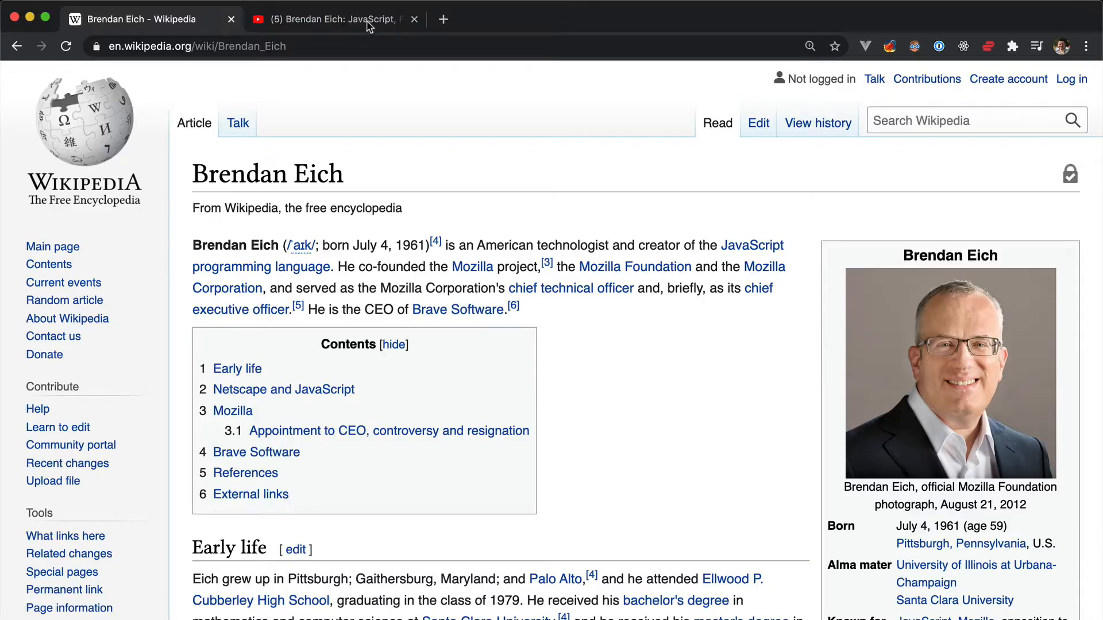
pyautogui.click(331, 20)
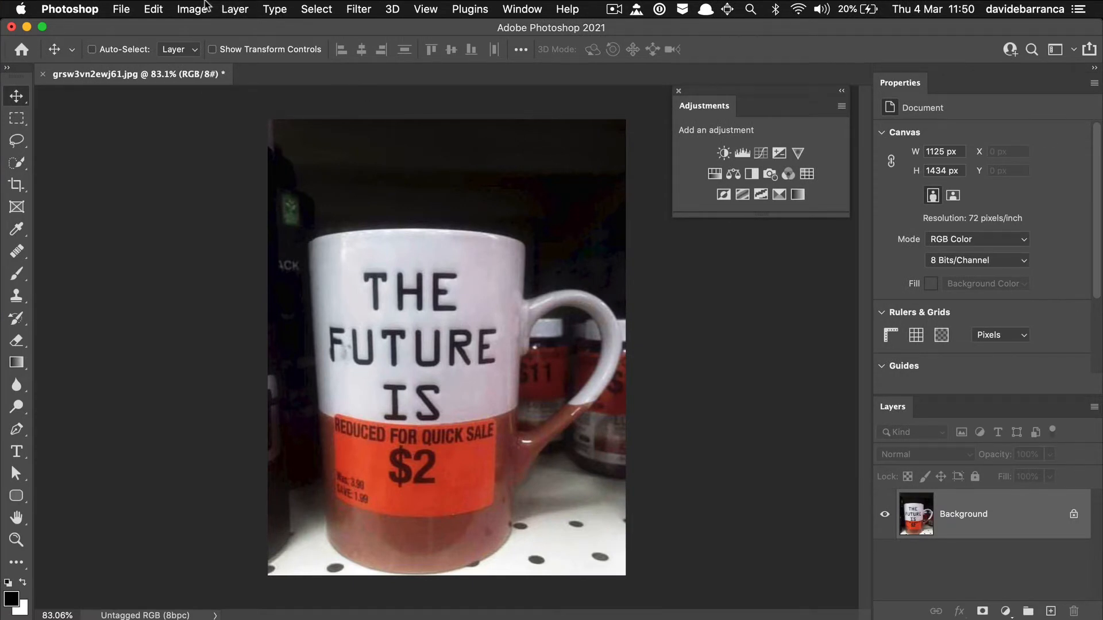
# - Try Image > Adjustments > Curves, poke other menus while it is modal, then cancel it
pyautogui.click(192, 9)
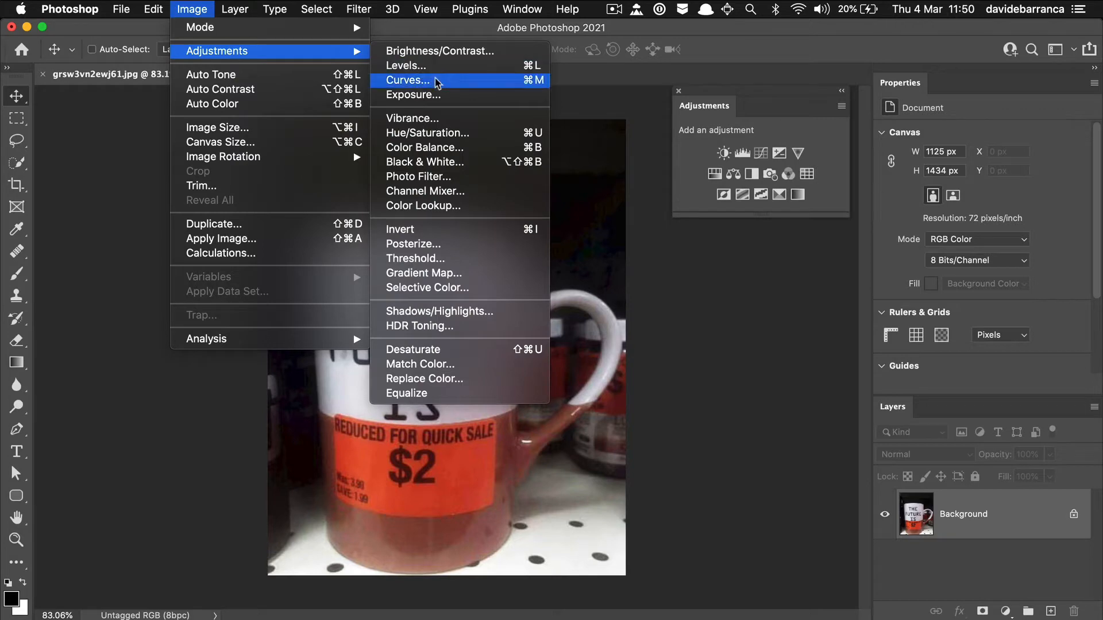
pyautogui.click(407, 80)
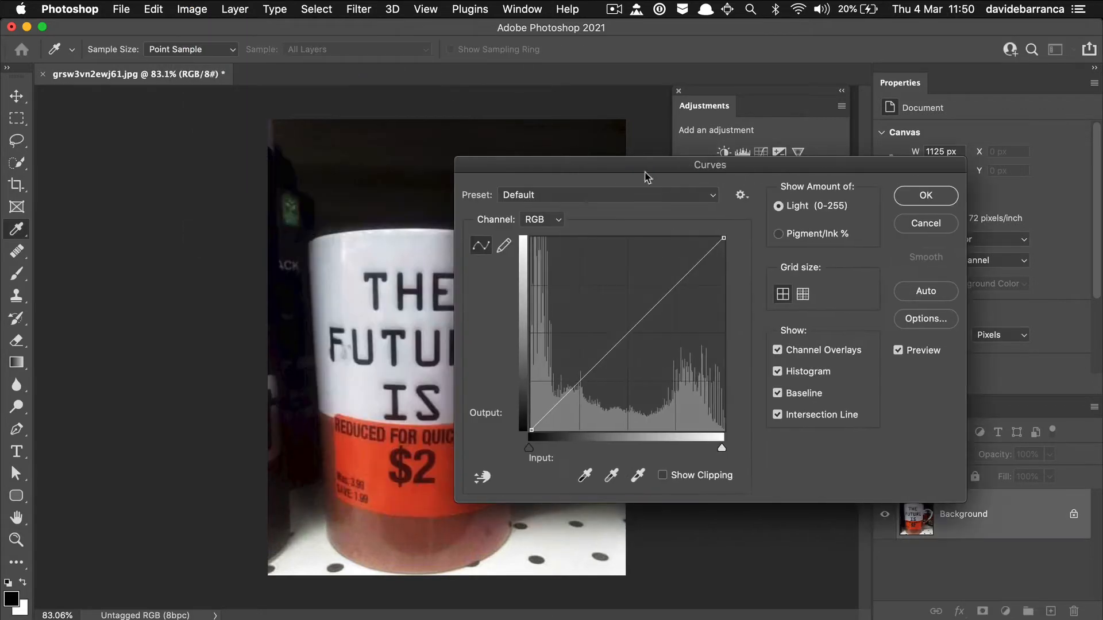
pyautogui.click(192, 10)
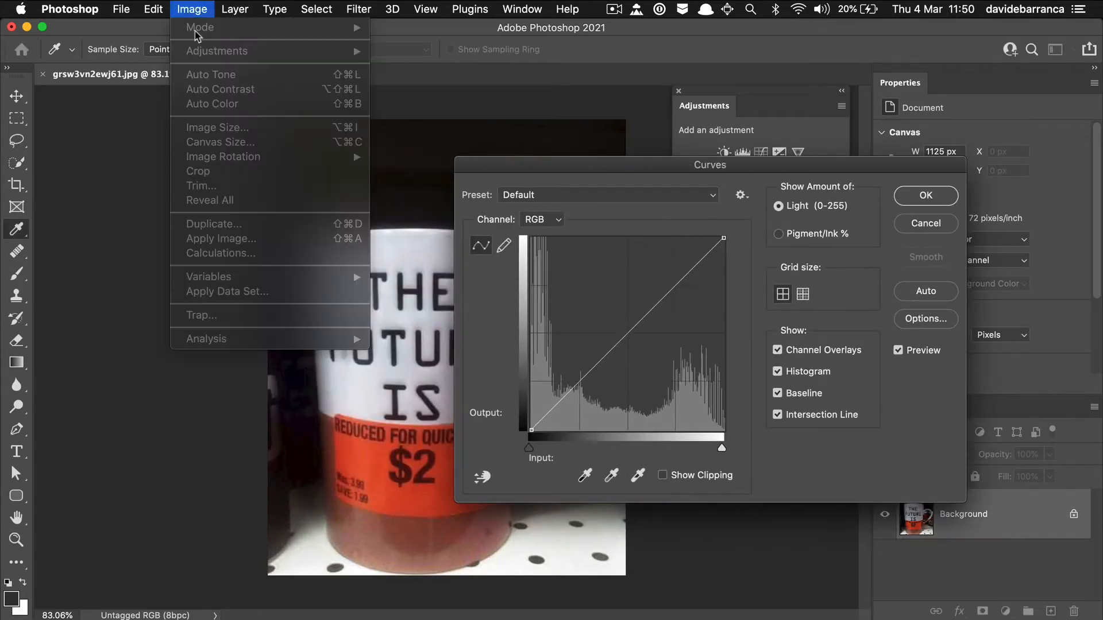
pyautogui.click(274, 9)
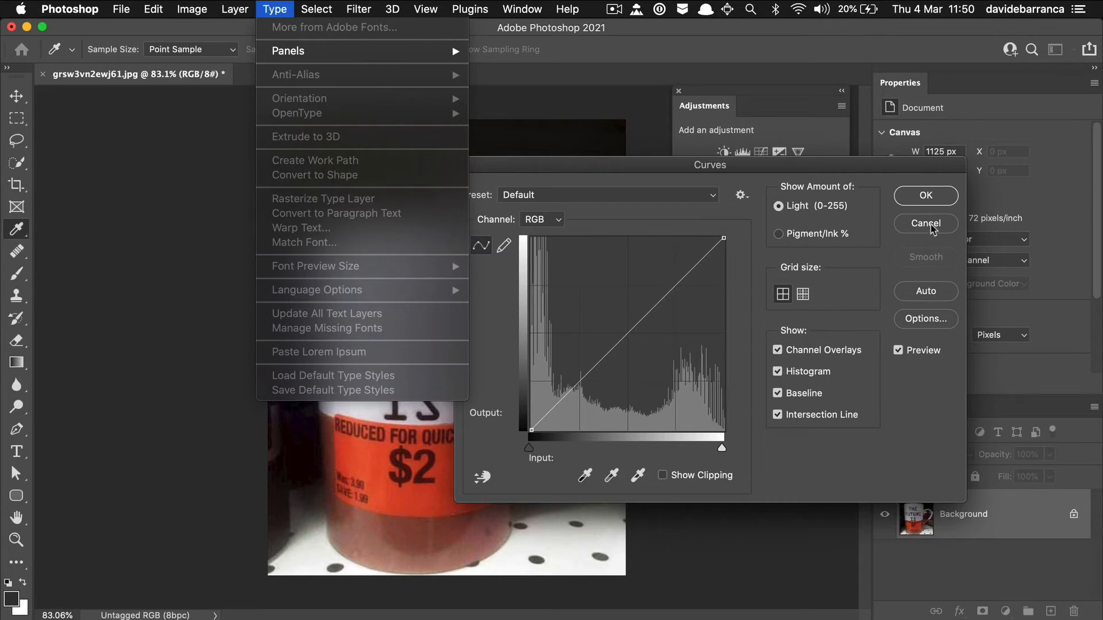
pyautogui.click(925, 195)
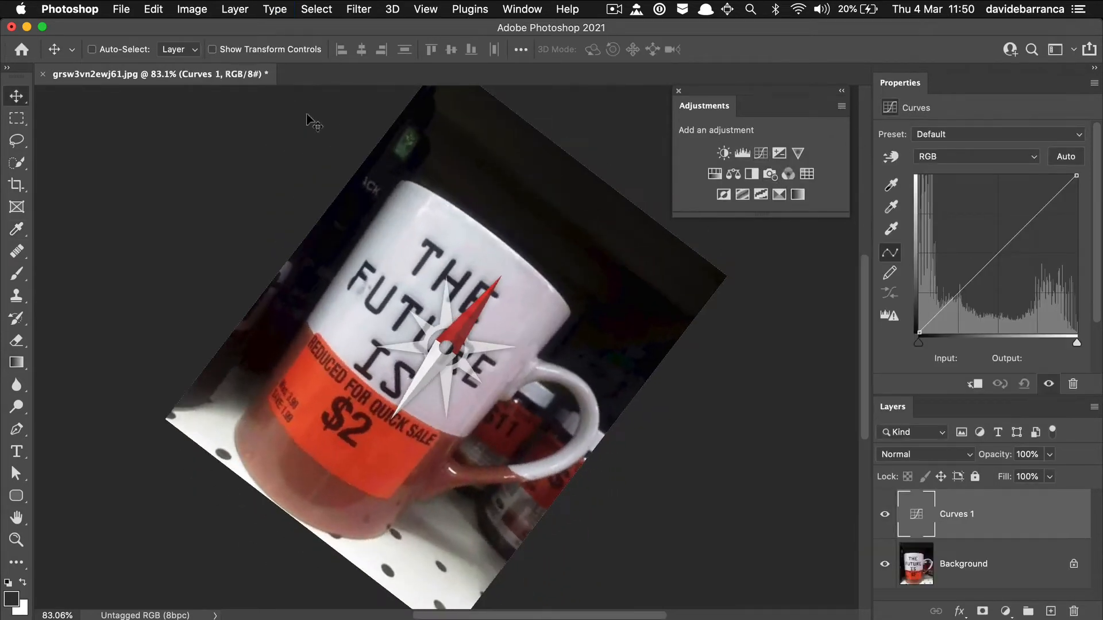
# - Add a Curves adjustment layer above the mug photo's background layer instead
pyautogui.click(192, 9)
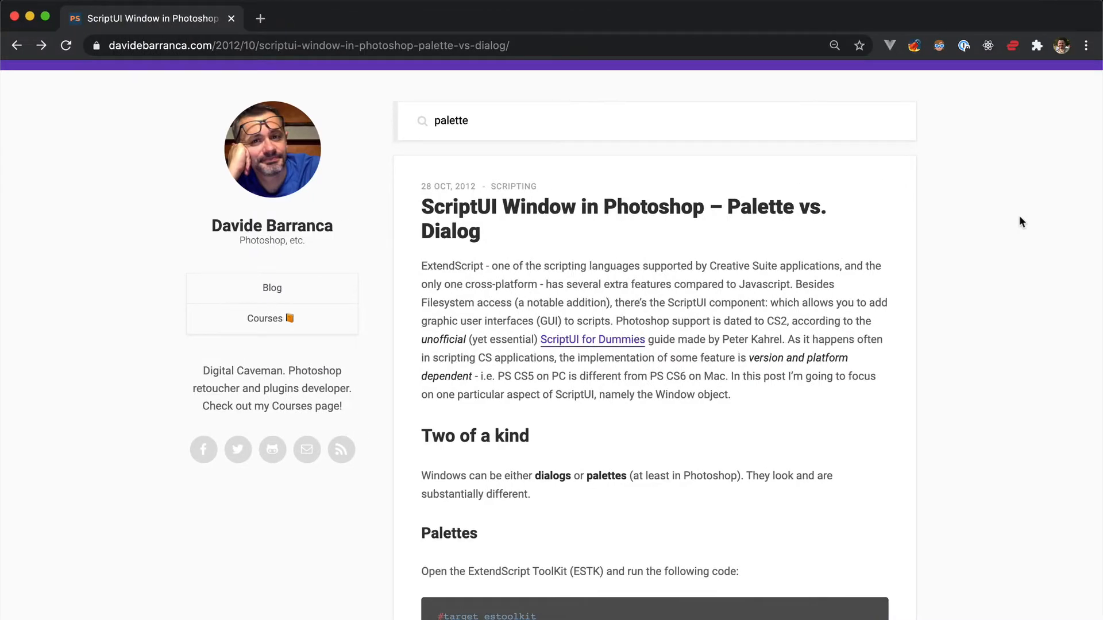
pyautogui.scroll(-3)
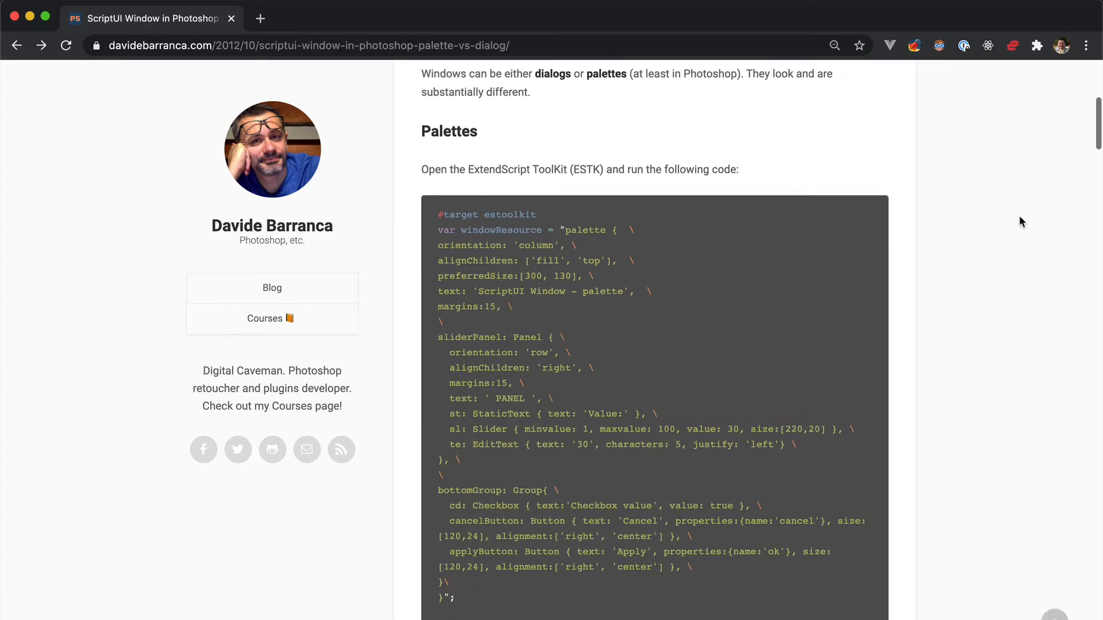
pyautogui.scroll(-3)
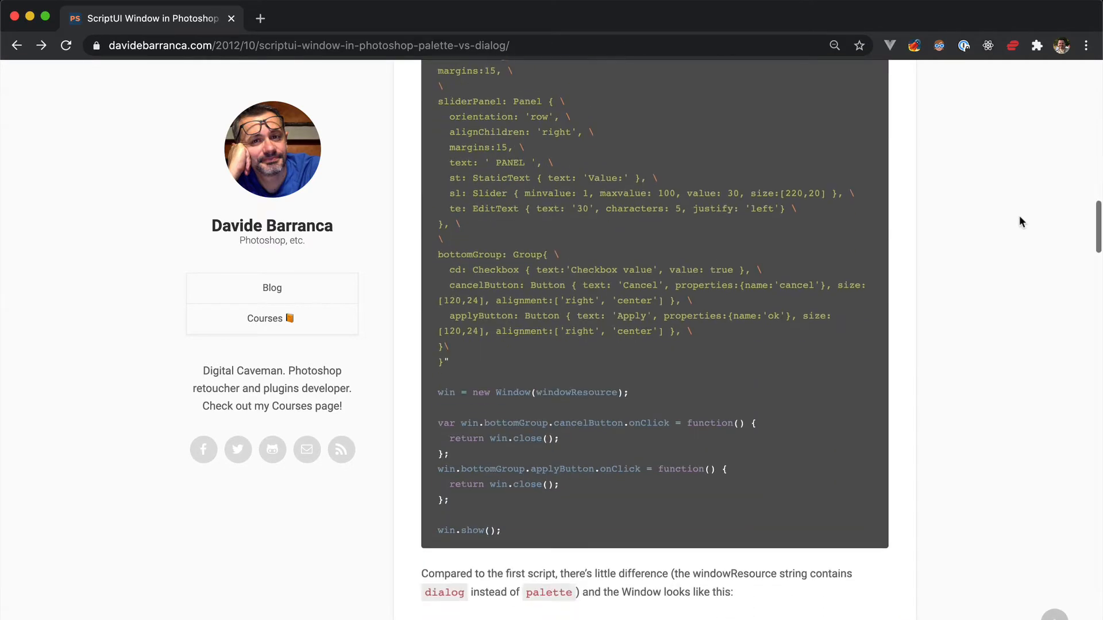
pyautogui.scroll(-3)
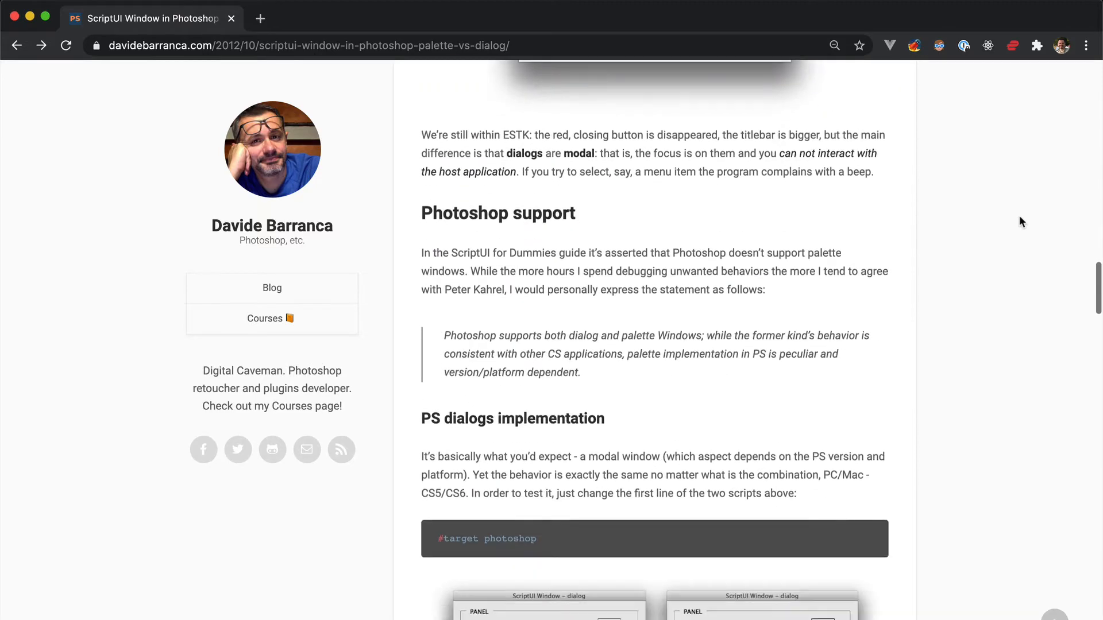
pyautogui.scroll(-3)
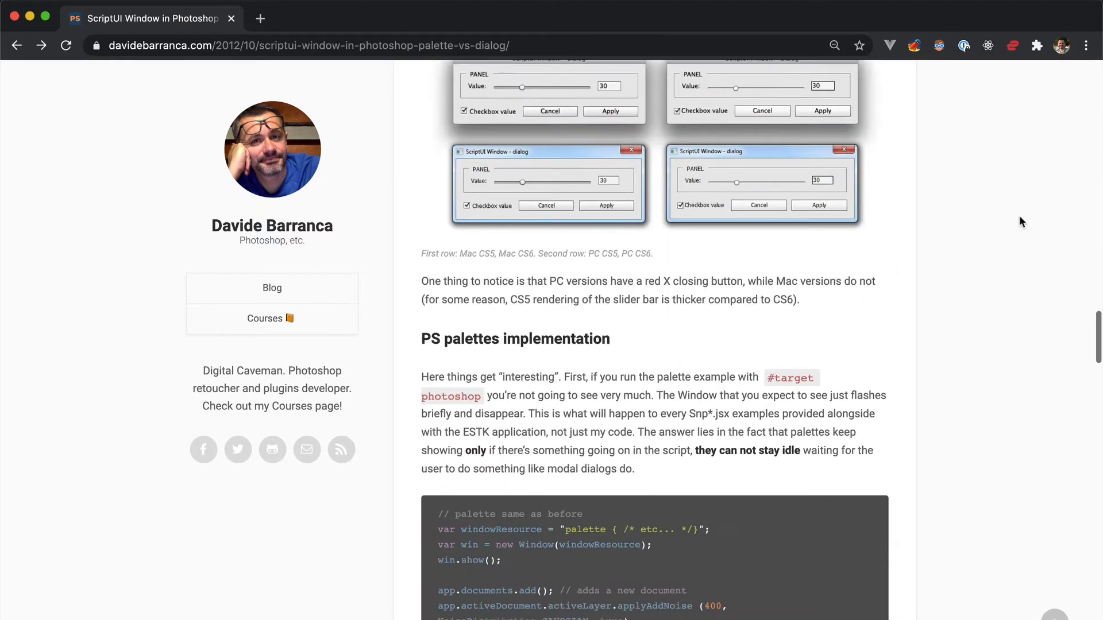
pyautogui.scroll(-3)
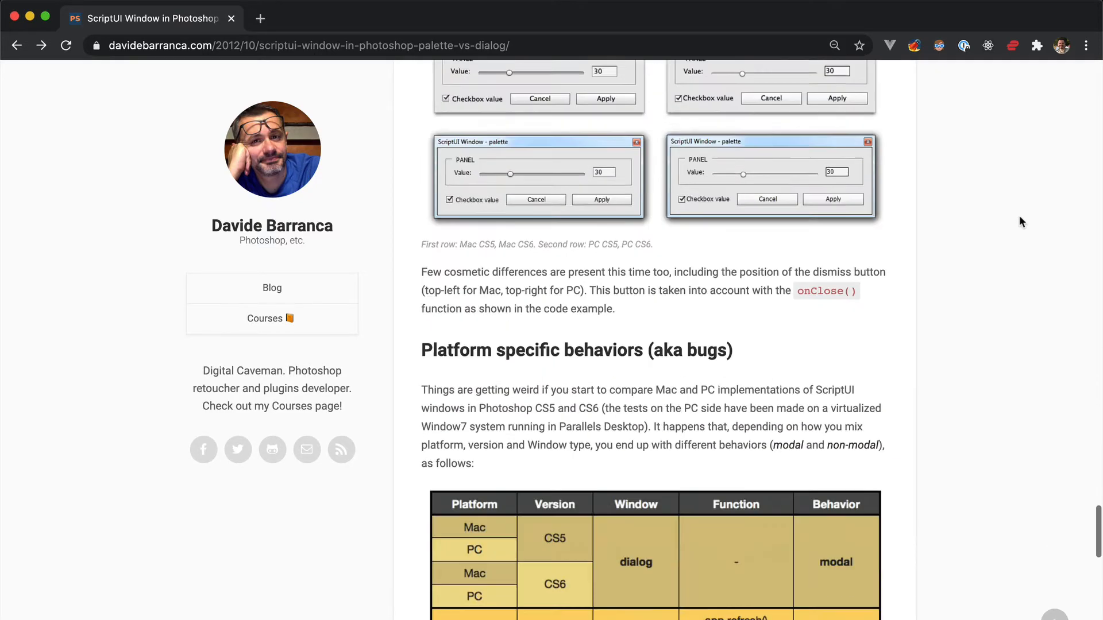
pyautogui.scroll(-3)
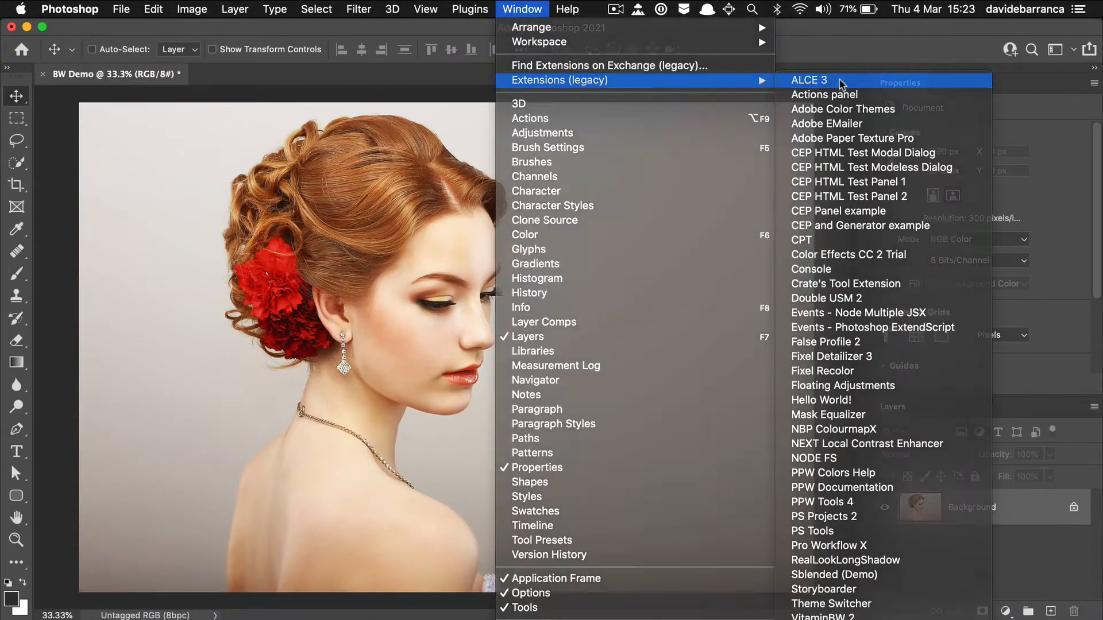
# - Launch the ALCE 3 legacy extension panel and its Preferences window
pyautogui.click(808, 79)
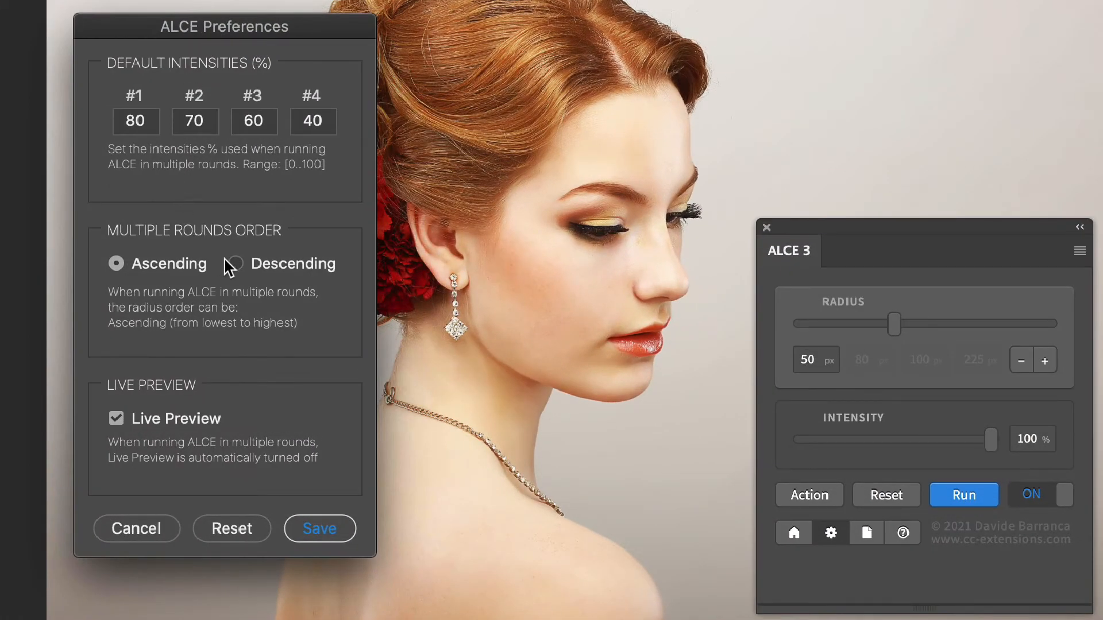
pyautogui.moveTo(159, 433)
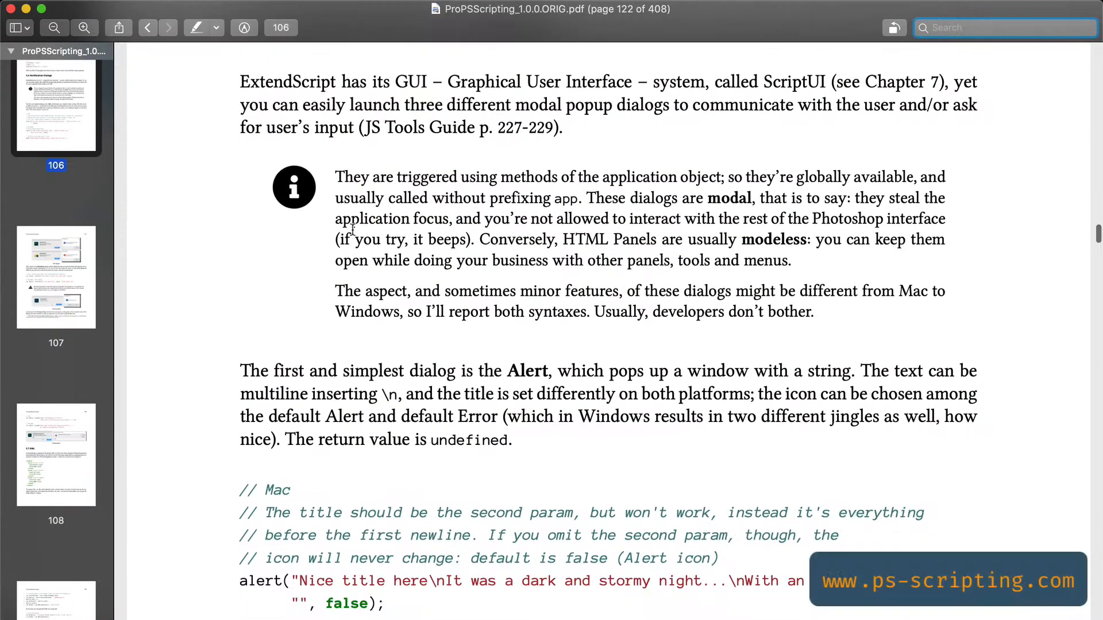
# - Scroll the PDF from the Confirm popups figure down to the Prompt examples on page 108
pyautogui.scroll(-3)
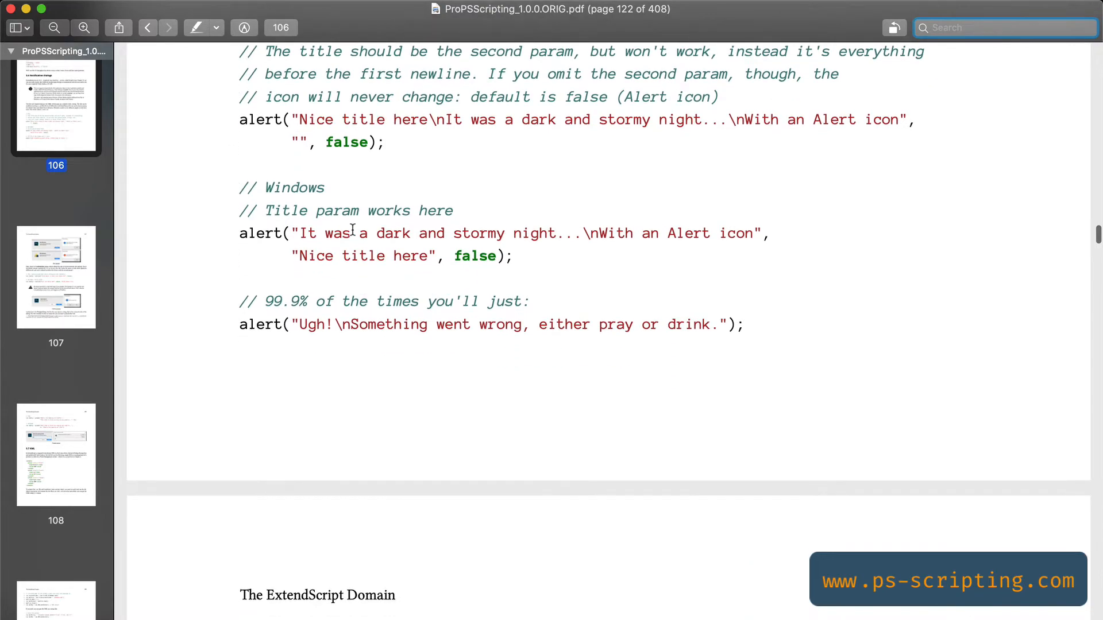
pyautogui.scroll(-3)
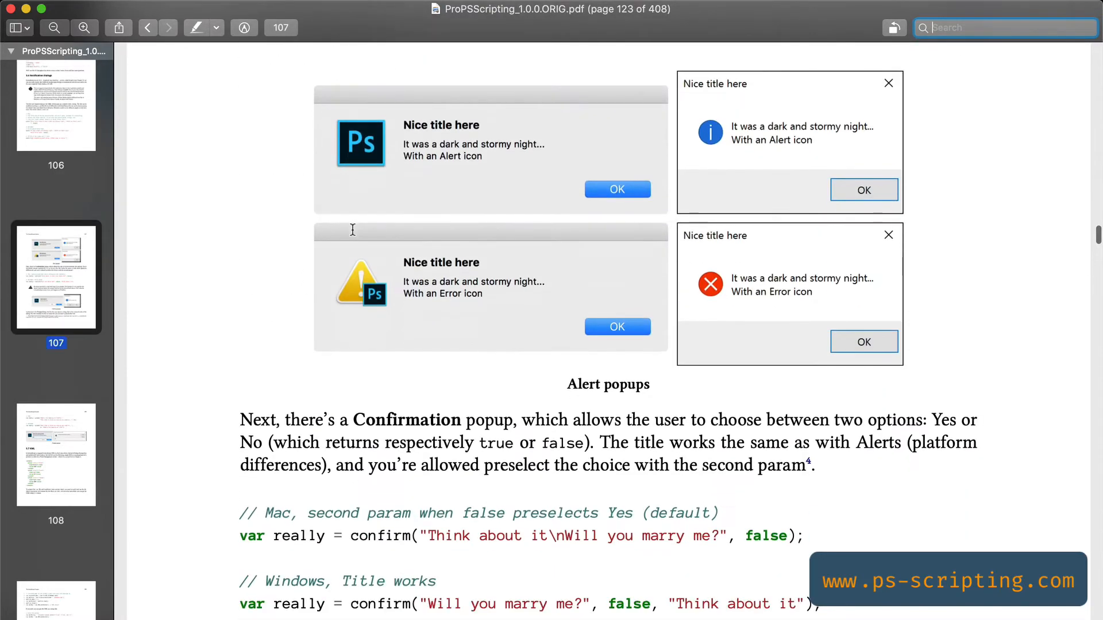
pyautogui.scroll(-3)
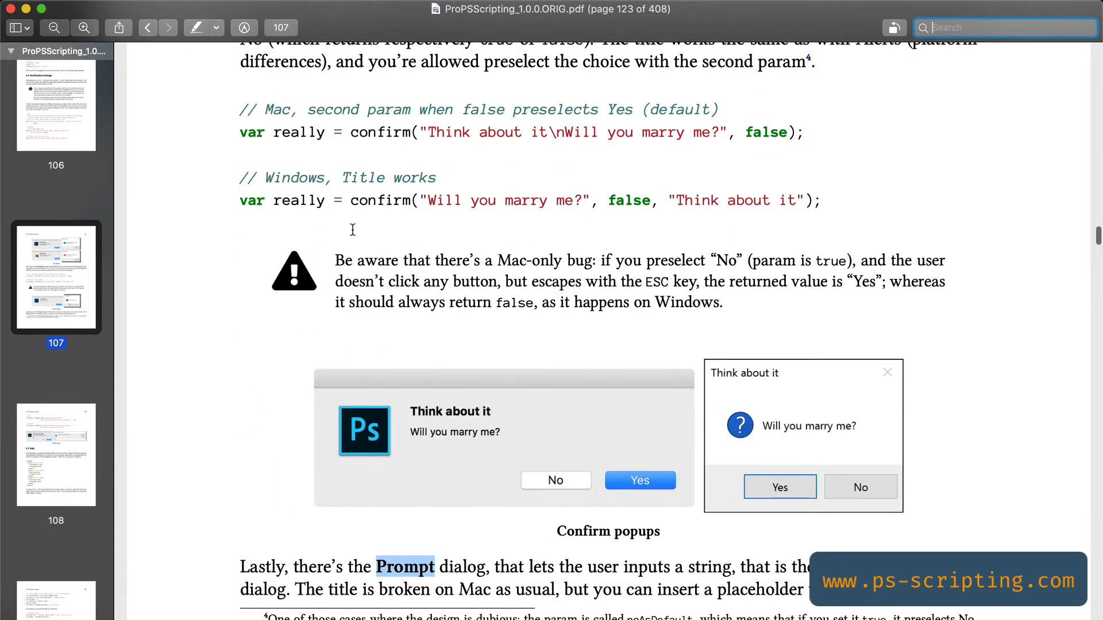
pyautogui.scroll(-3)
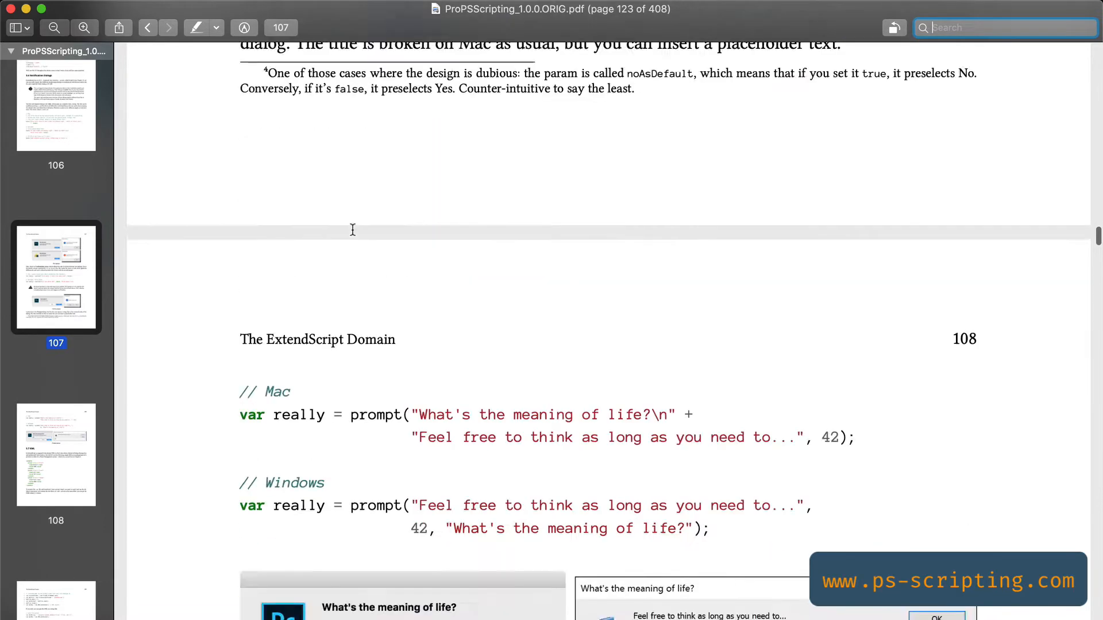
pyautogui.scroll(-3)
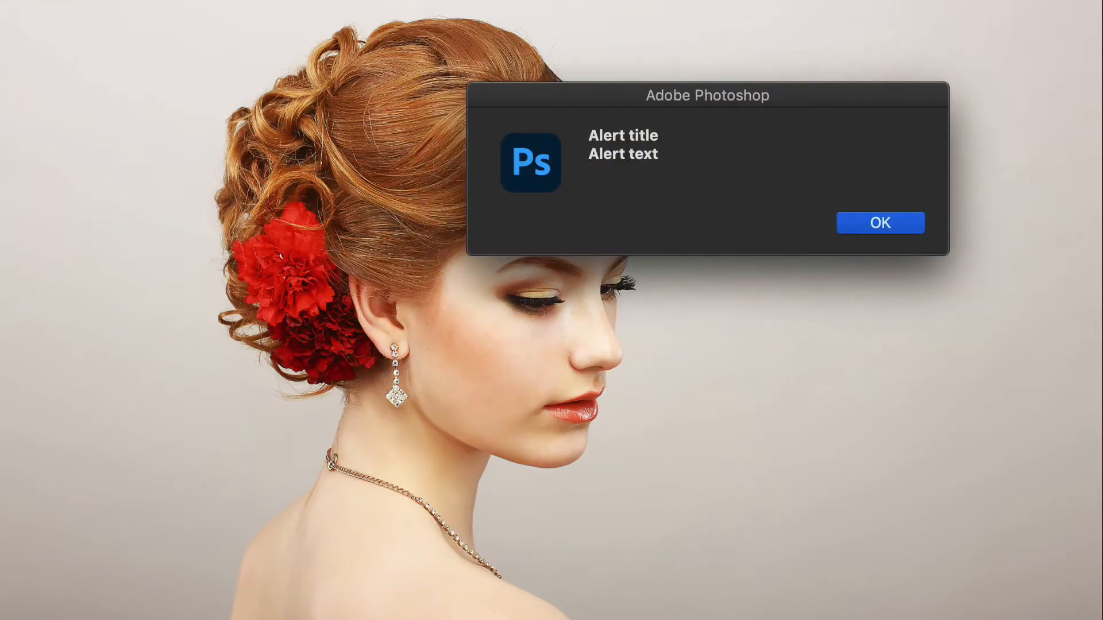
# - Dismiss the 'Alert title' popups produced by photoshop.app.showAlert with OK
pyautogui.click(878, 222)
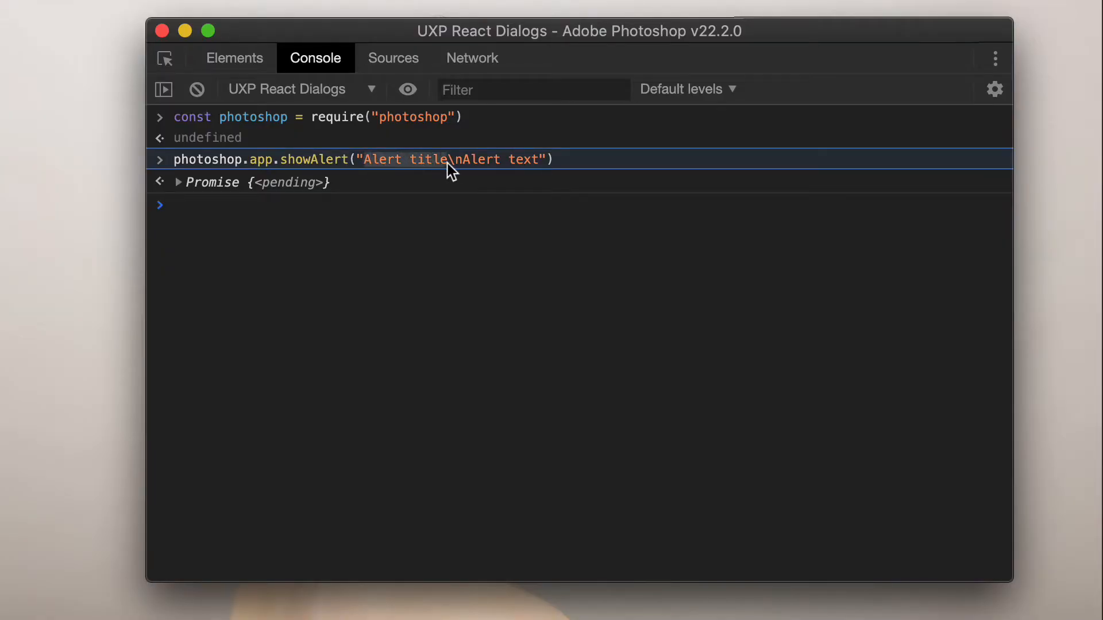
pyautogui.moveTo(463, 202)
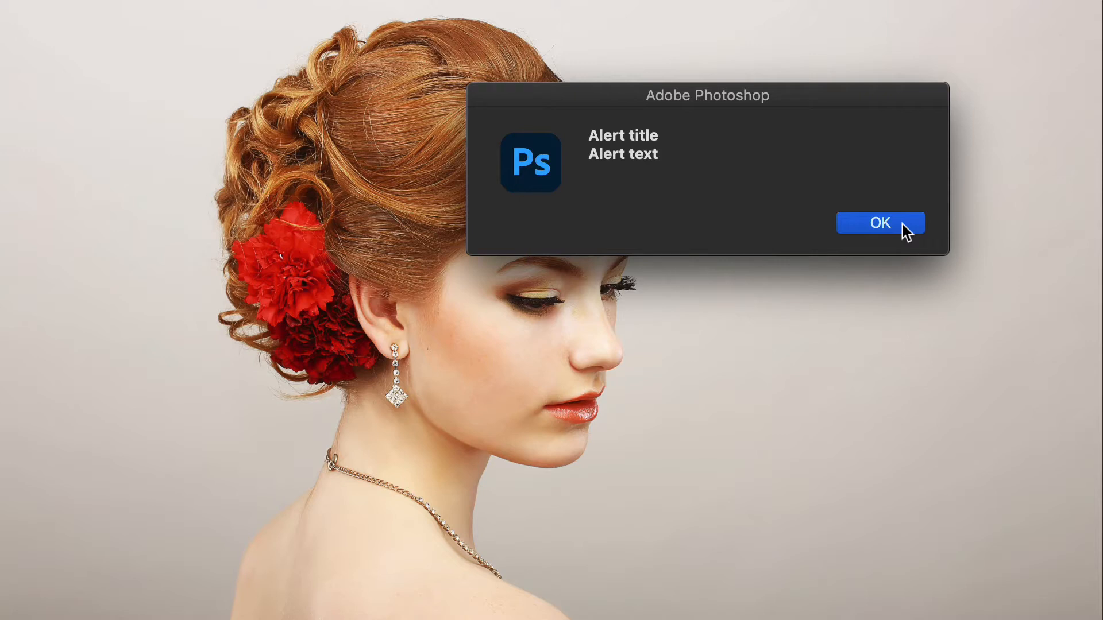
pyautogui.click(880, 221)
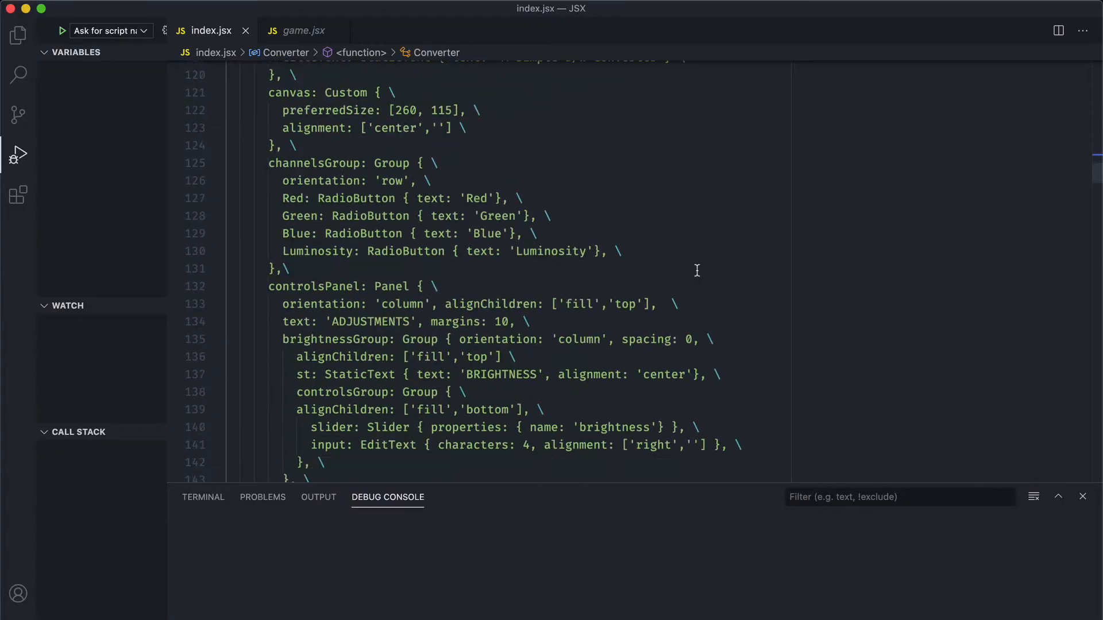
pyautogui.scroll(-3)
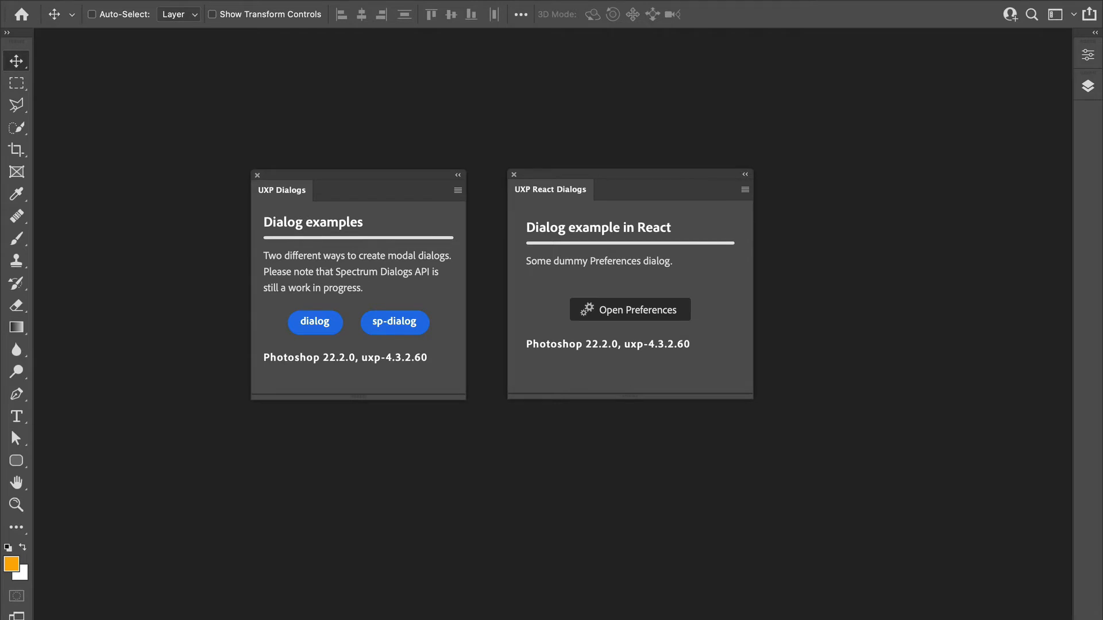
pyautogui.moveTo(389, 142)
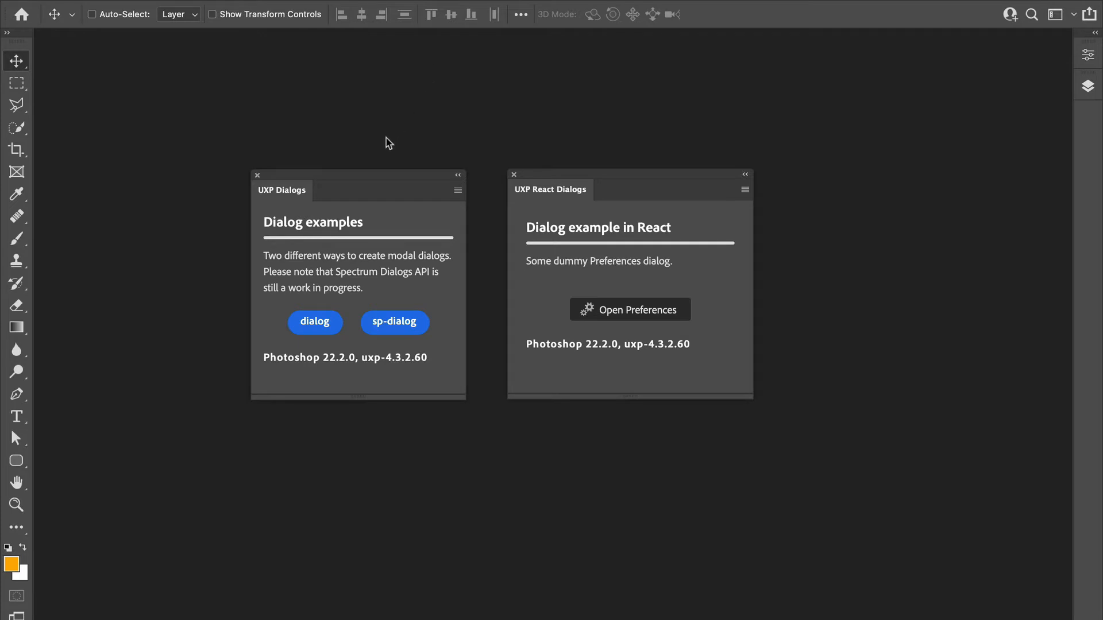
pyautogui.moveTo(589, 106)
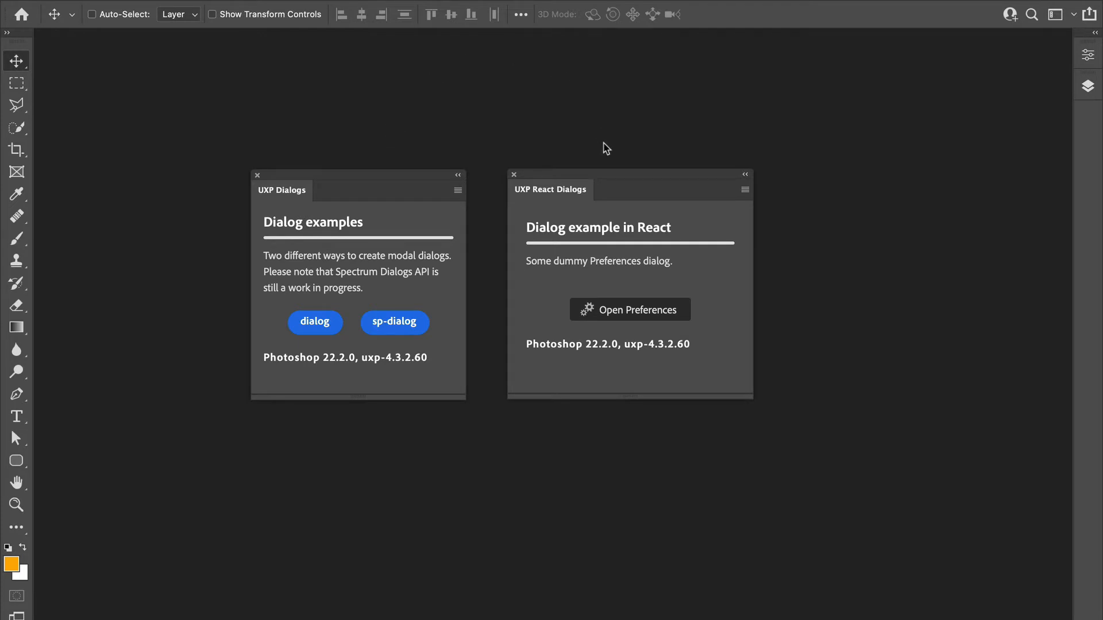
pyautogui.click(92, 14)
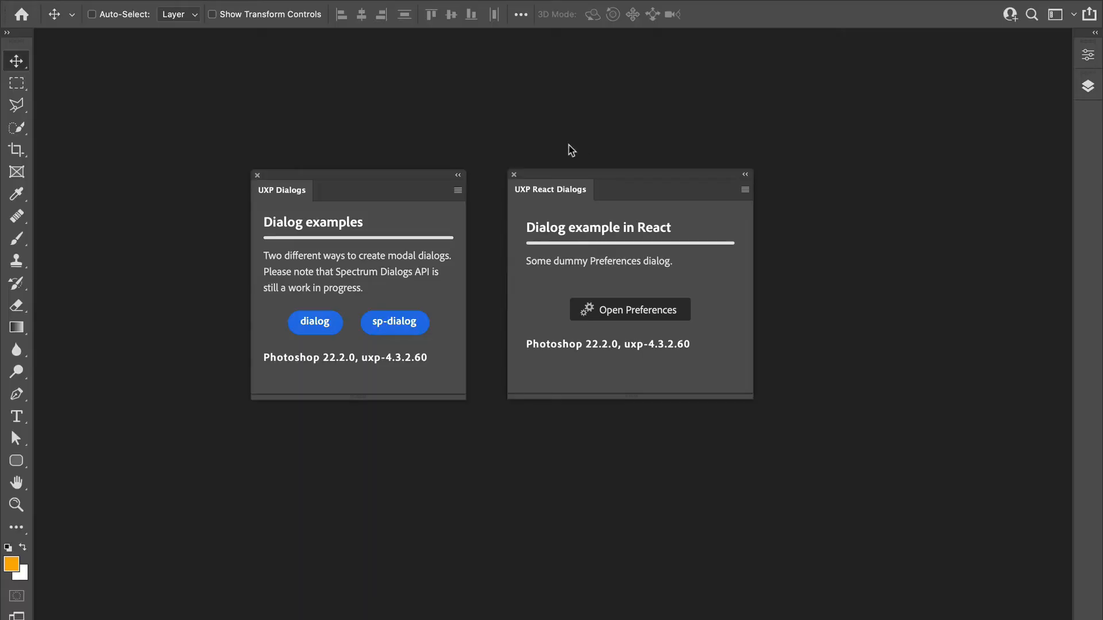
pyautogui.click(514, 174)
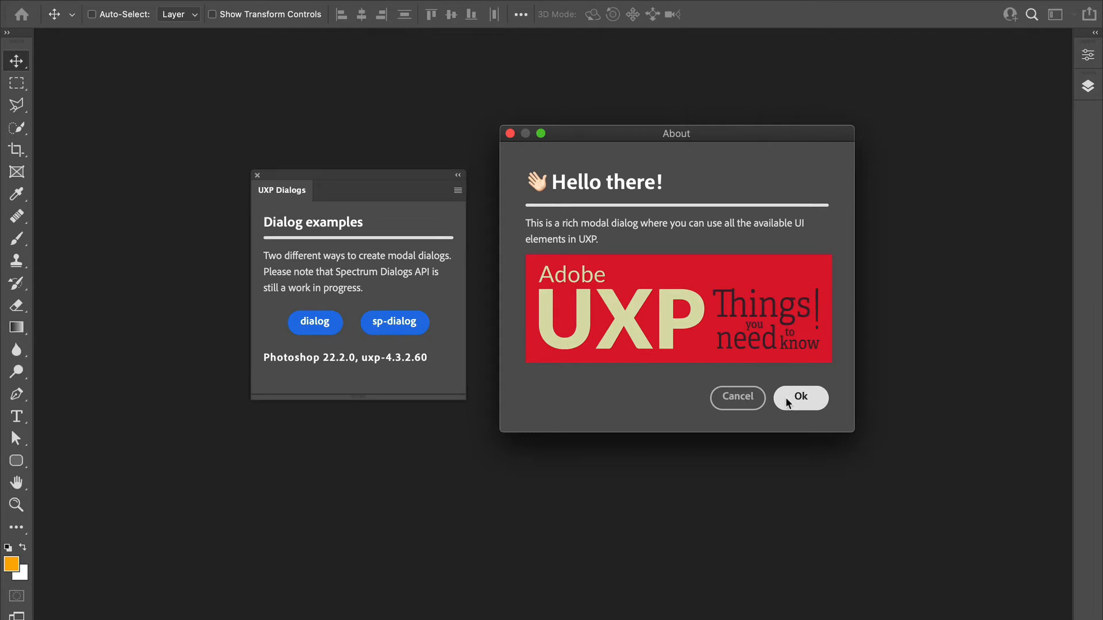
pyautogui.click(799, 397)
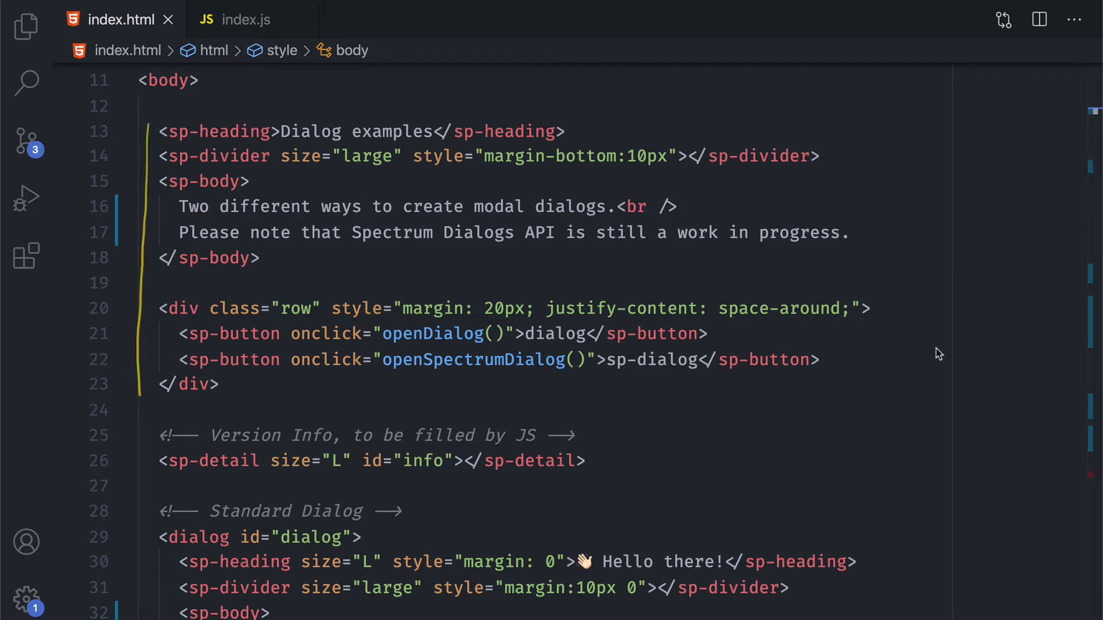
pyautogui.moveTo(958, 309)
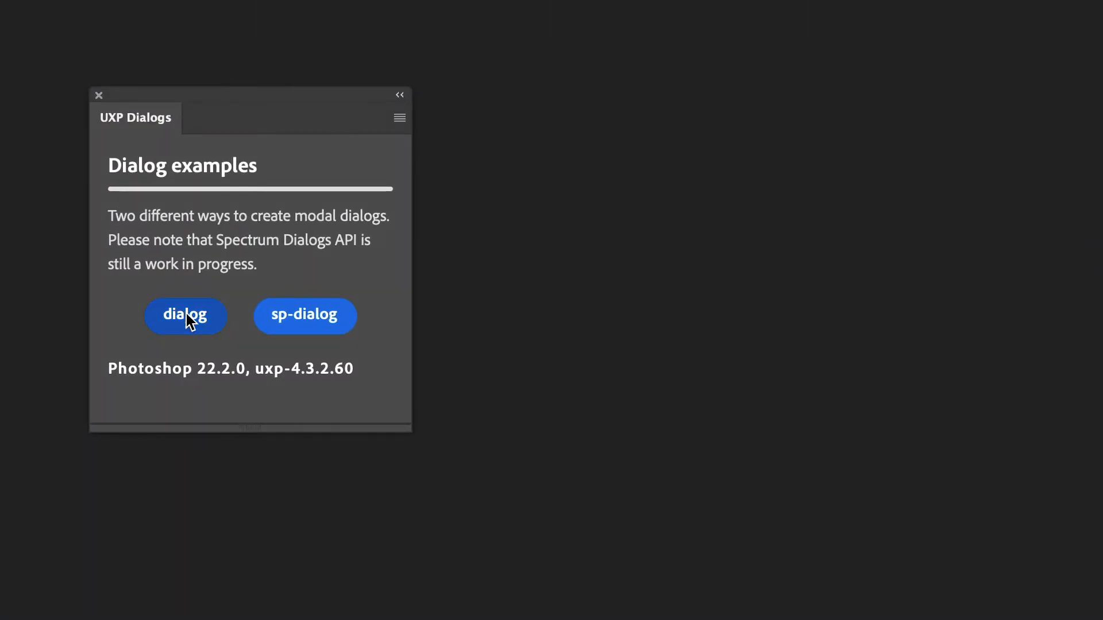
# - Rerun the standard dialog example and scroll index.html to the <dialog id="dialog"> markup
pyautogui.click(185, 315)
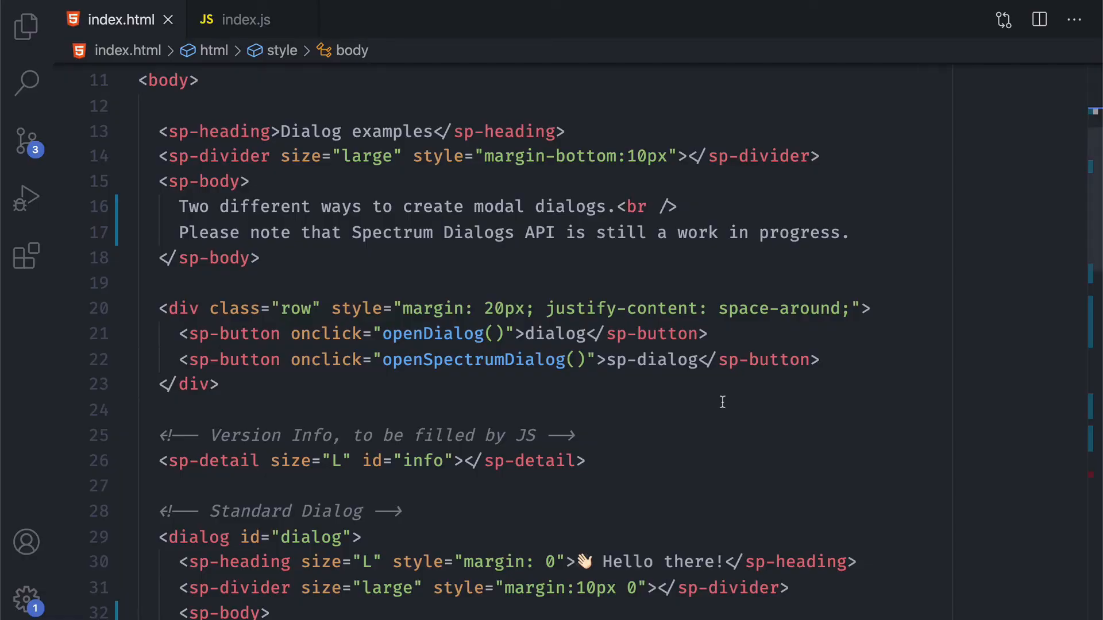
pyautogui.scroll(-3)
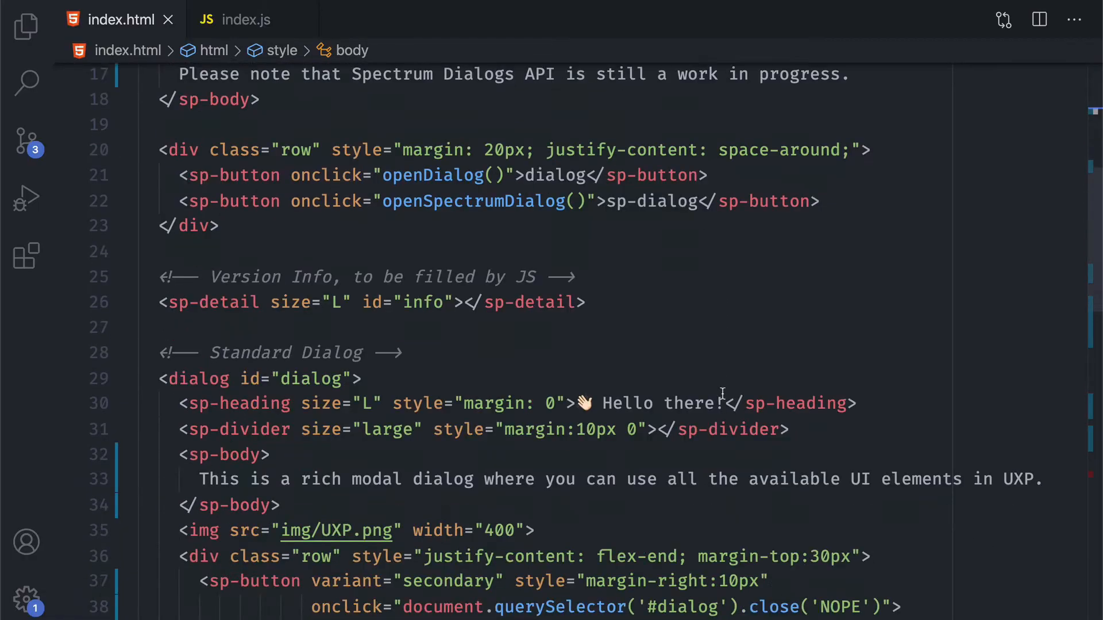
pyautogui.scroll(-3)
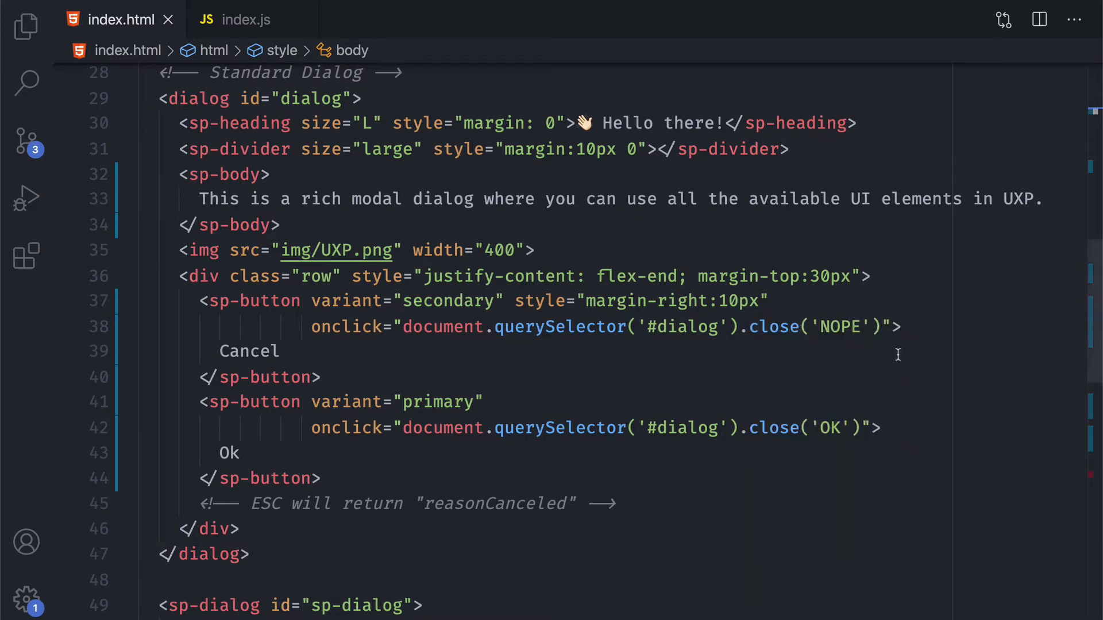
pyautogui.moveTo(898, 354)
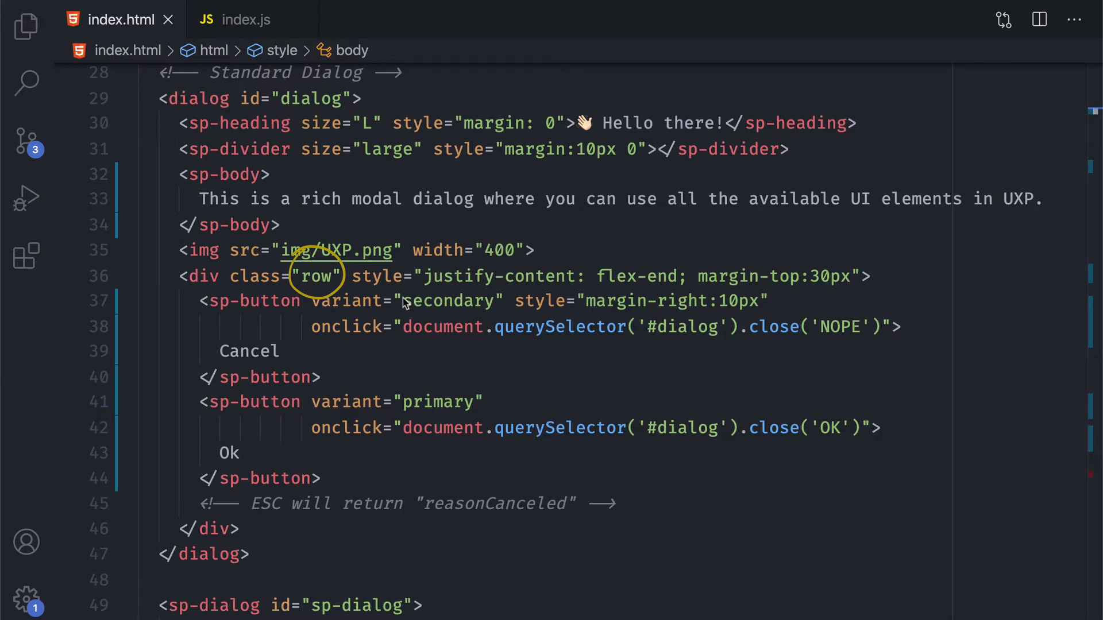
pyautogui.moveTo(420, 293)
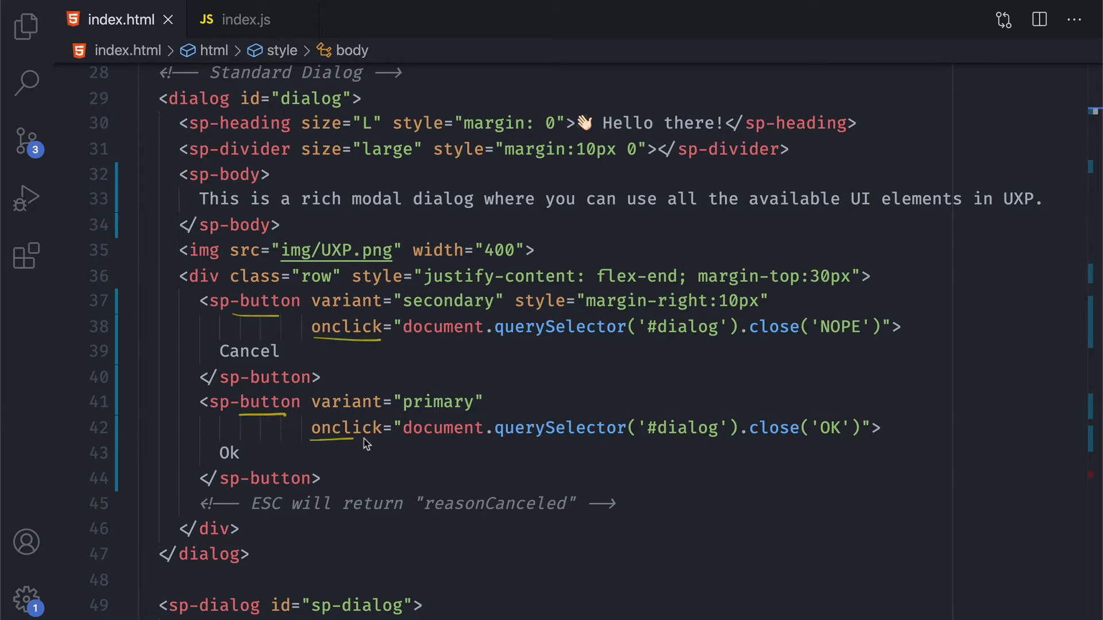
pyautogui.moveTo(779, 305)
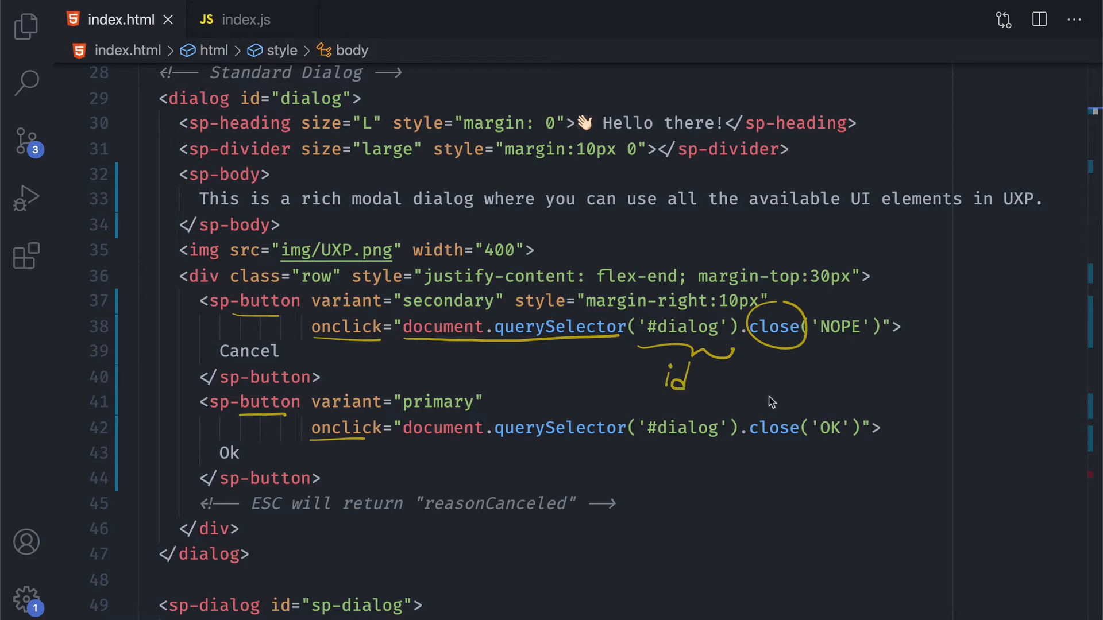
pyautogui.moveTo(776, 380)
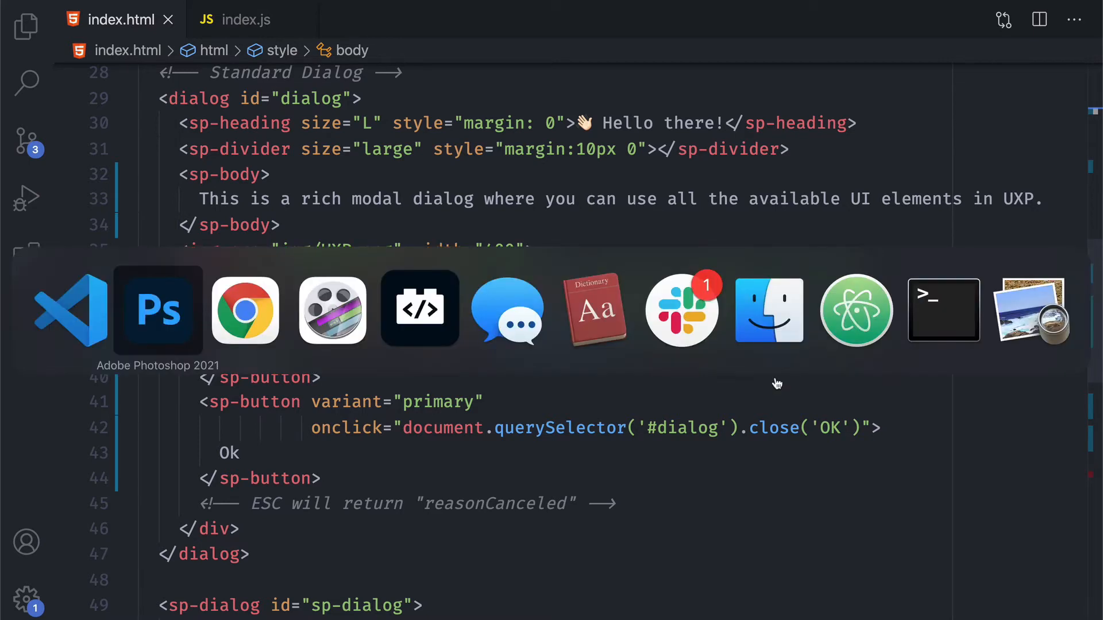
pyautogui.click(157, 309)
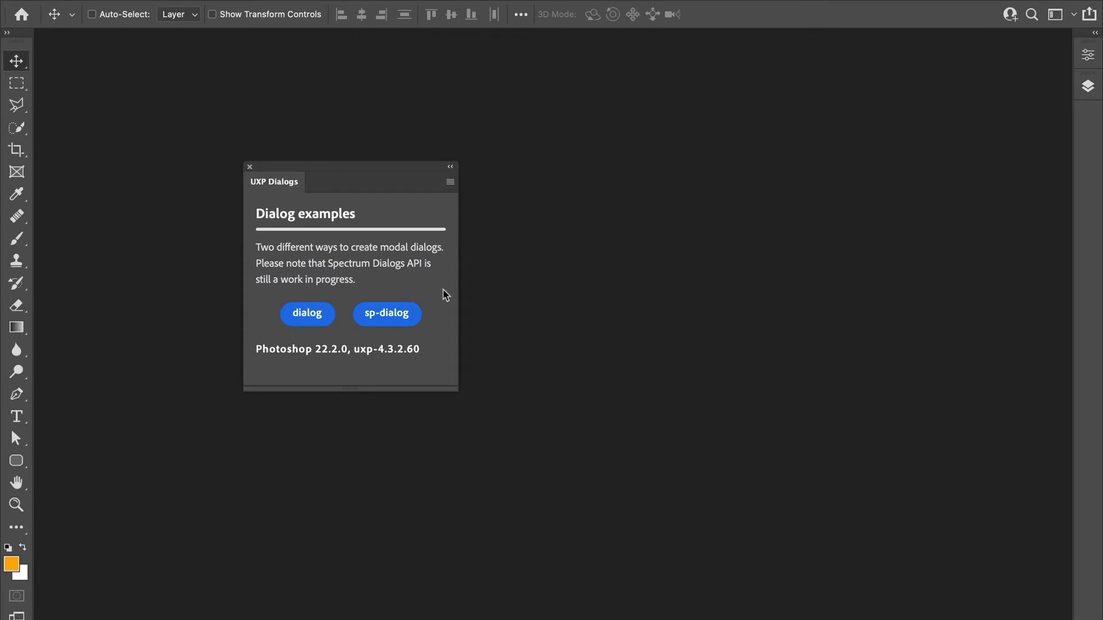
pyautogui.click(307, 313)
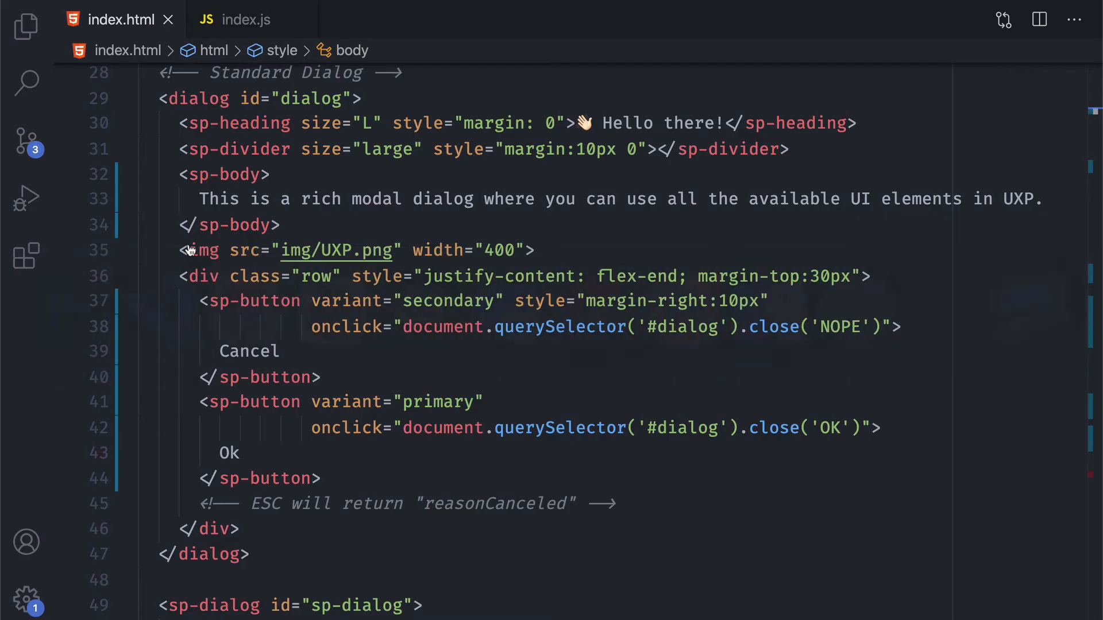
pyautogui.click(247, 20)
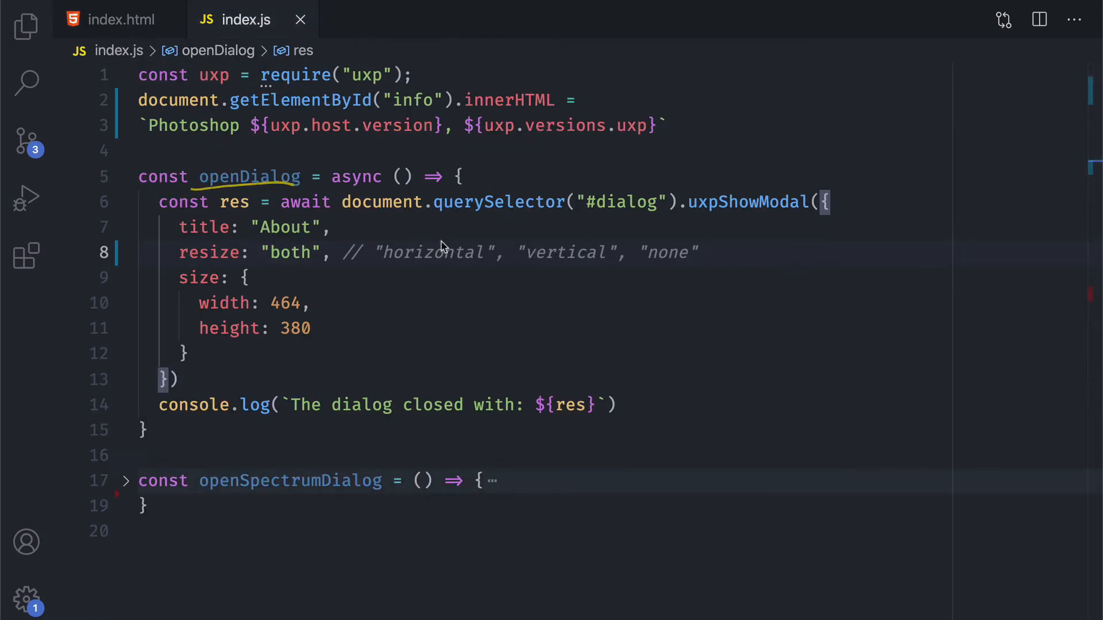
pyautogui.moveTo(344, 224)
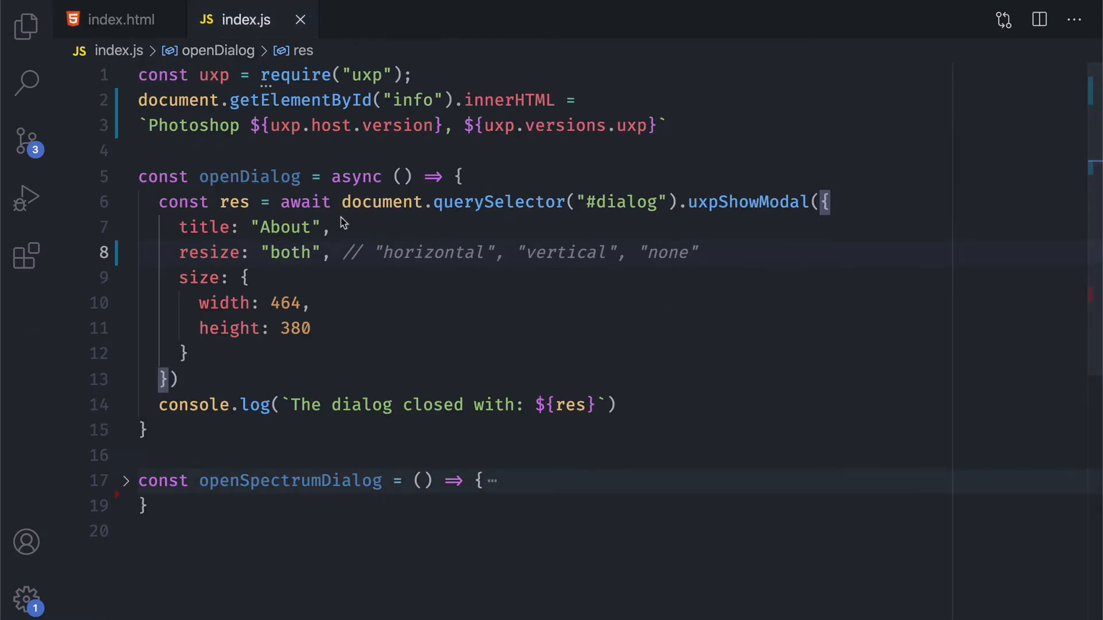
pyautogui.moveTo(341, 223); pyautogui.dragTo(563, 222)
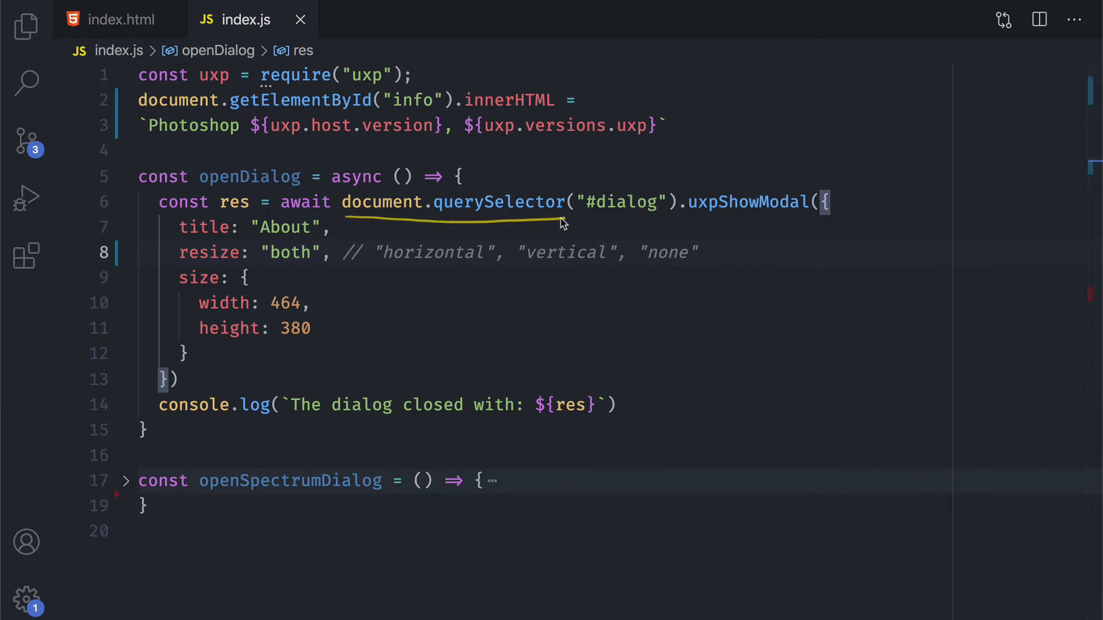
pyautogui.moveTo(791, 297)
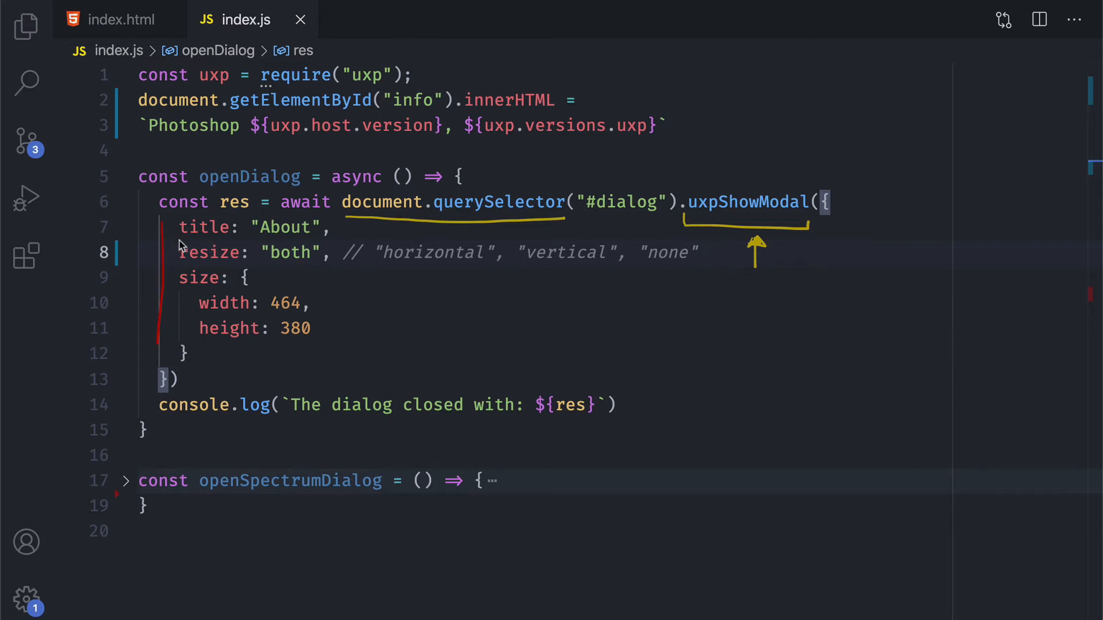
pyautogui.moveTo(256, 275)
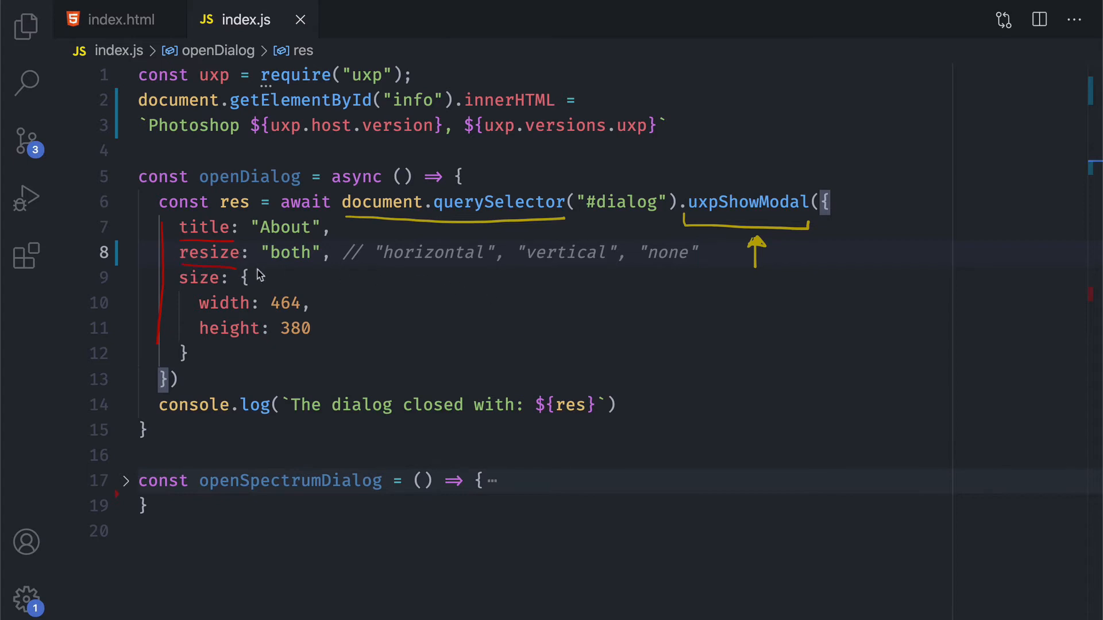
pyautogui.moveTo(626, 308)
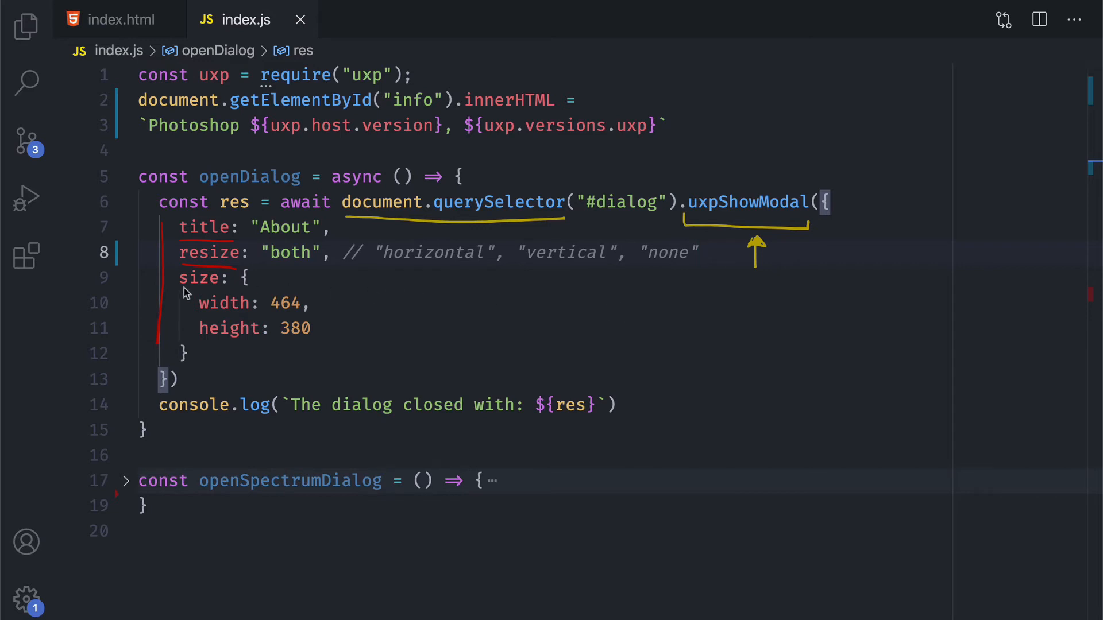
pyautogui.moveTo(519, 271)
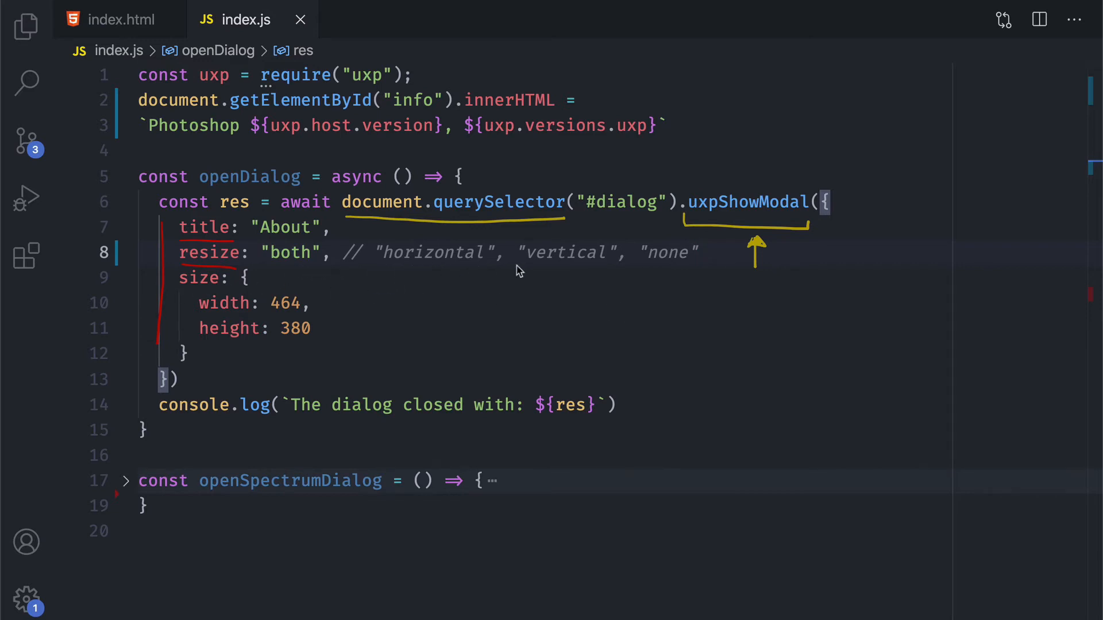
pyautogui.moveTo(675, 273)
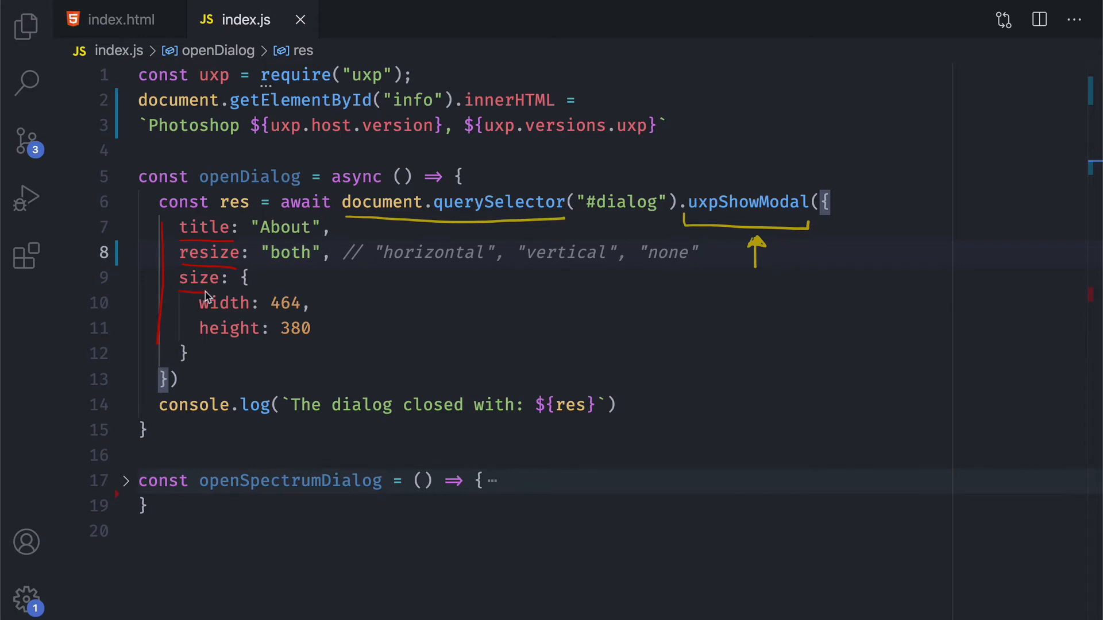
pyautogui.moveTo(346, 308)
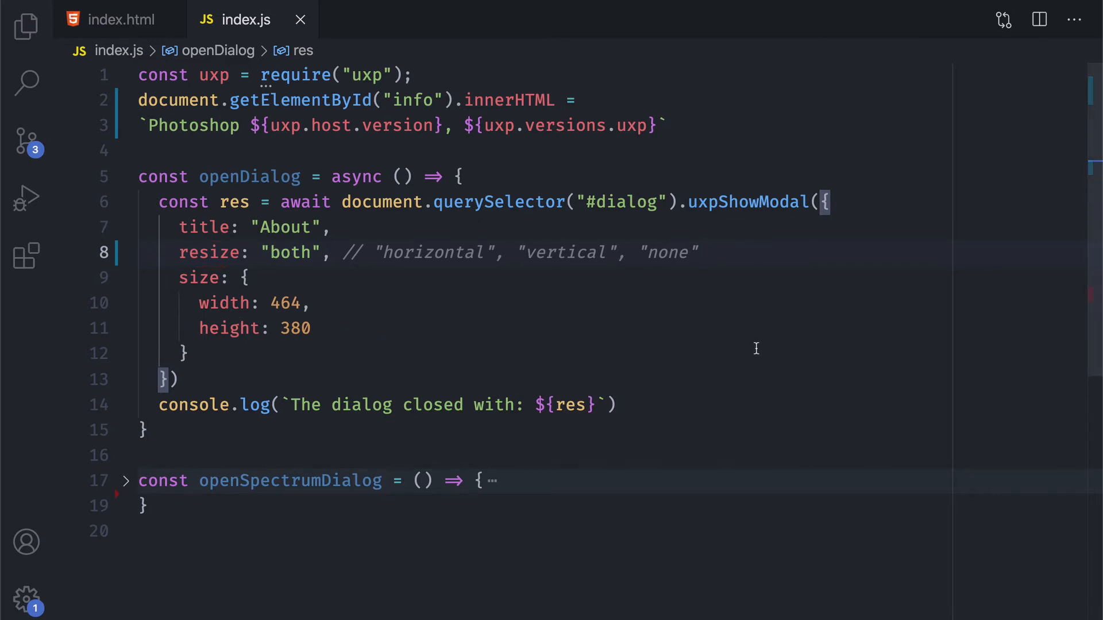
# - Compare the About dialog's close values in index.html with the async openDialog code in index.js
pyautogui.click(119, 20)
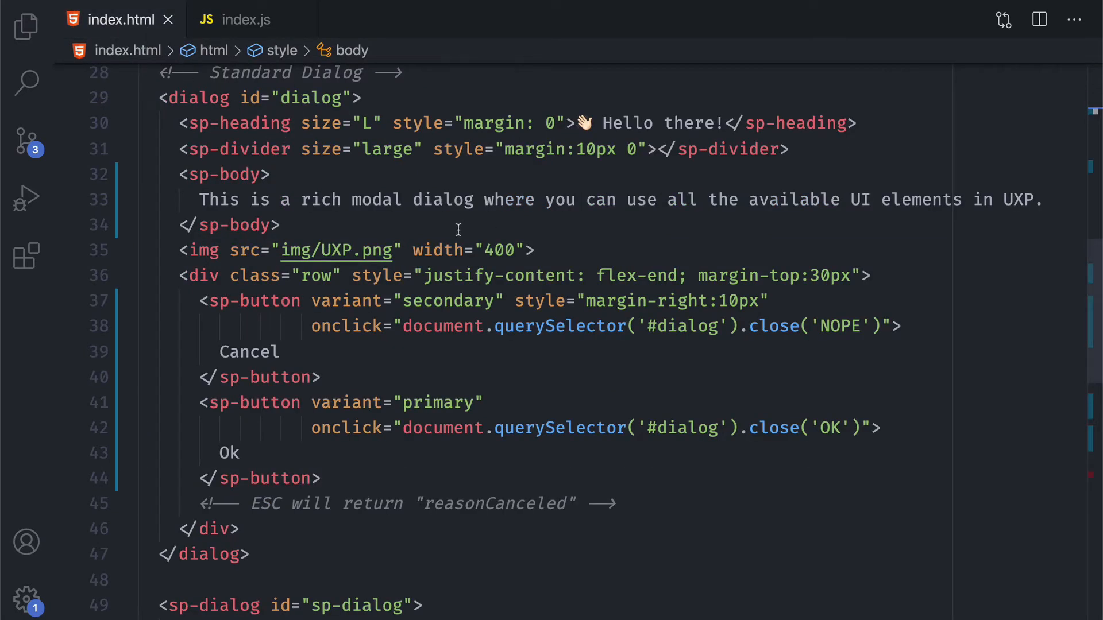
pyautogui.moveTo(460, 235)
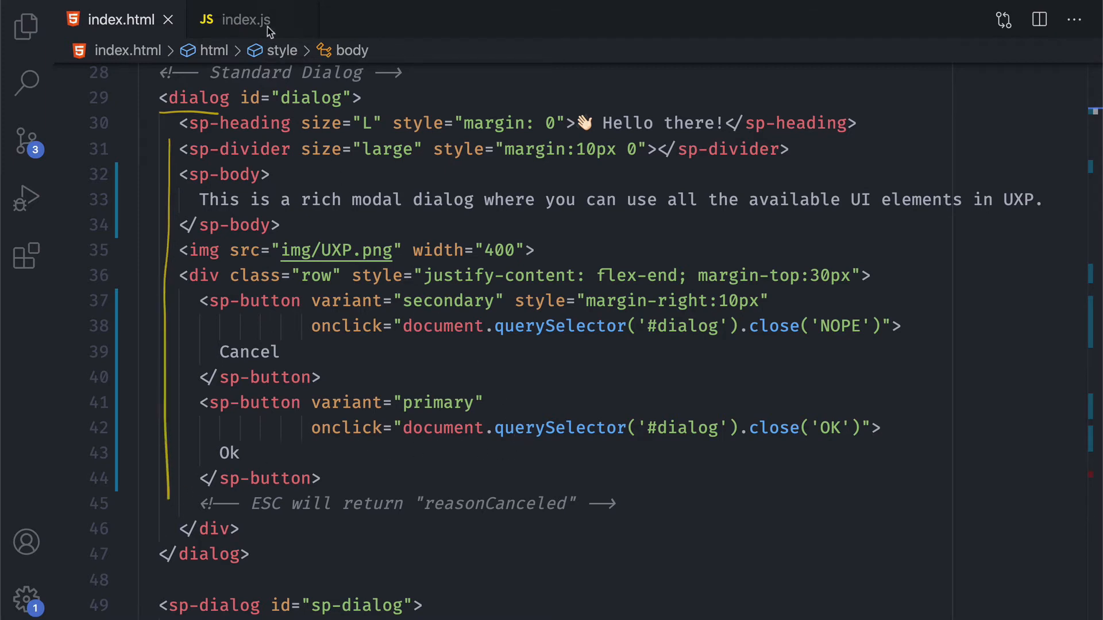
pyautogui.click(234, 20)
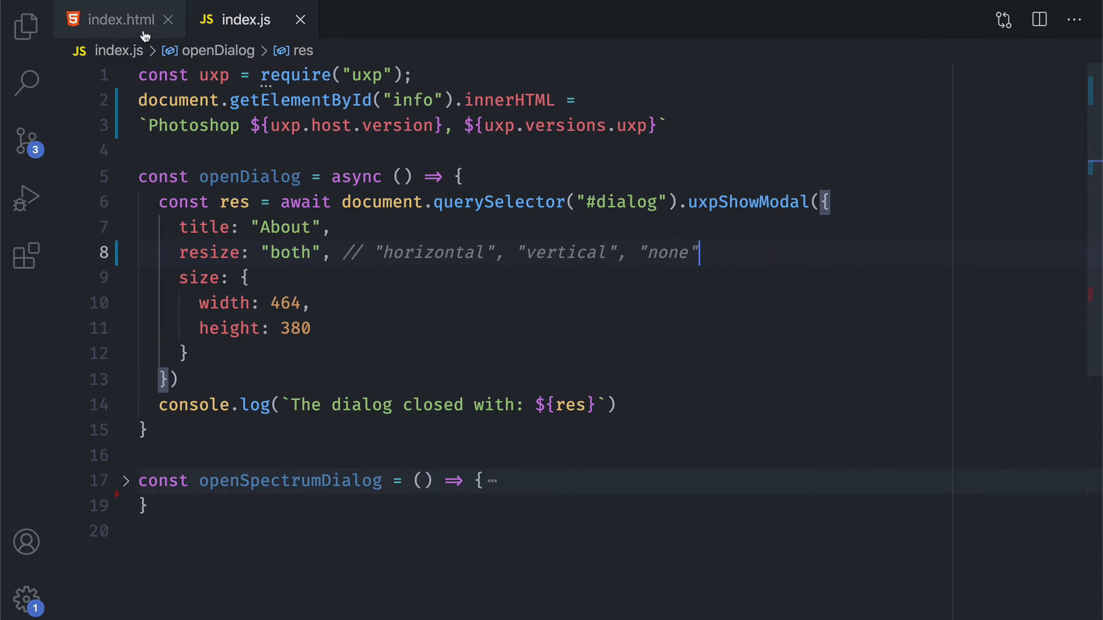
pyautogui.click(122, 20)
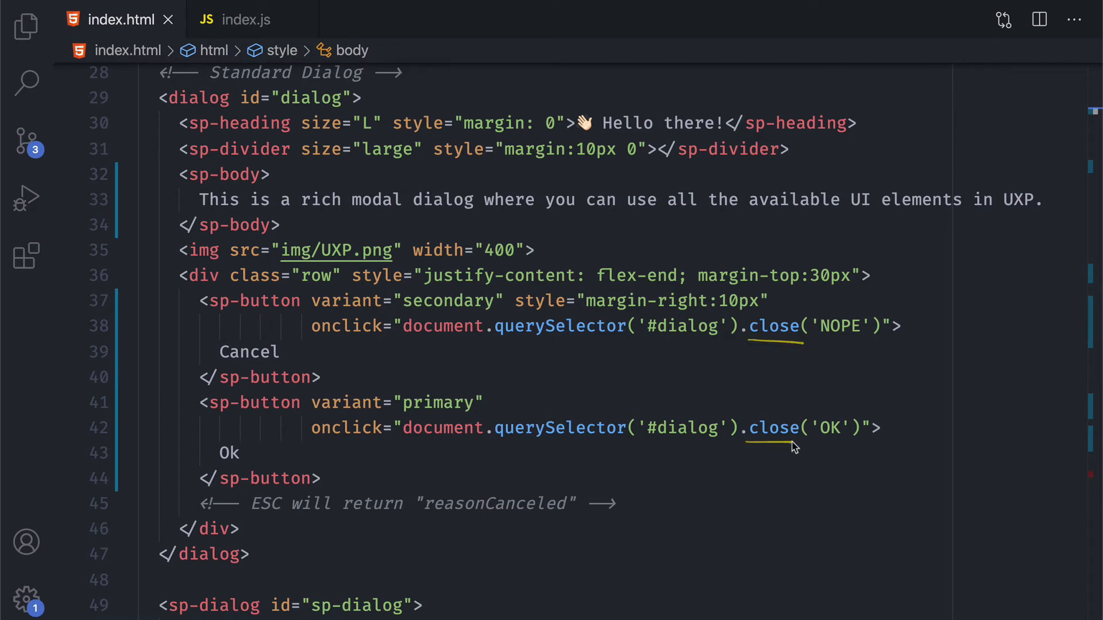
pyautogui.moveTo(847, 352)
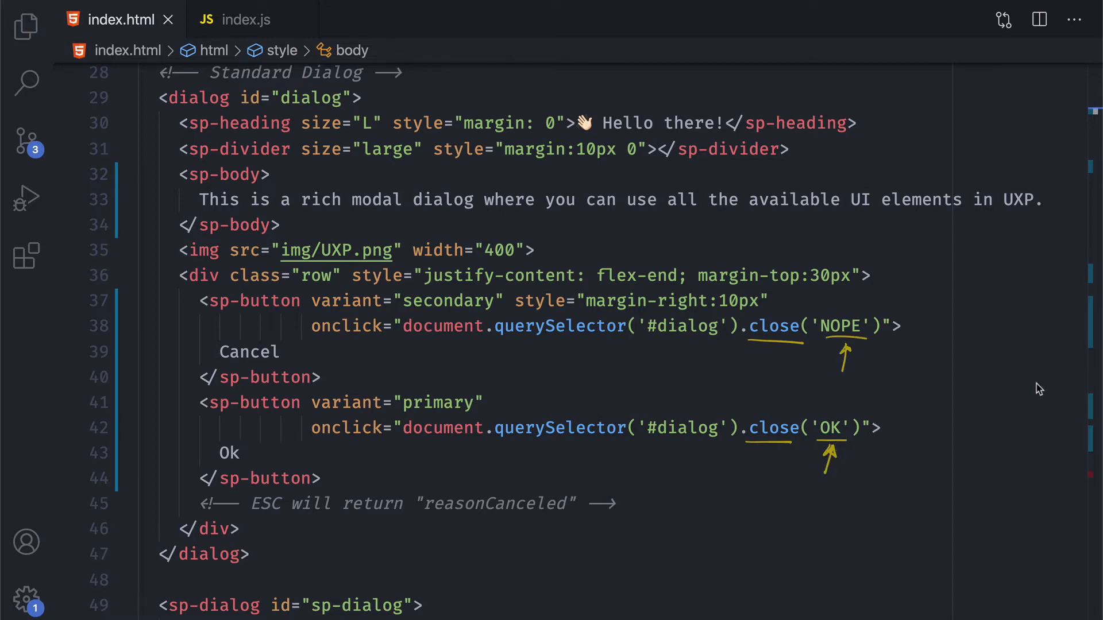
pyautogui.moveTo(1034, 386)
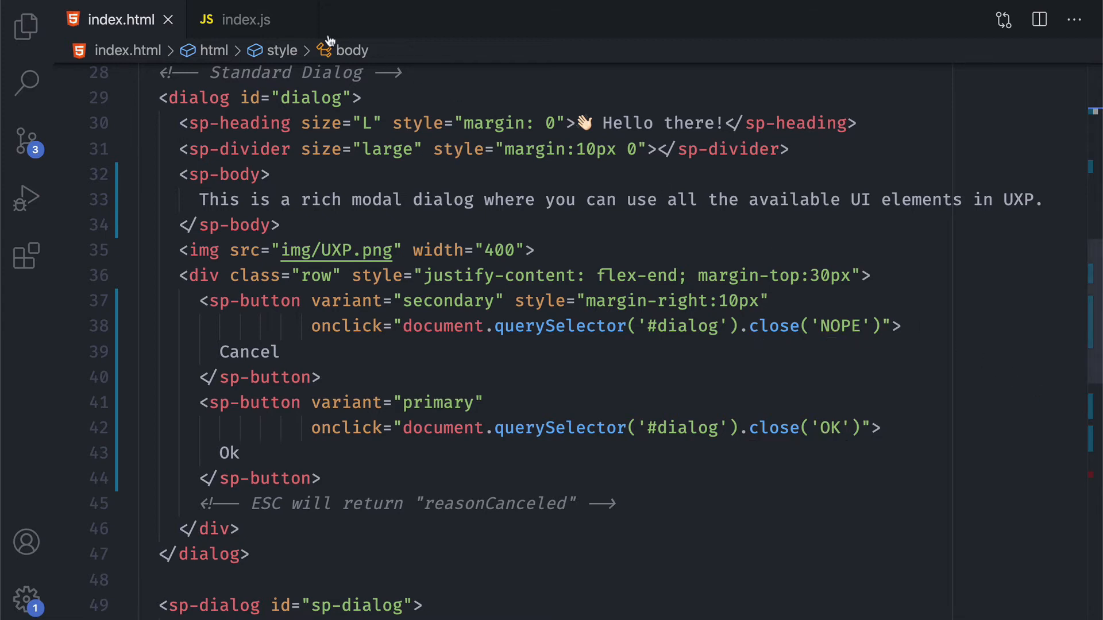
pyautogui.click(245, 19)
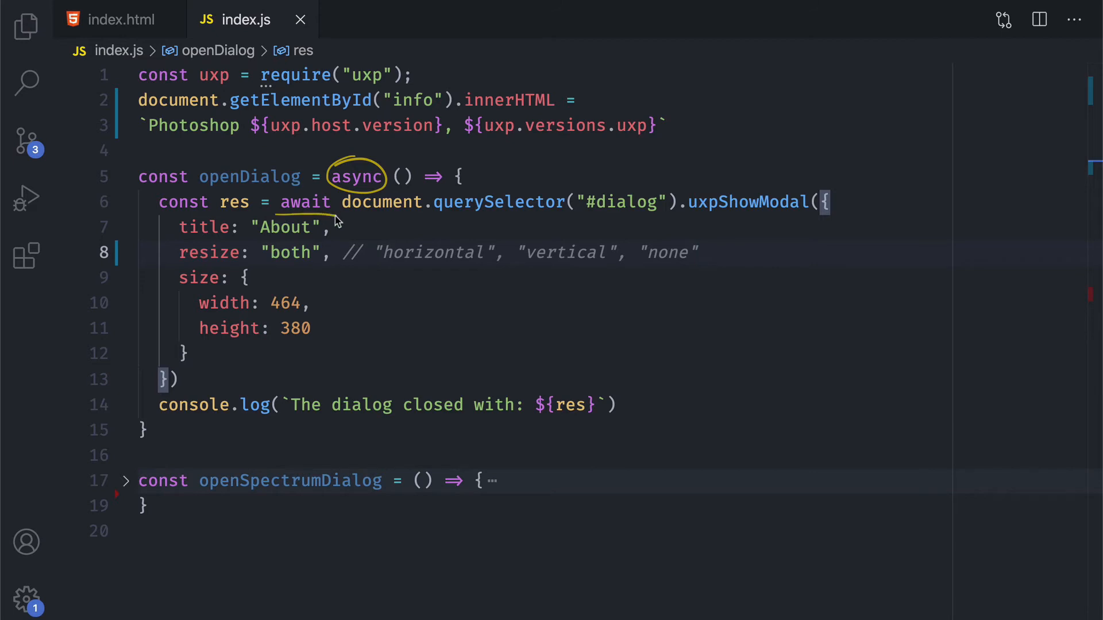
pyautogui.moveTo(749, 334)
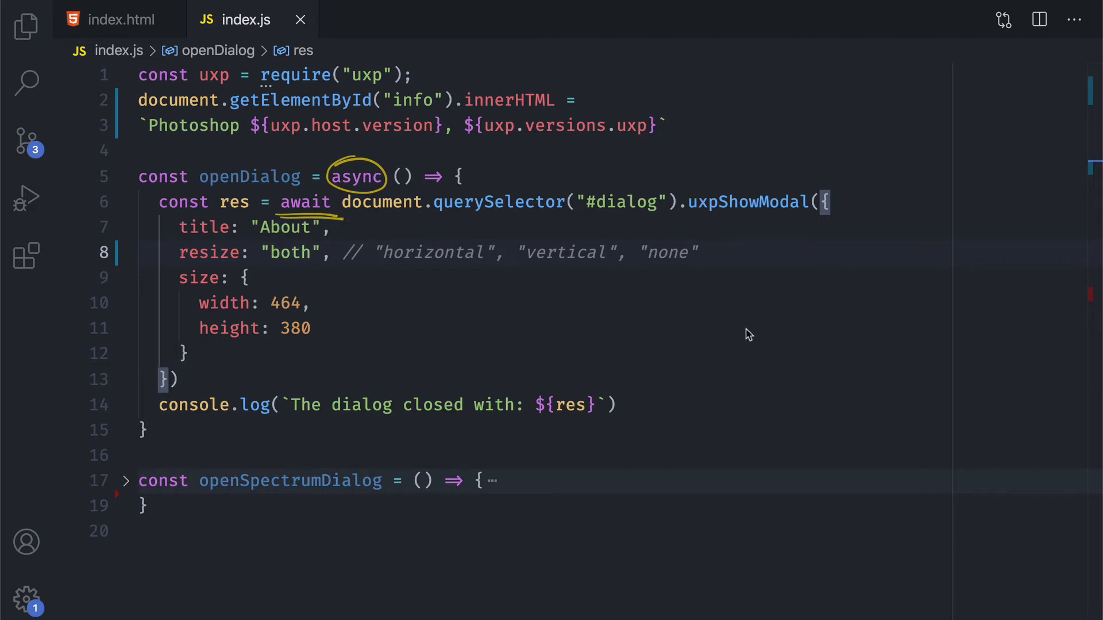
pyautogui.moveTo(224, 178)
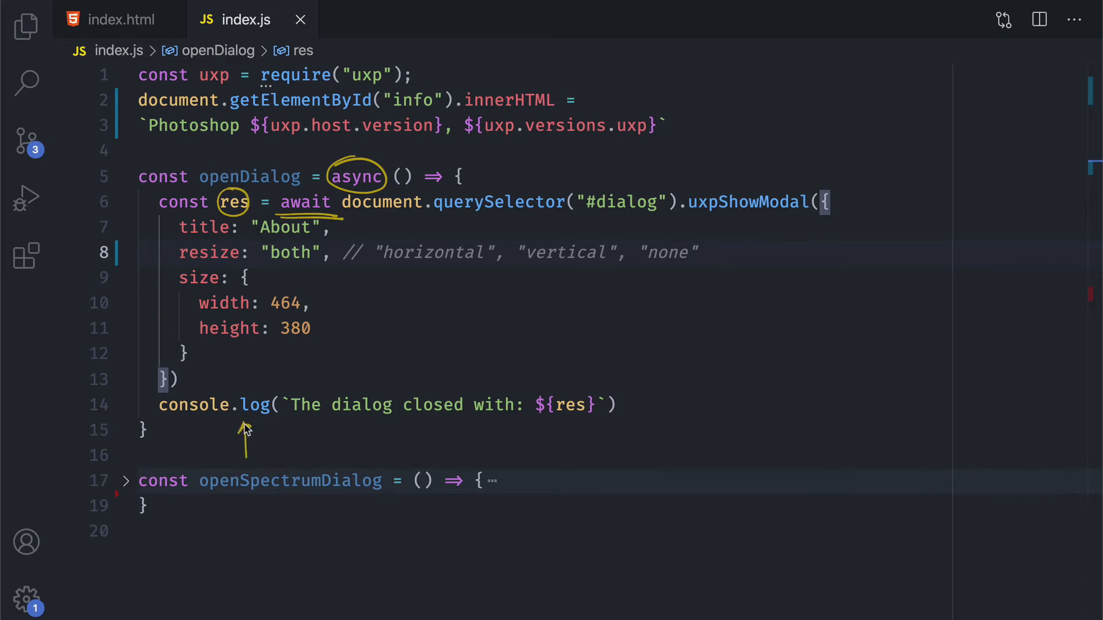
# - Run the About dialog from the UXP Dialogs panel and close it so the console logs OK and NOPE
pyautogui.click(211, 393)
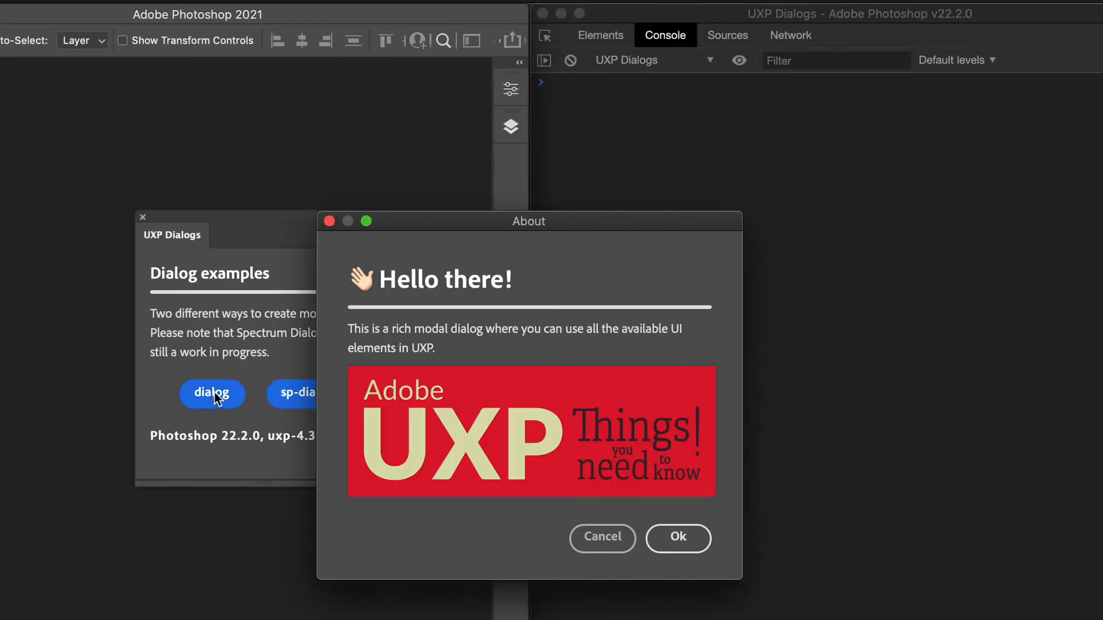
pyautogui.click(677, 539)
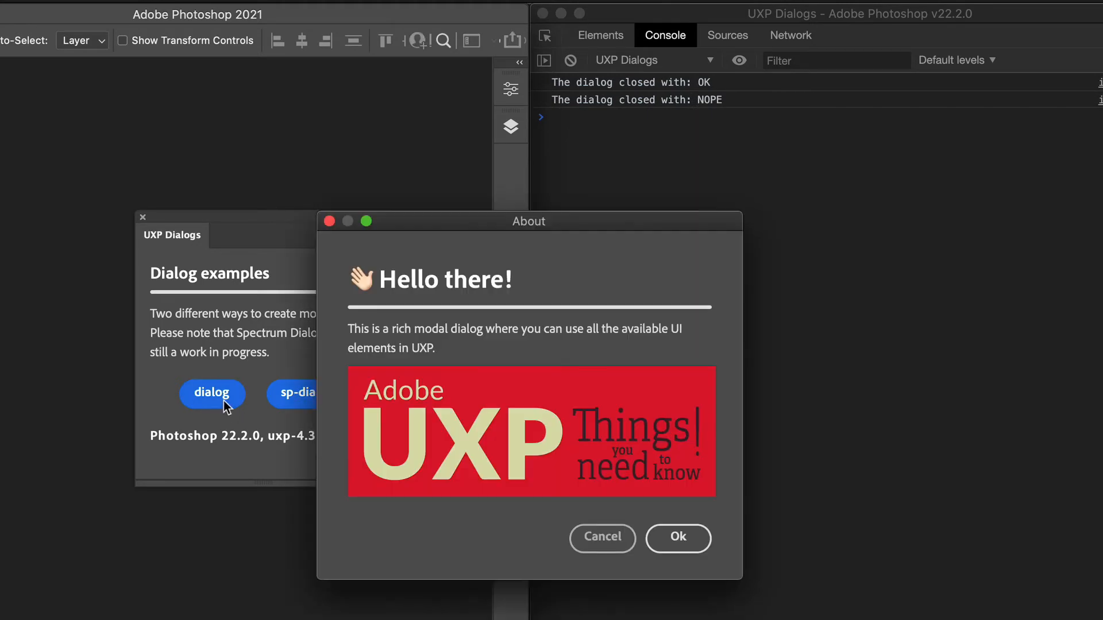
pyautogui.click(600, 537)
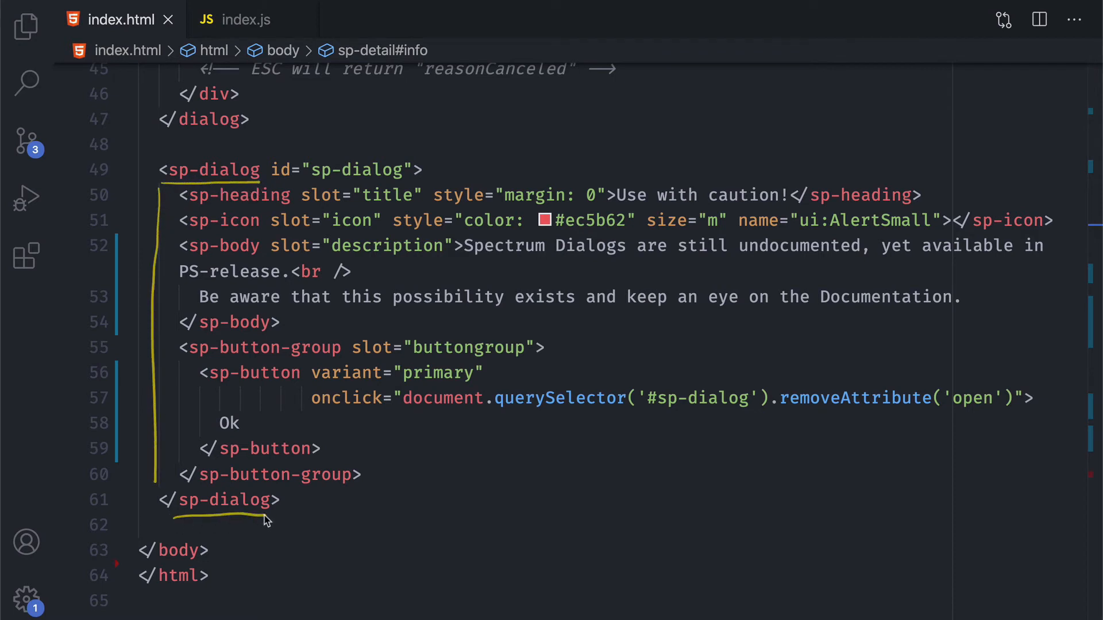
pyautogui.moveTo(607, 270)
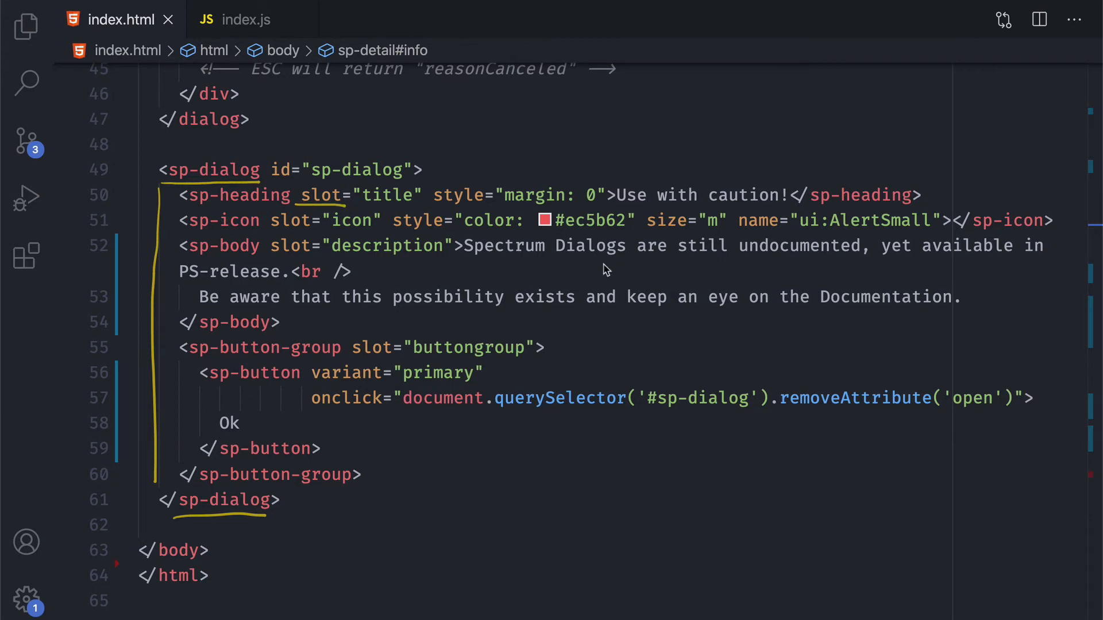
pyautogui.moveTo(755, 443)
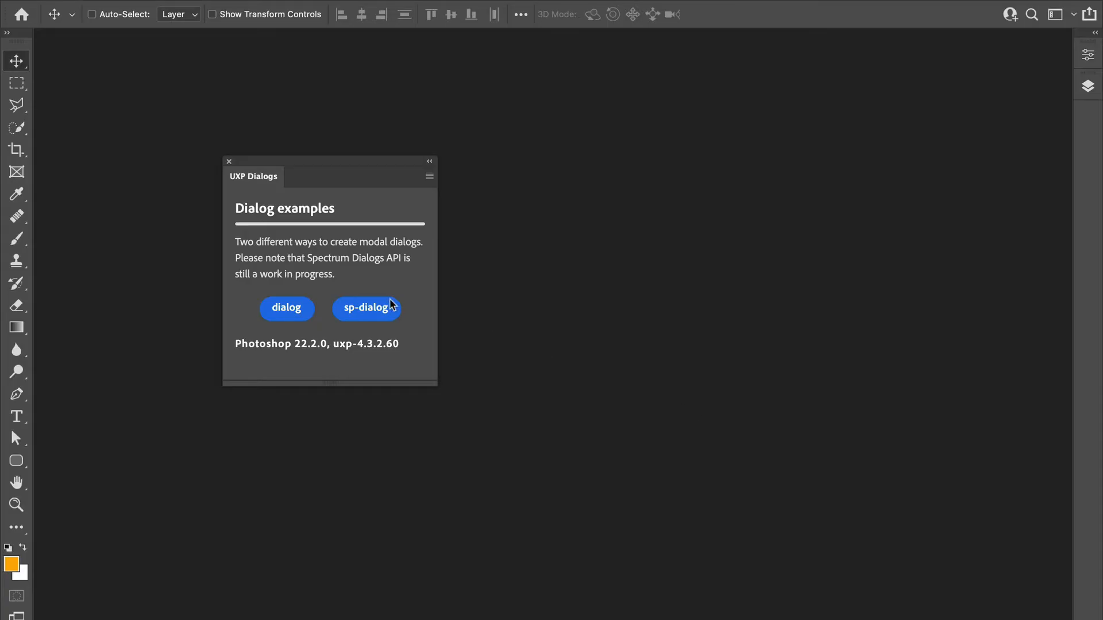
# - Launch the Spectrum 'Use with caution!' sp-dialog from the UXP Dialogs panel
pyautogui.click(365, 308)
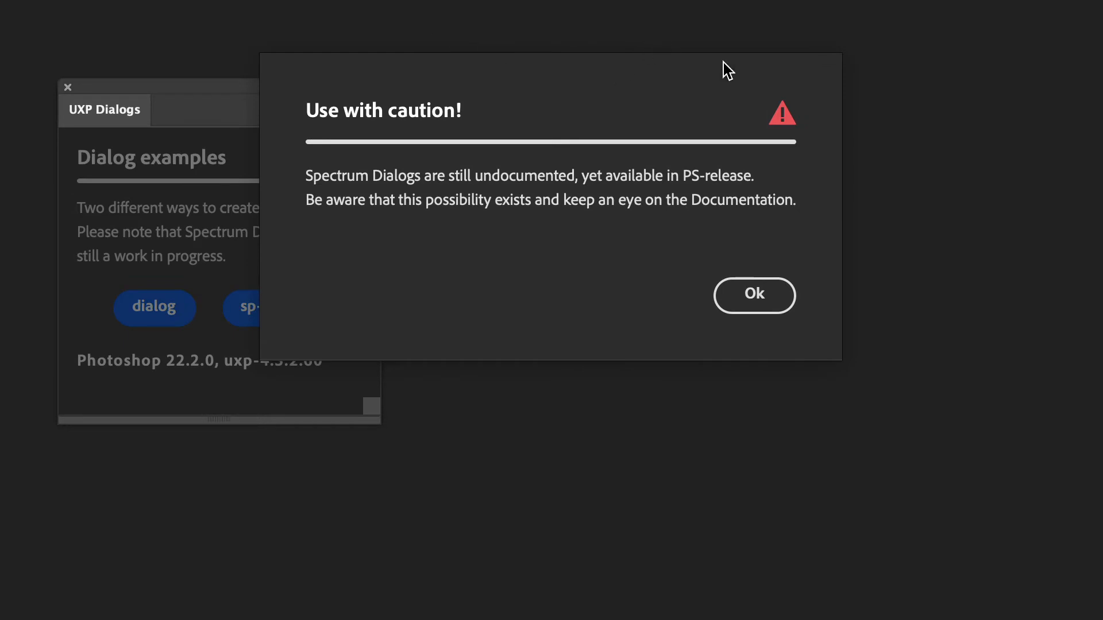
pyautogui.moveTo(585, 276)
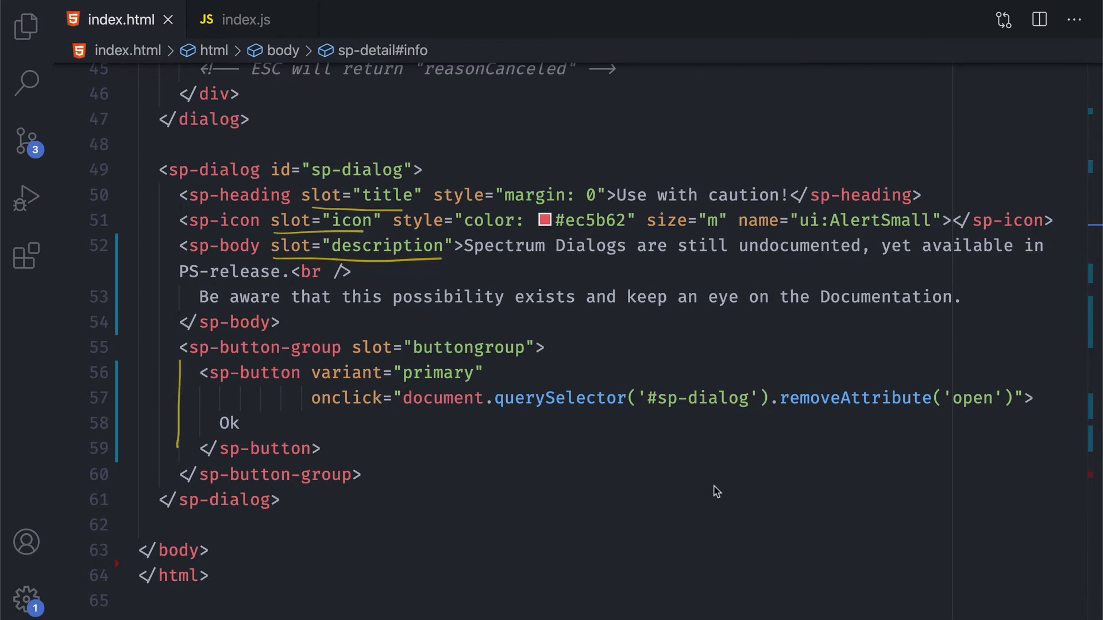
pyautogui.moveTo(719, 474)
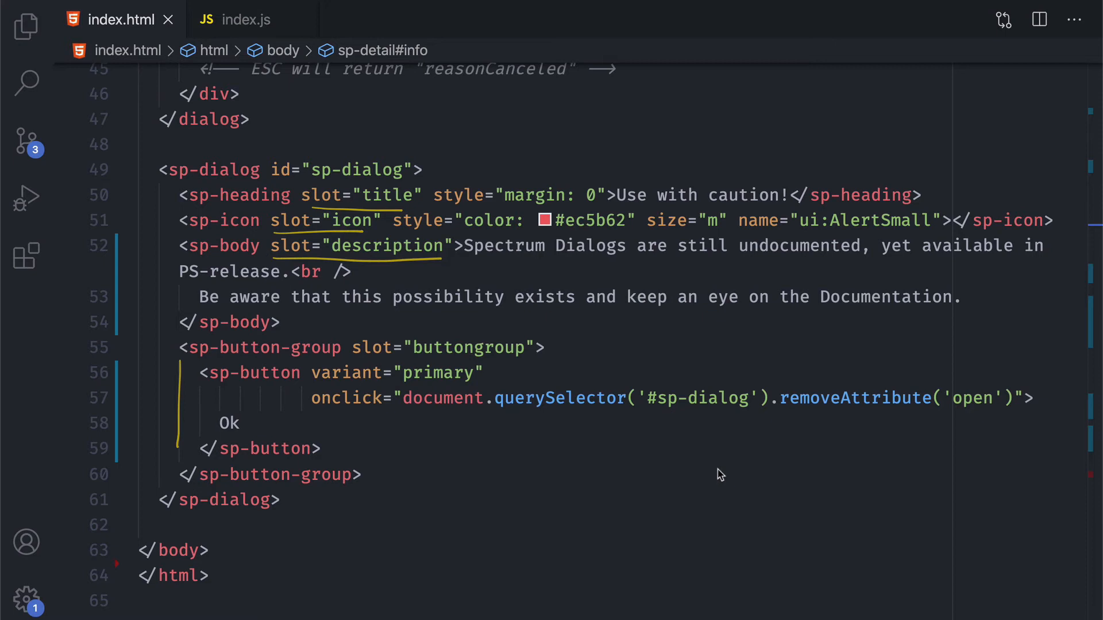
pyautogui.moveTo(726, 468)
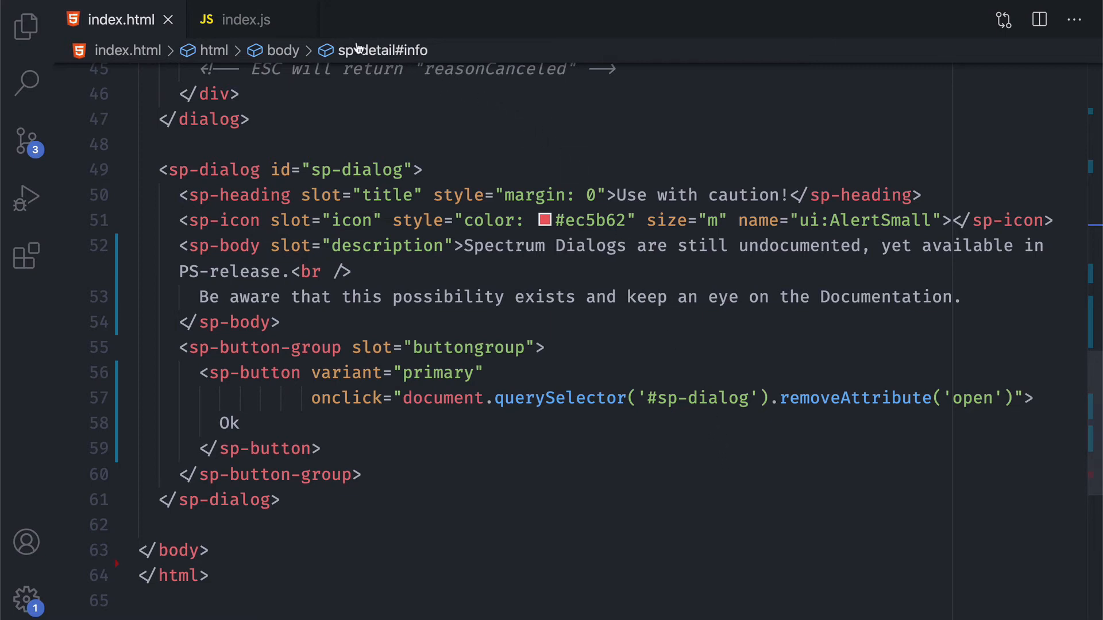
pyautogui.click(246, 20)
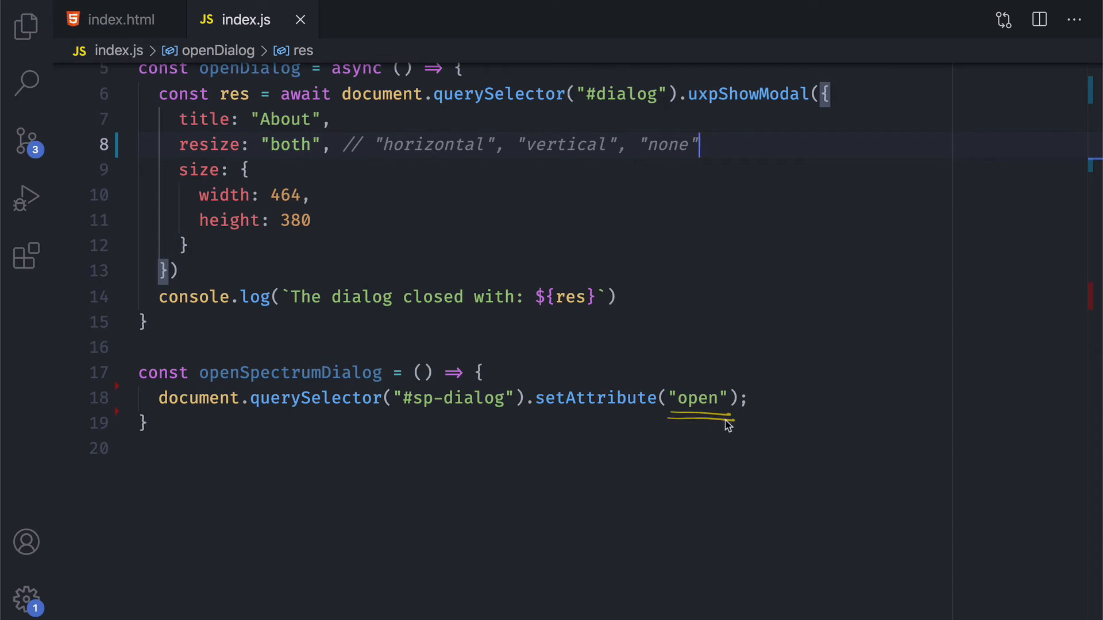
pyautogui.moveTo(456, 412)
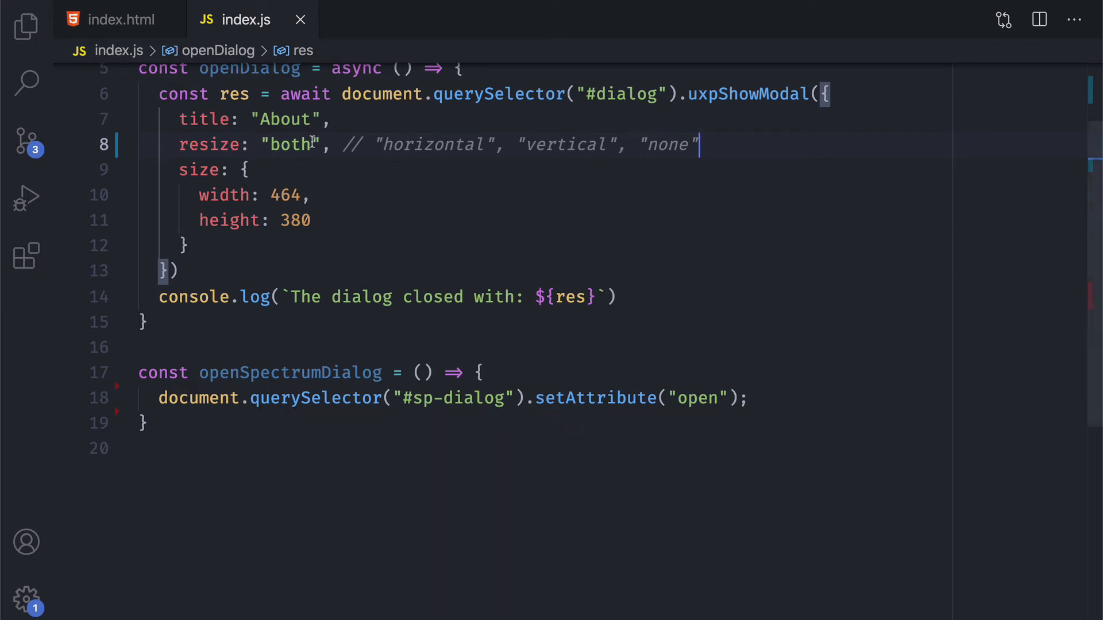
pyautogui.click(124, 19)
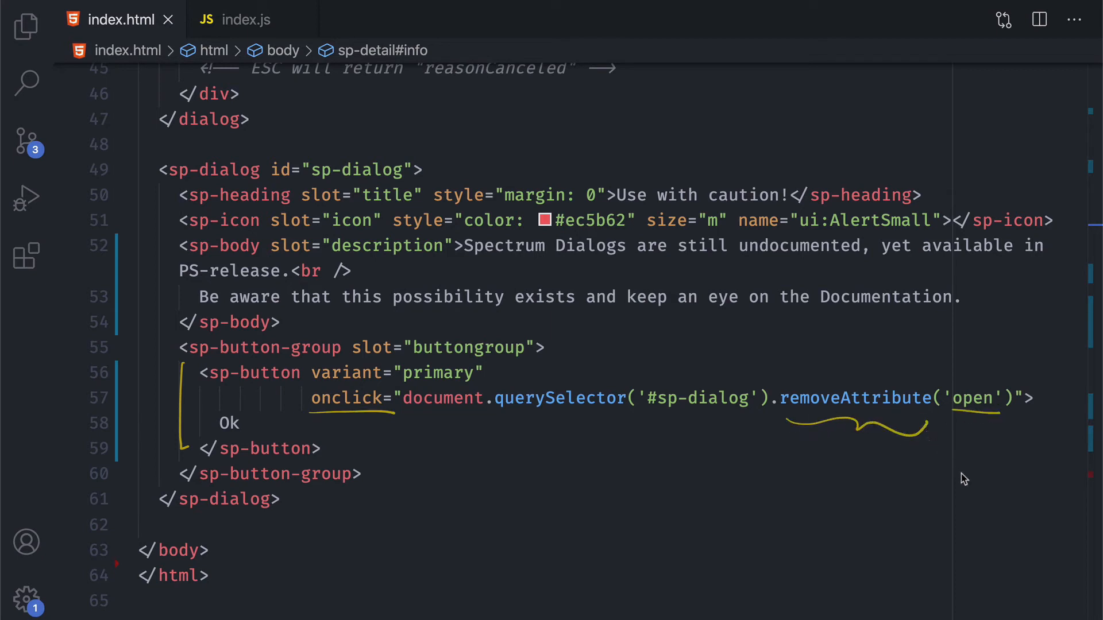
pyautogui.moveTo(1013, 472)
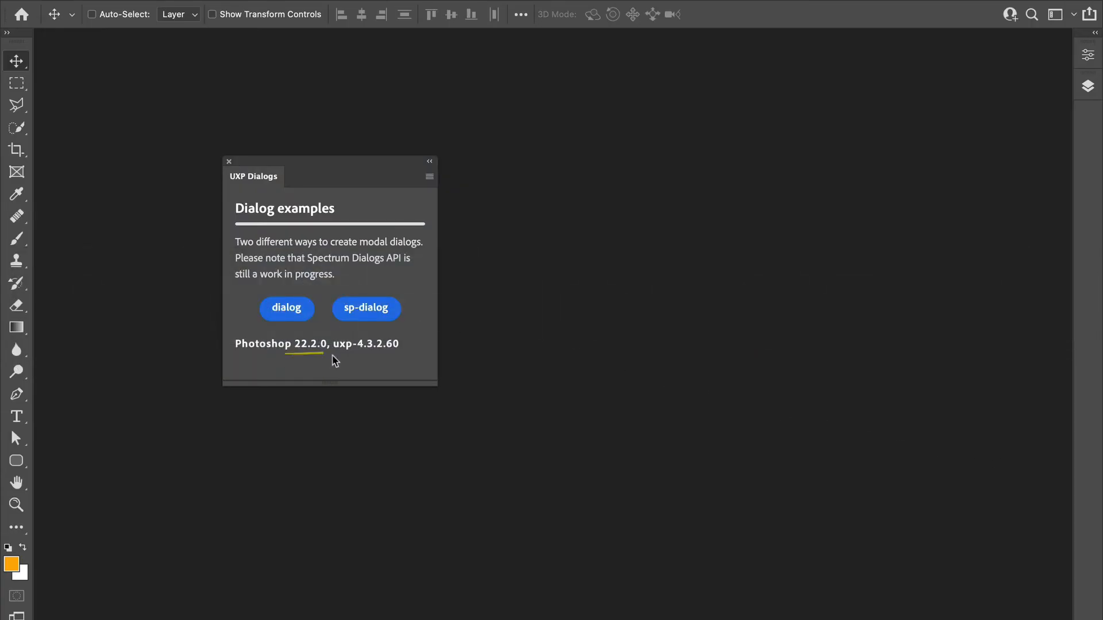
pyautogui.moveTo(628, 411)
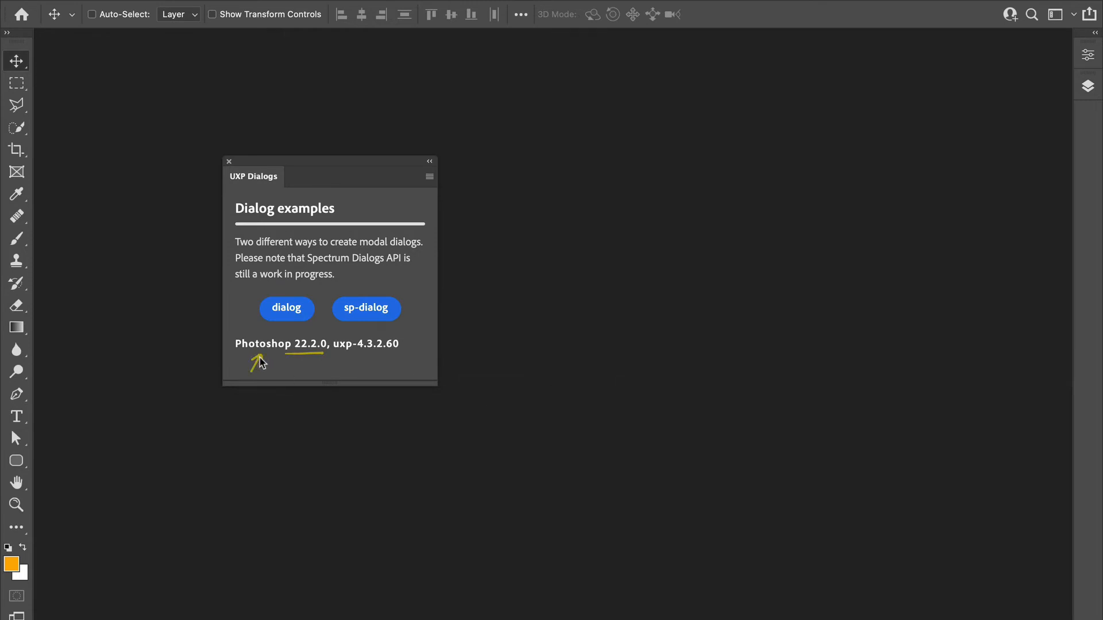
pyautogui.moveTo(436, 347)
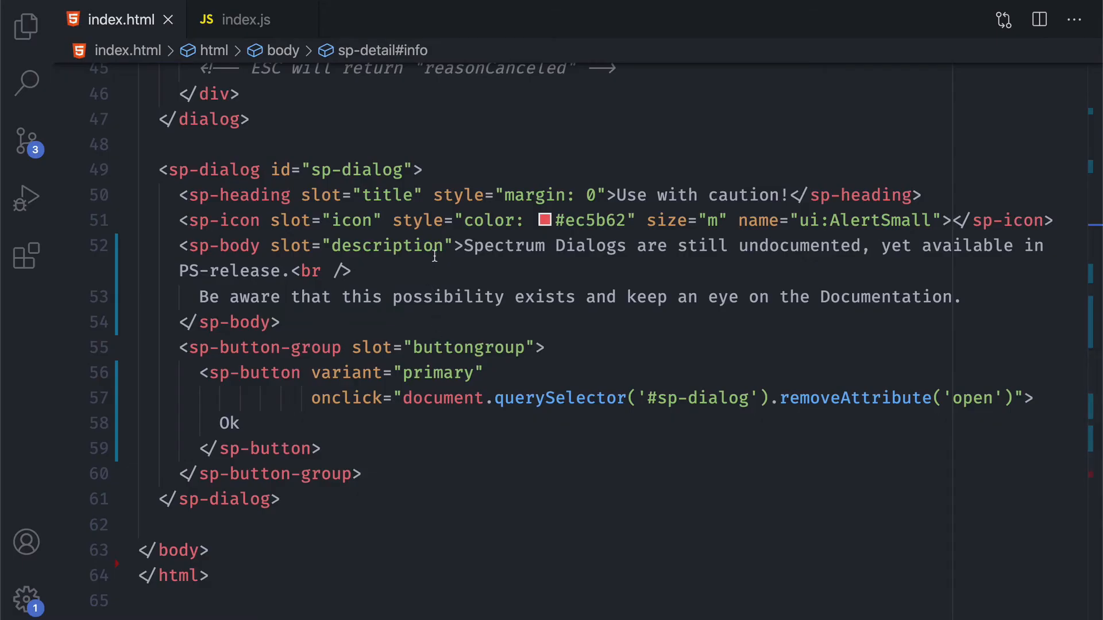
# - Switch to index.js showing the version text fill, openDialog and openSpectrumDialog
pyautogui.click(245, 19)
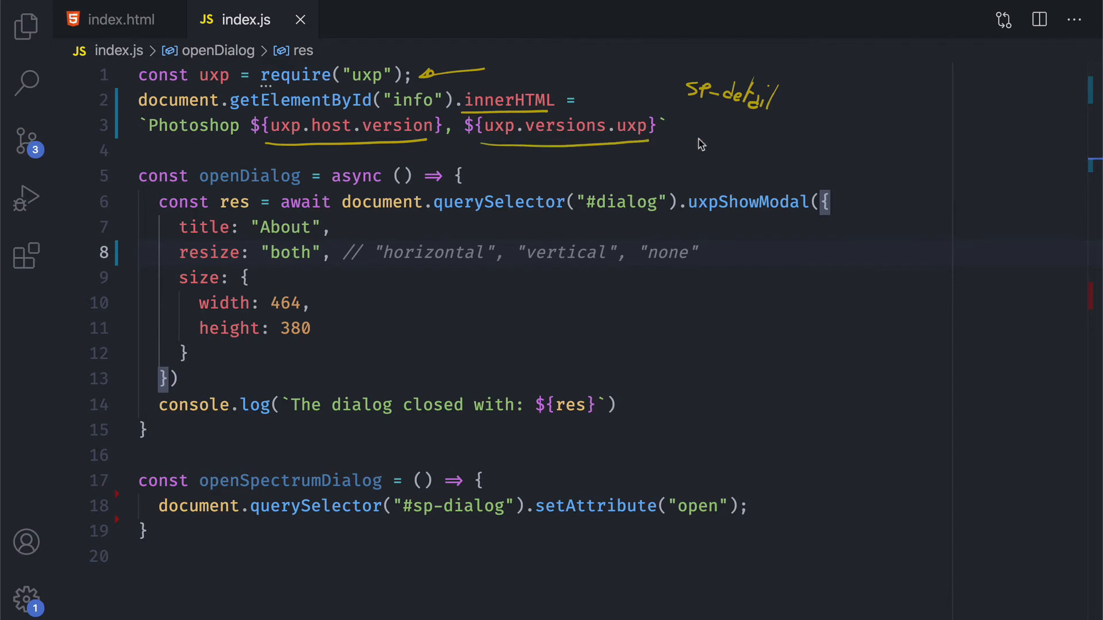
pyautogui.moveTo(928, 192)
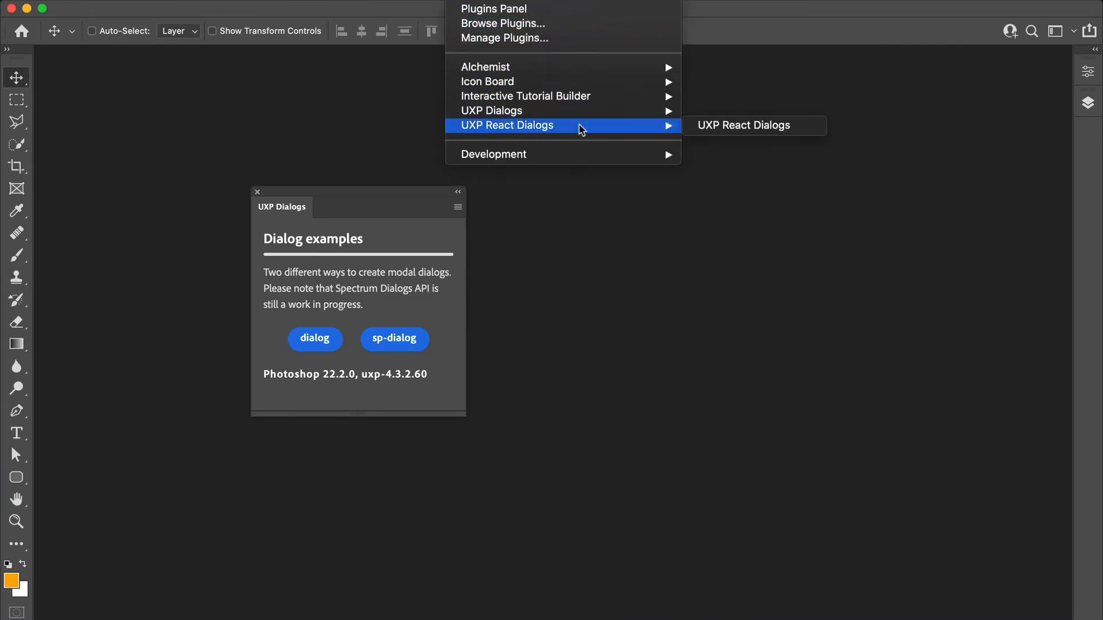
# - Launch the UXP React Dialogs panel via Plugins and close the original UXP Dialogs panel
pyautogui.click(743, 125)
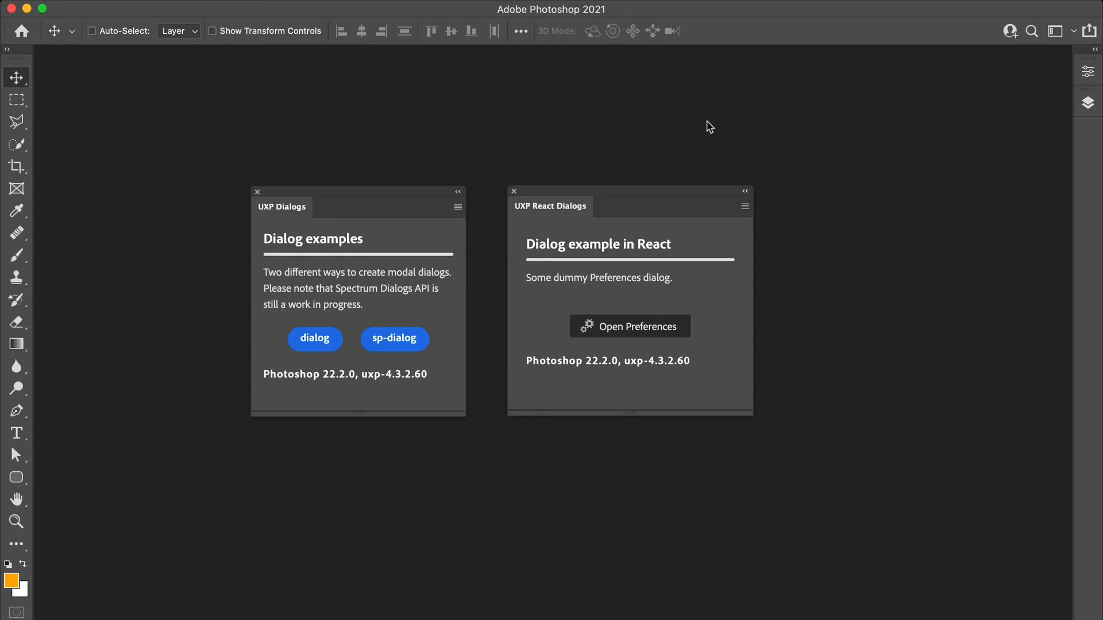
pyautogui.moveTo(256, 200)
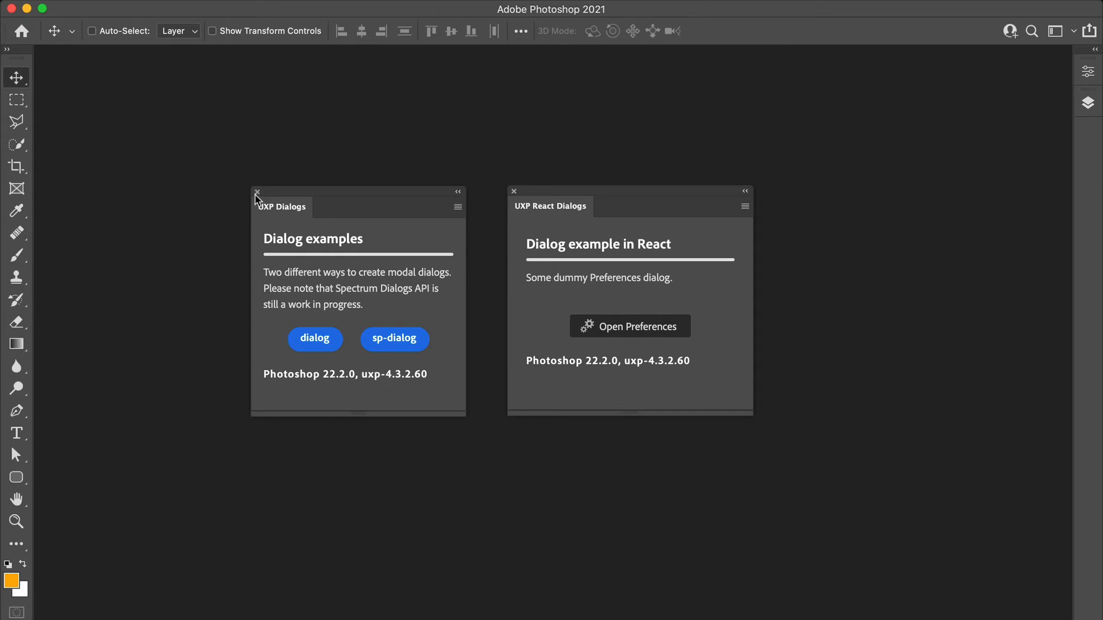
pyautogui.click(256, 192)
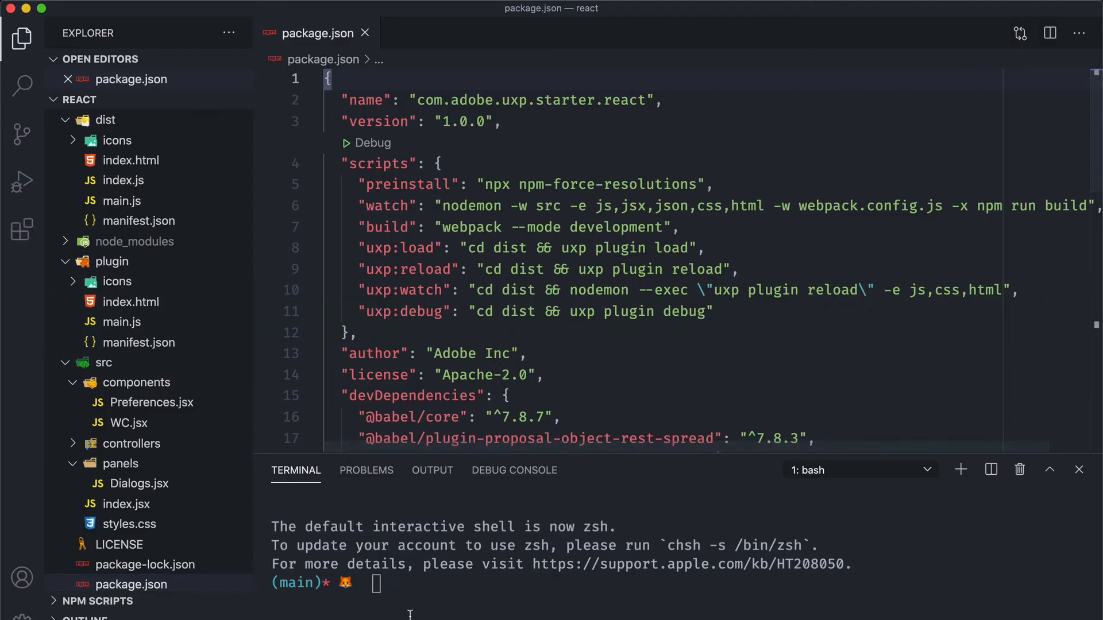
# - Run yarn install in the integrated terminal to fetch the React project's dependencies
pyautogui.write('yarn i')
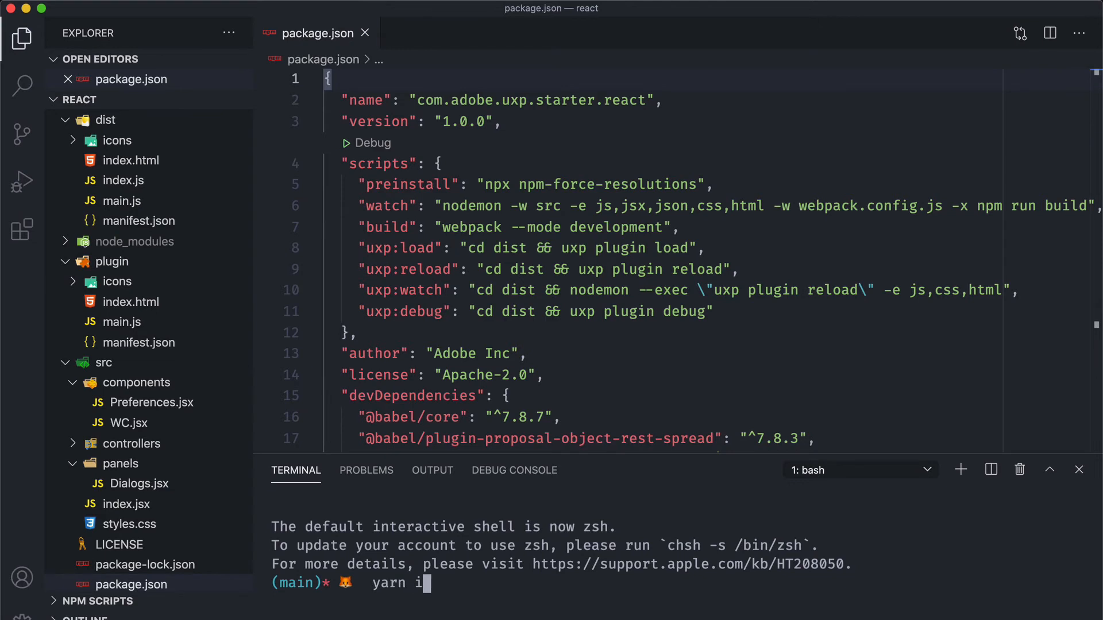
pyautogui.write('nstall')
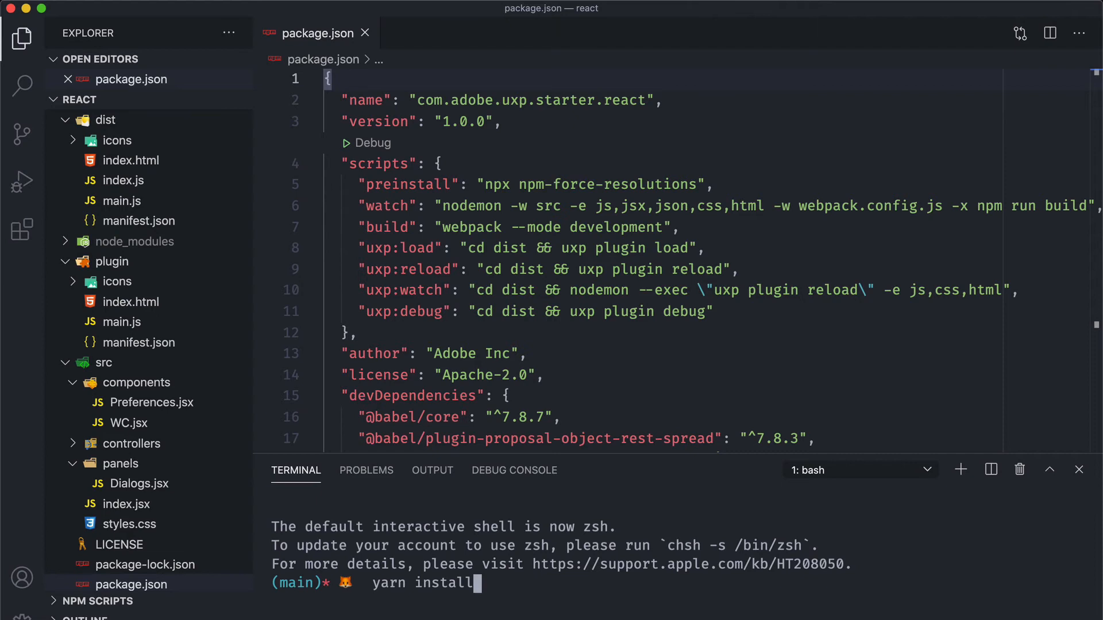
pyautogui.press('Backspace')
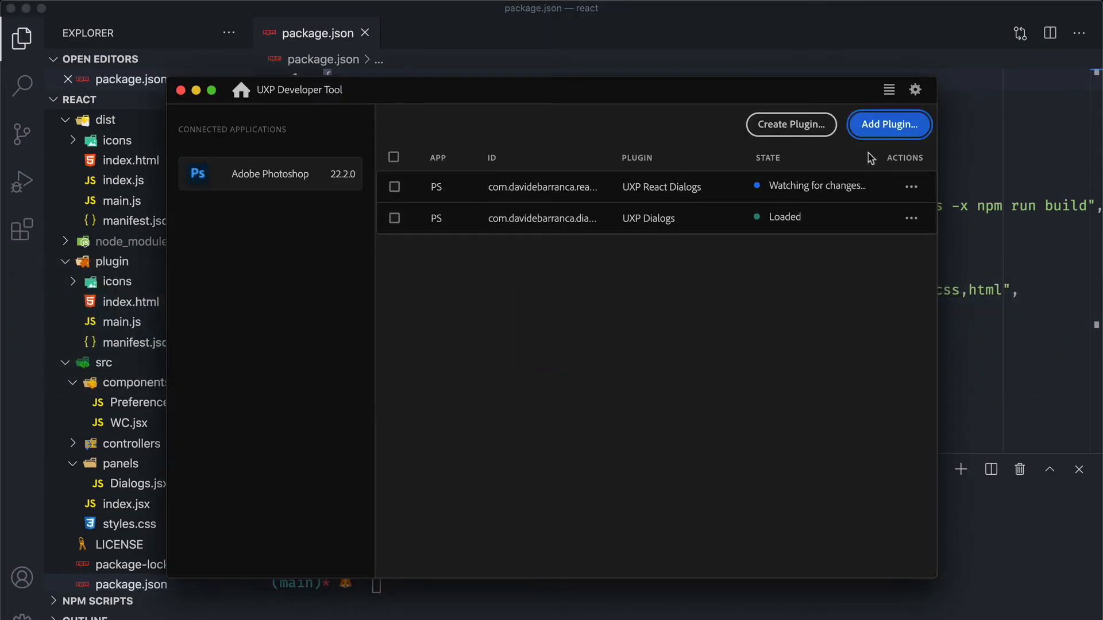
pyautogui.click(888, 124)
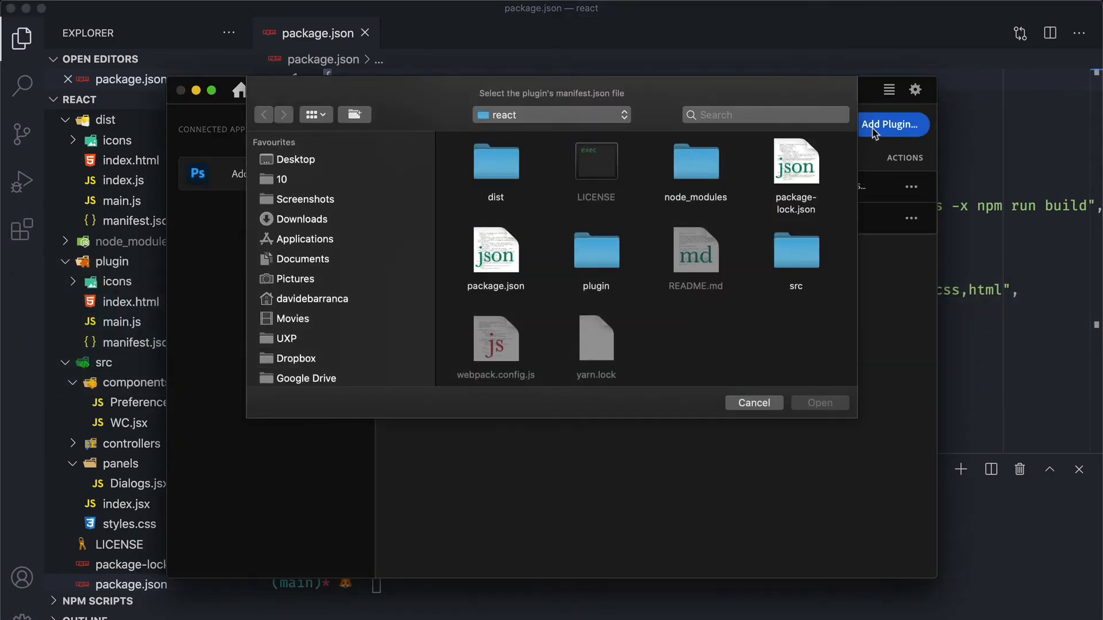
pyautogui.click(496, 162)
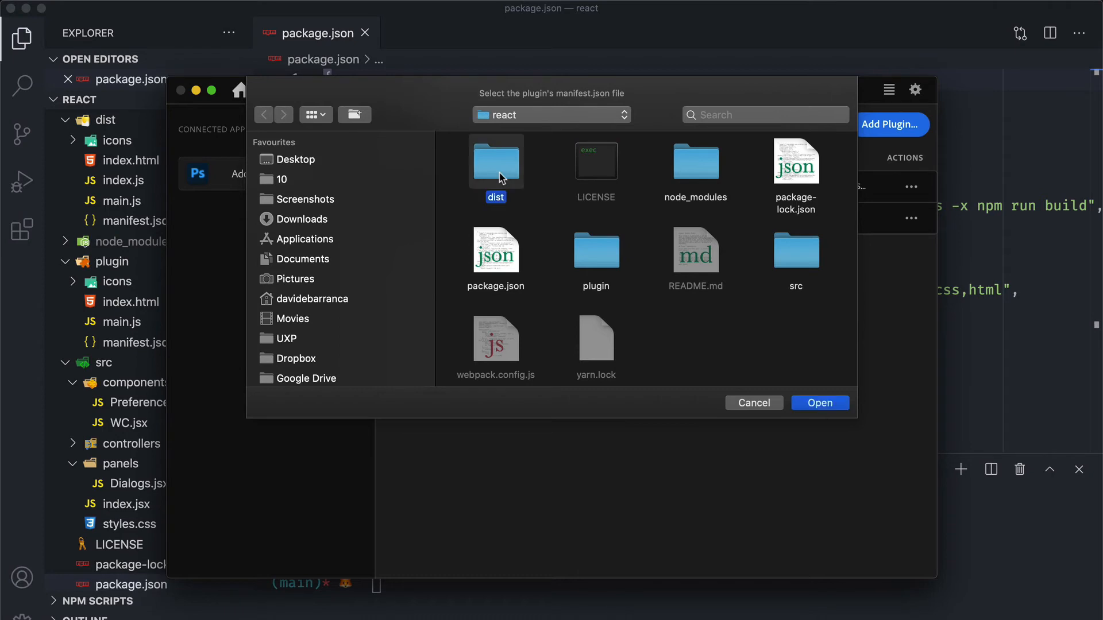
pyautogui.doubleClick(496, 161)
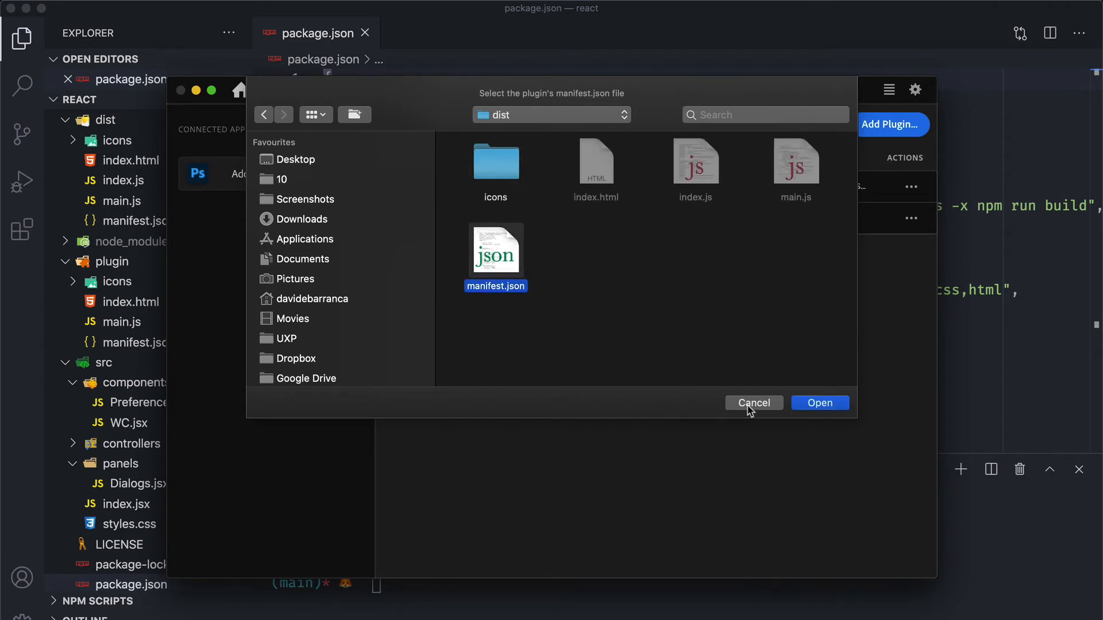
pyautogui.click(752, 403)
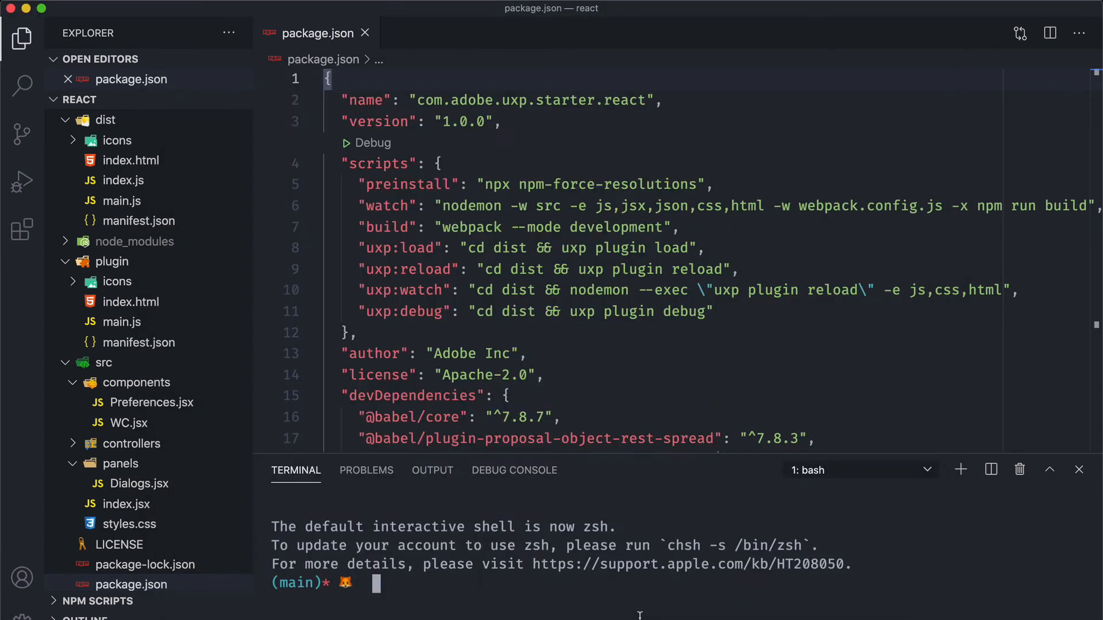
# - Run npm run watch so webpack builds src into dist/index.js
pyautogui.write('npm')
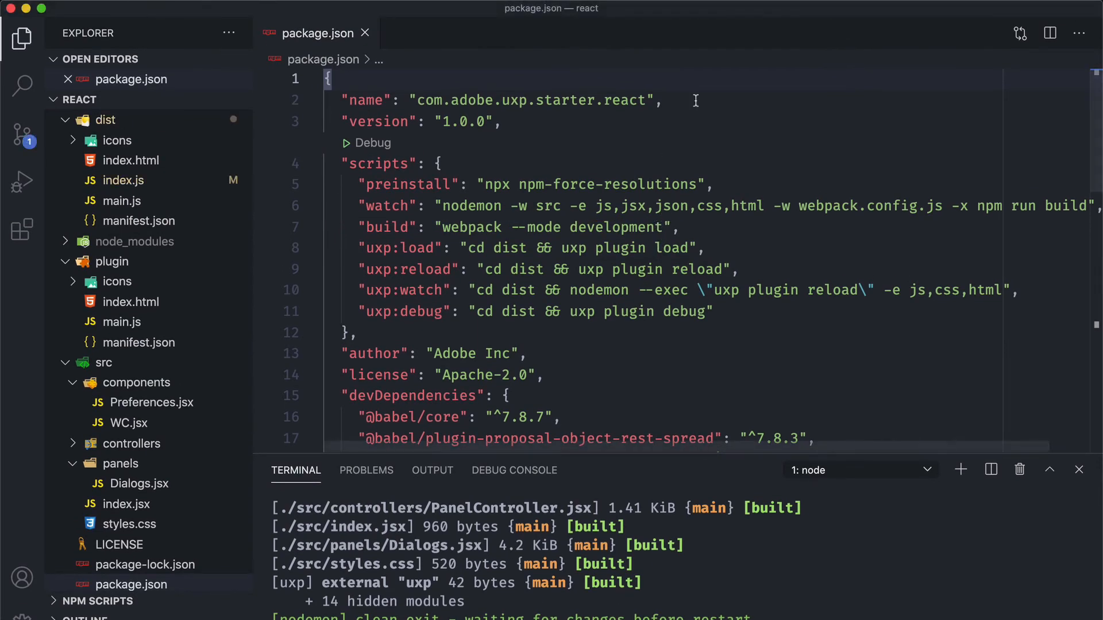
pyautogui.moveTo(208, 410)
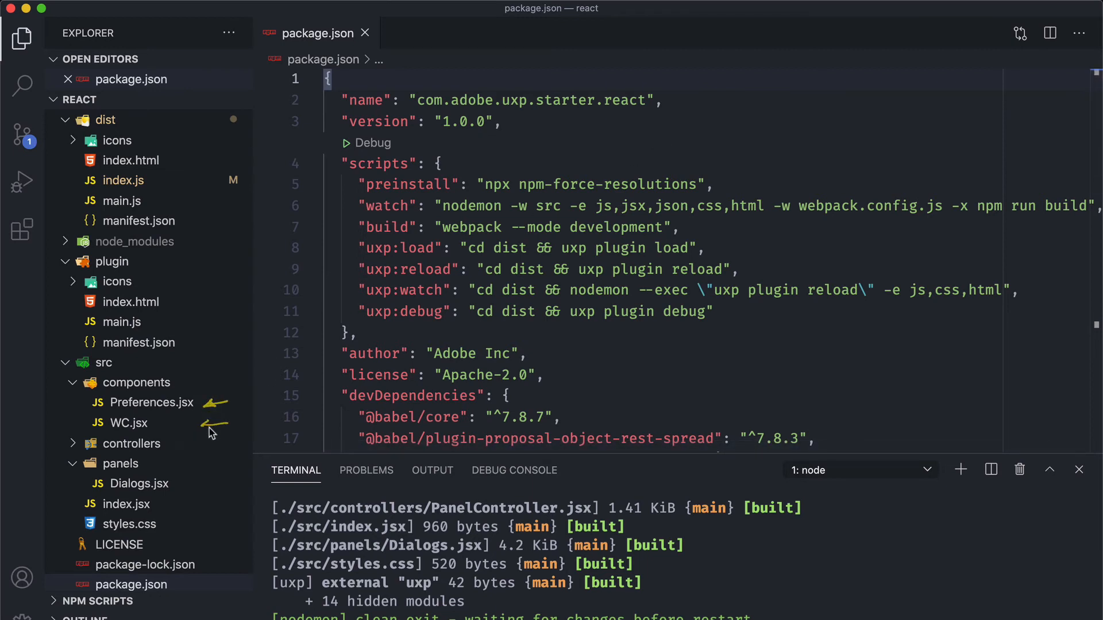
pyautogui.moveTo(221, 391)
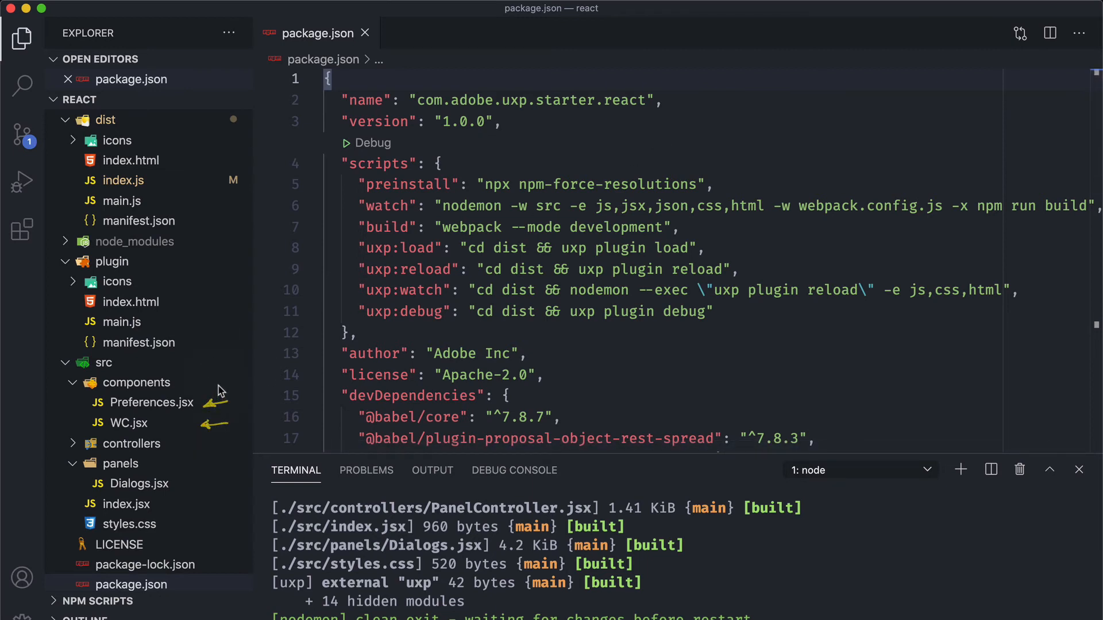
pyautogui.moveTo(222, 385)
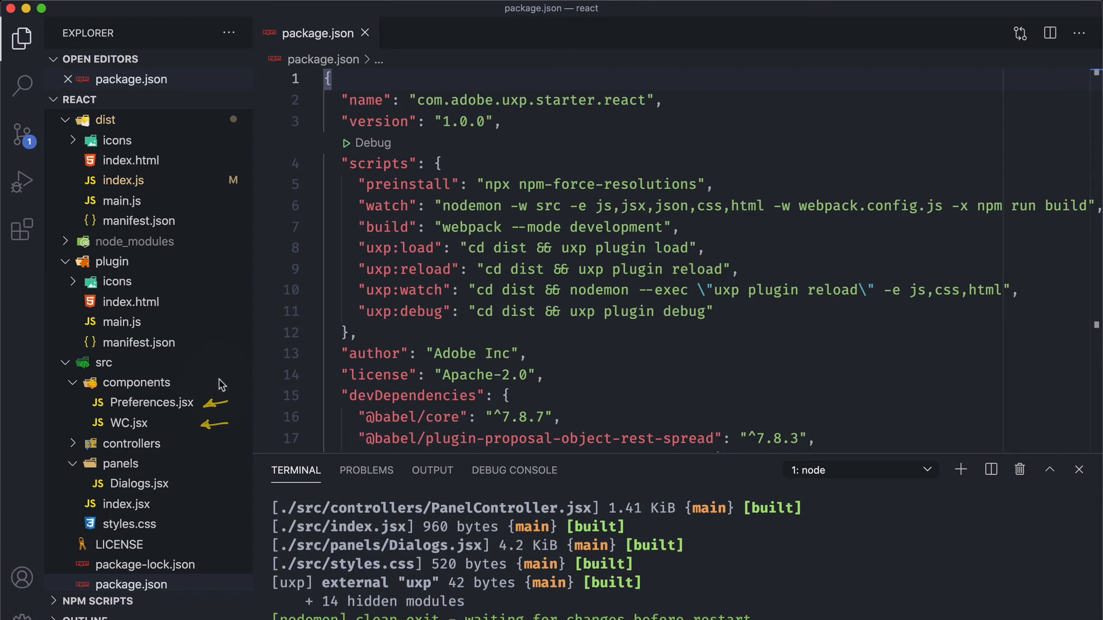
pyautogui.moveTo(228, 367)
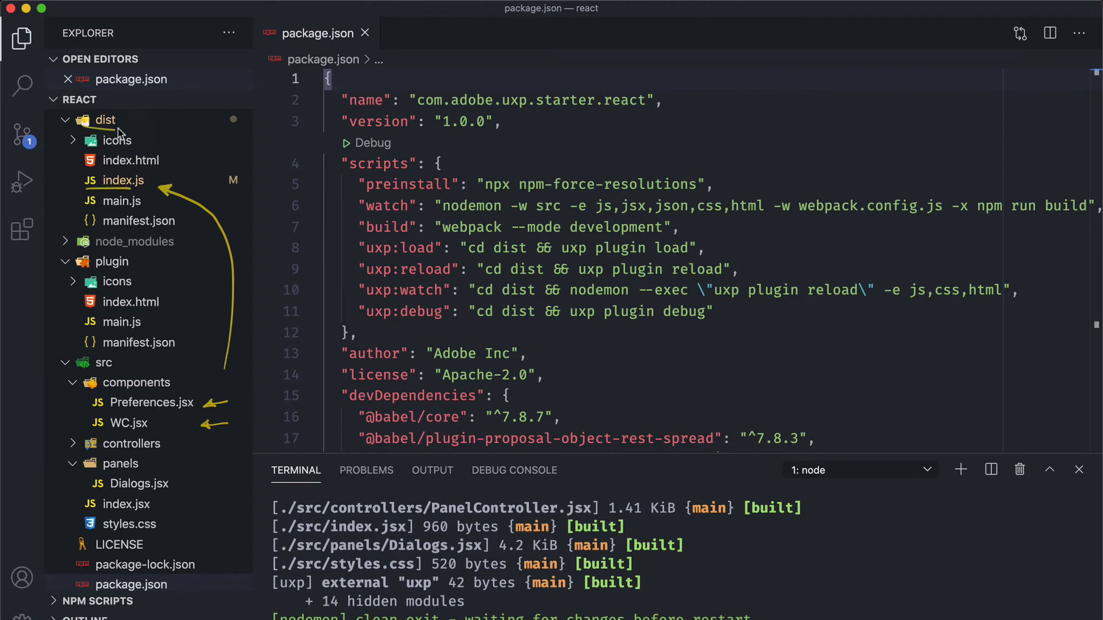
pyautogui.moveTo(248, 162)
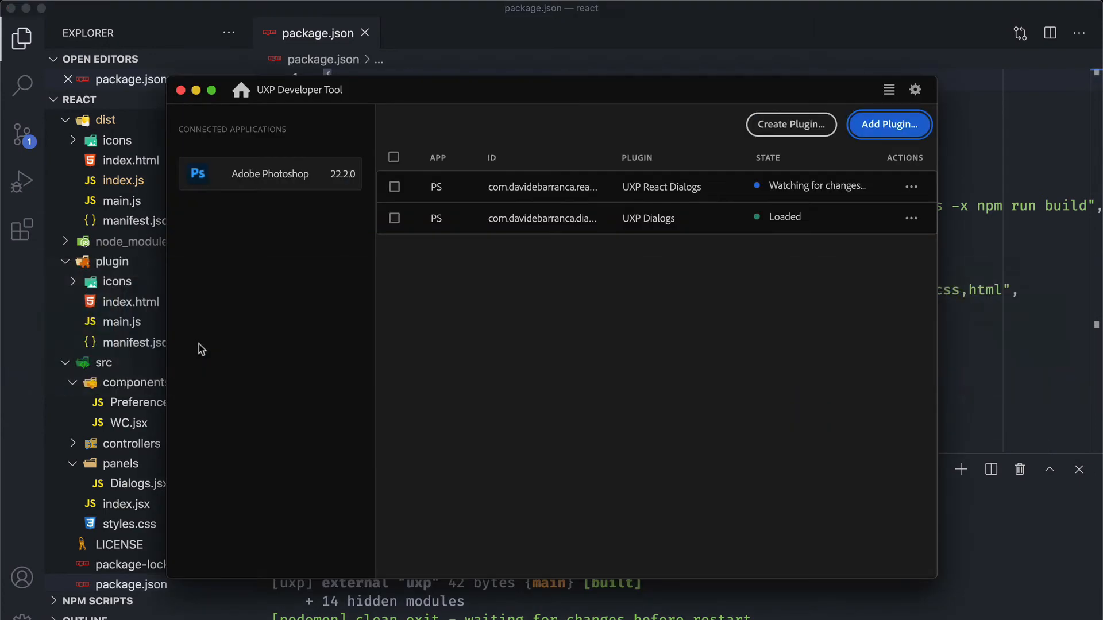
# - Debug the plugin and confirm Preferences with only Vector Content checked, logging smartObject false, vectorContent true
pyautogui.click(909, 187)
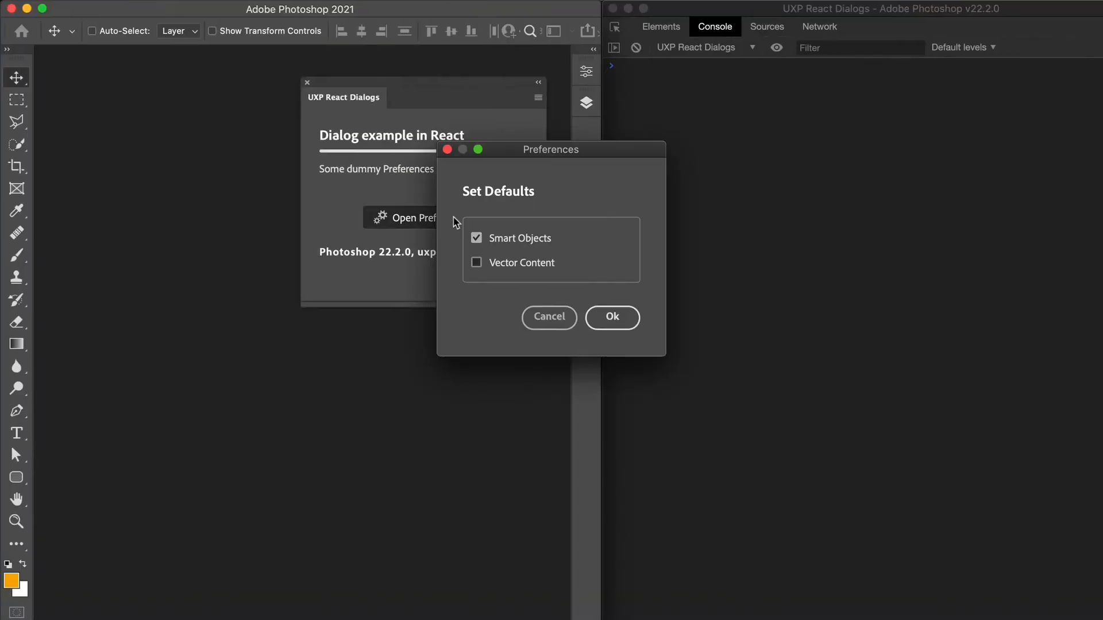
pyautogui.moveTo(551, 149); pyautogui.dragTo(165, 100)
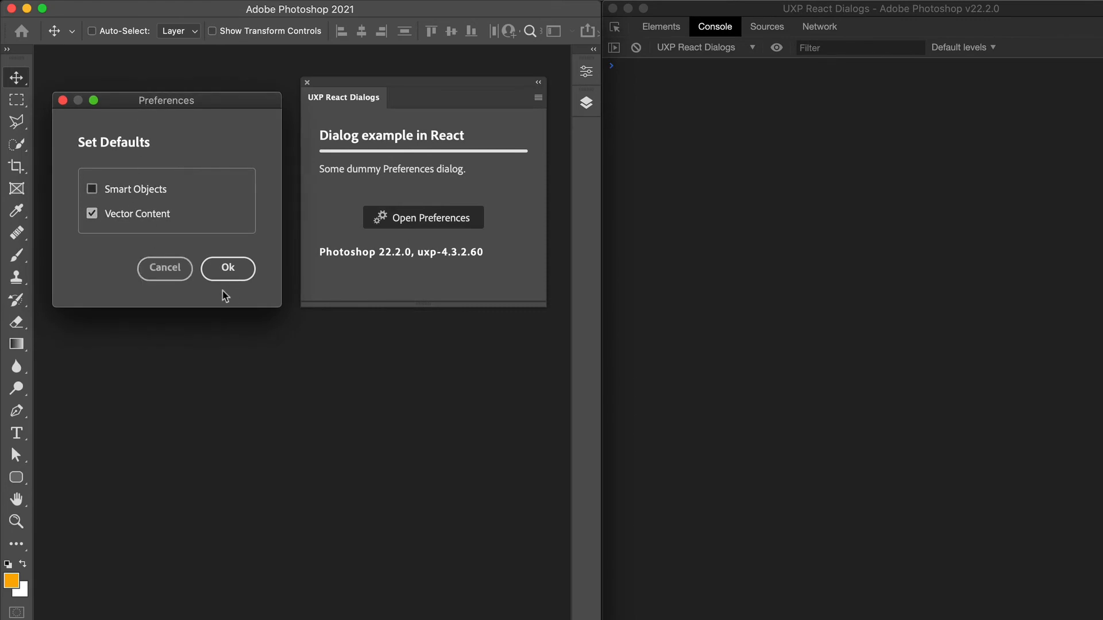
pyautogui.click(227, 268)
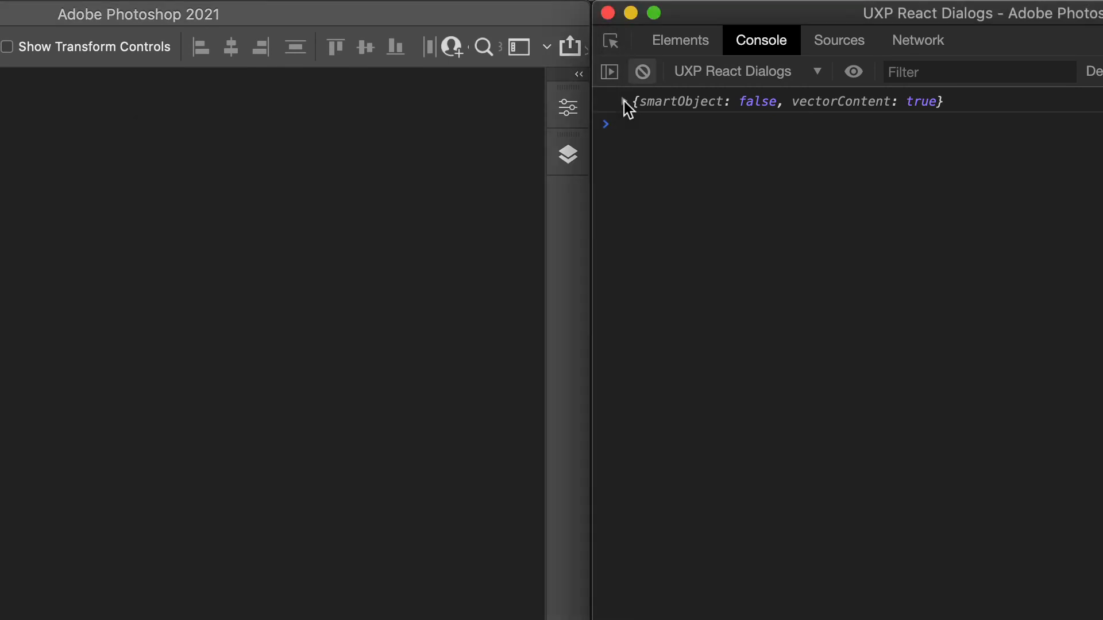
# - Expand the logged preferences object in the debug console before returning to Dialogs.jsx
pyautogui.click(632, 101)
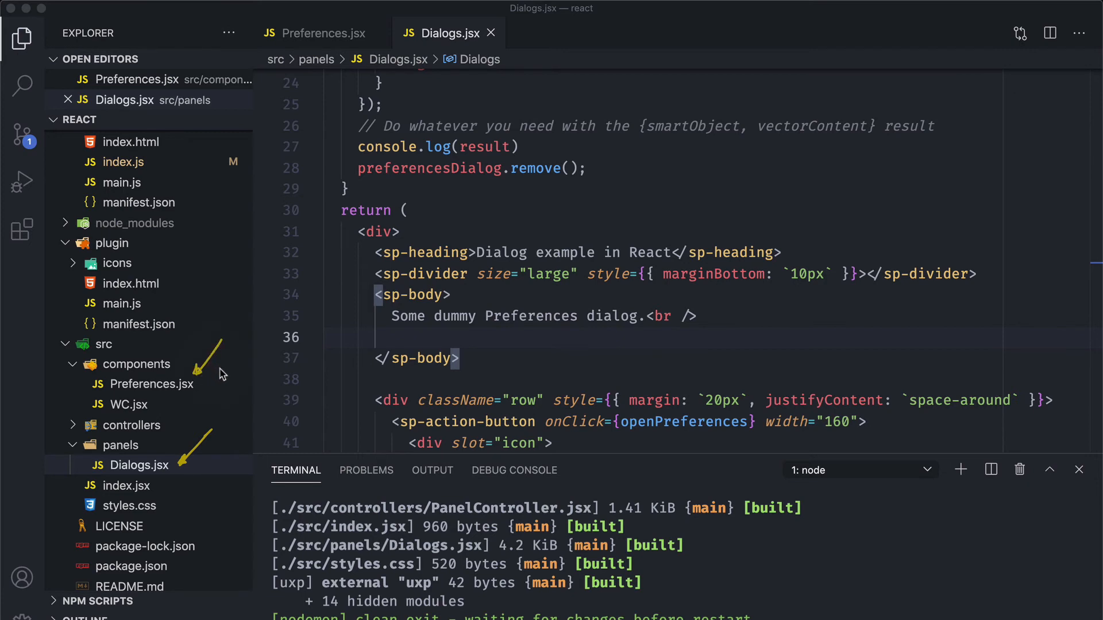
pyautogui.moveTo(225, 353)
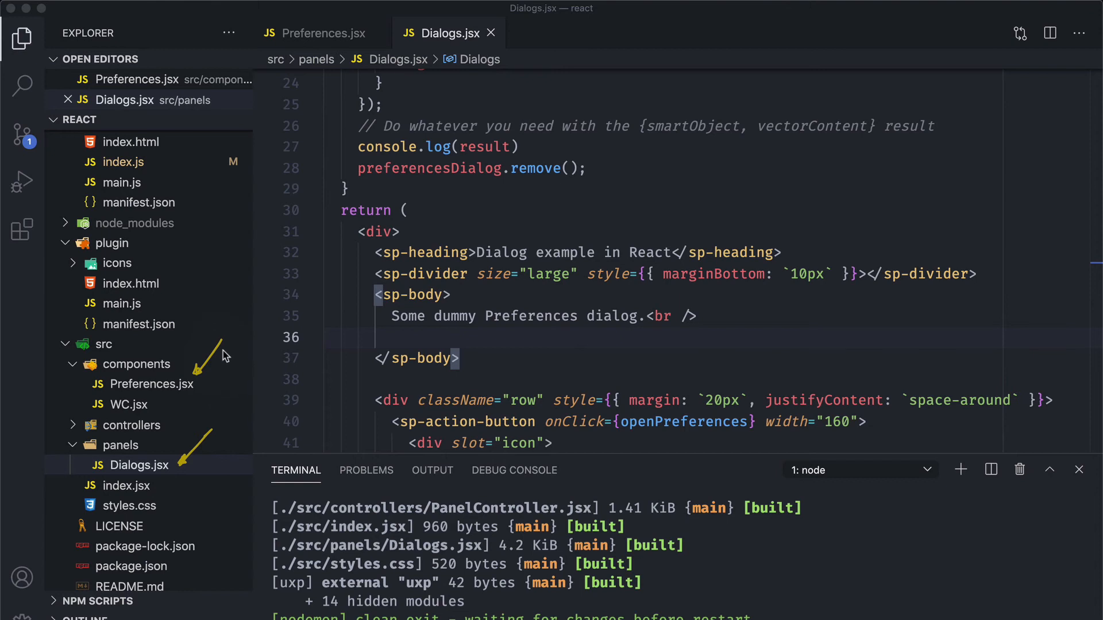
pyautogui.moveTo(467, 308)
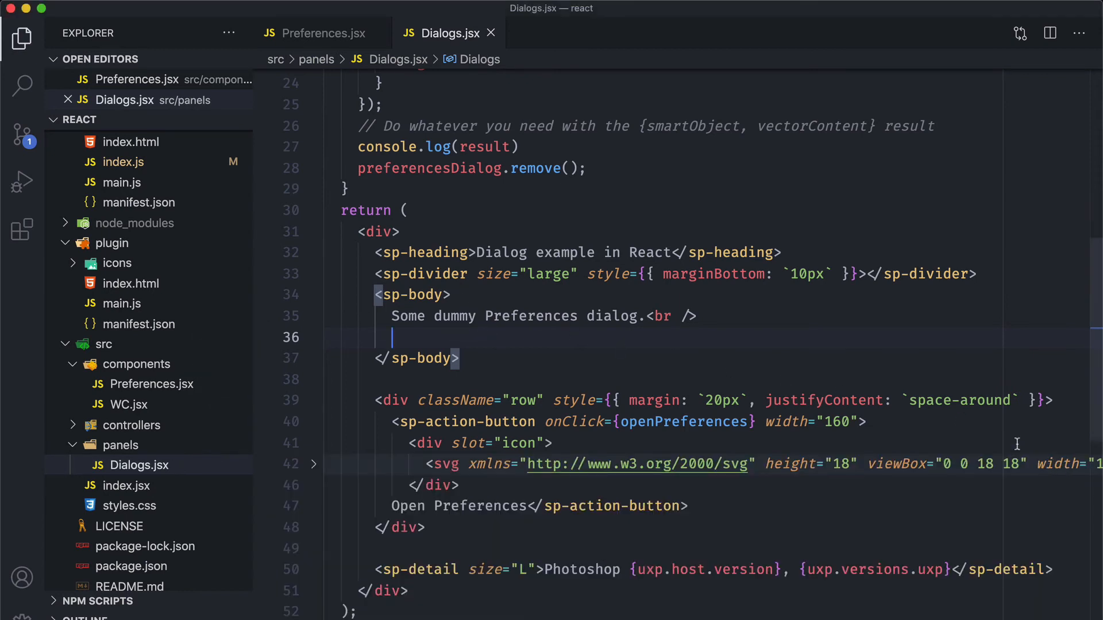
# - Hide the Explorer sidebar and scroll Dialogs.jsx to the openPreferences function
pyautogui.click(22, 37)
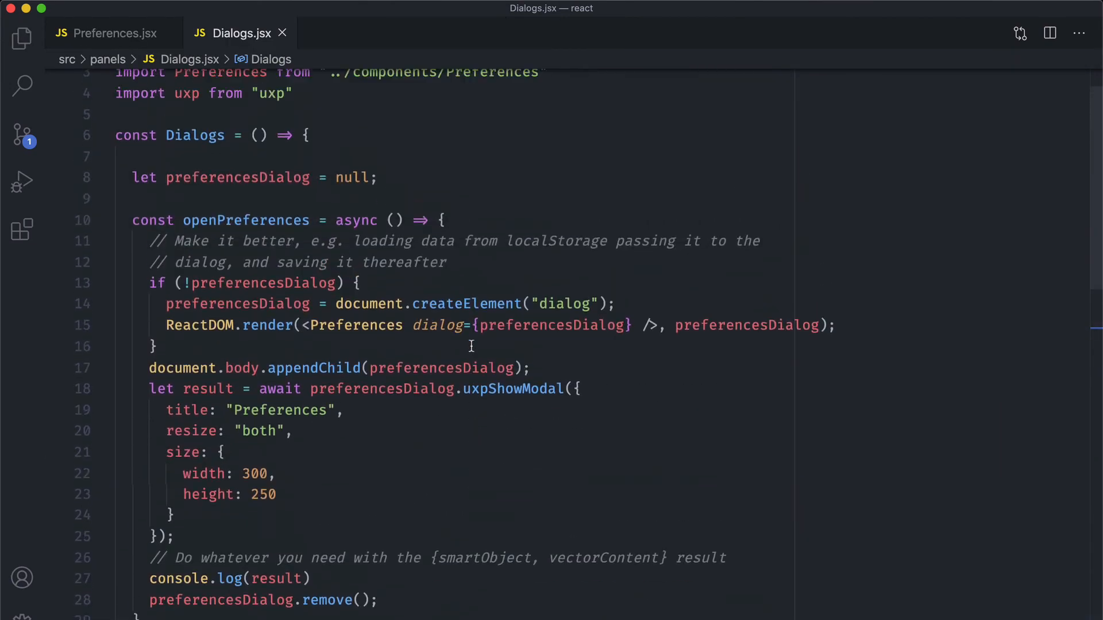
pyautogui.scroll(-3)
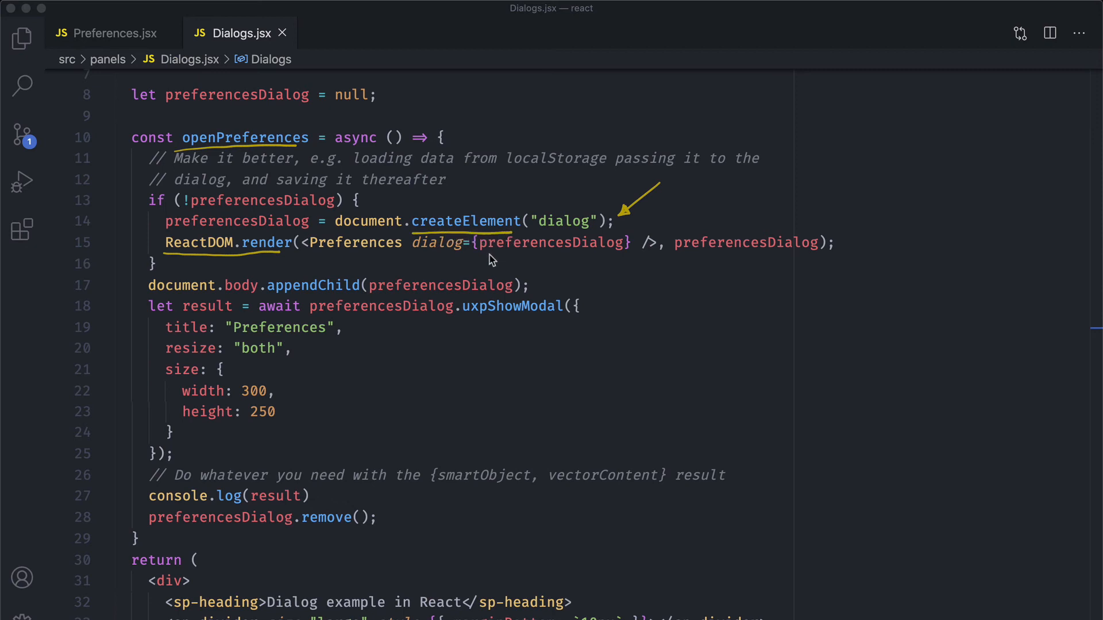
pyautogui.moveTo(559, 278)
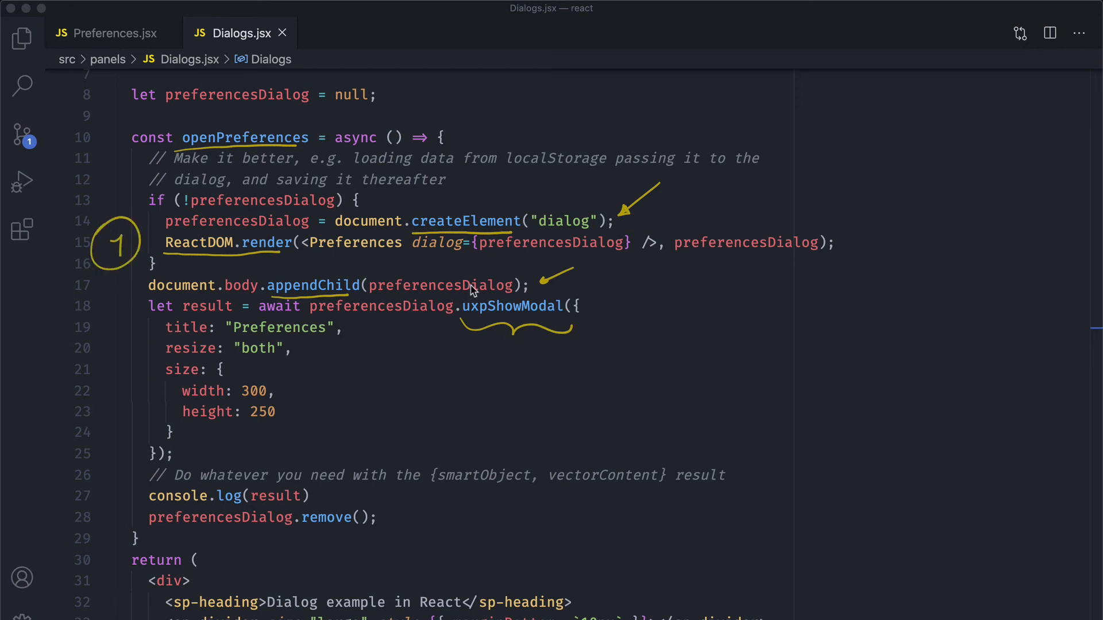
pyautogui.moveTo(524, 199)
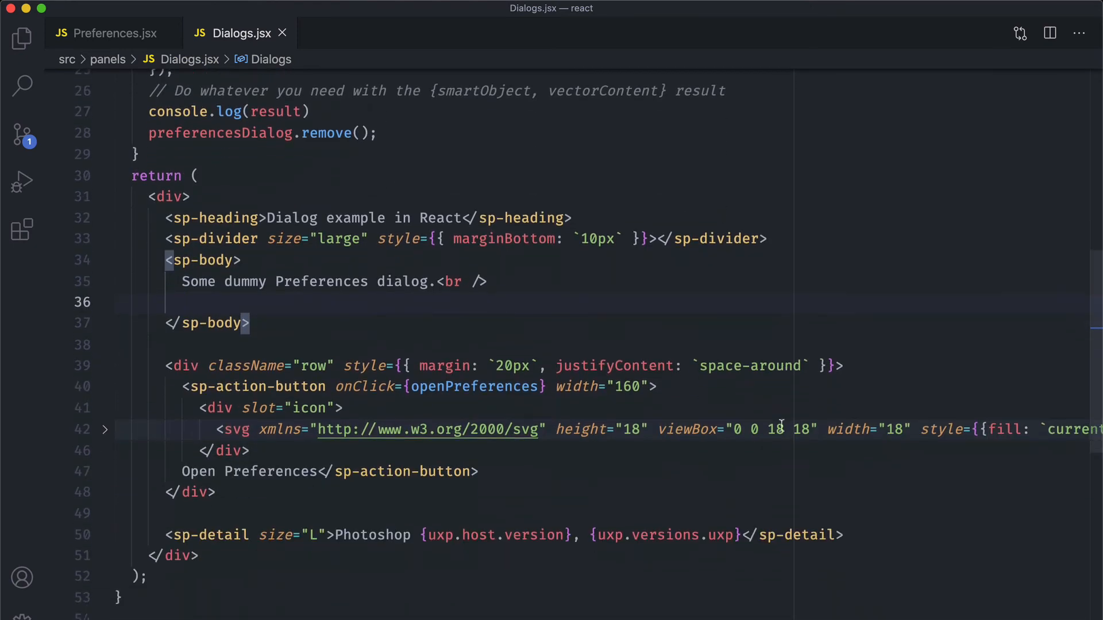
# - Switch the editor to Preferences.jsx with its checkbox state and Cancel/Ok buttons
pyautogui.scroll(-3)
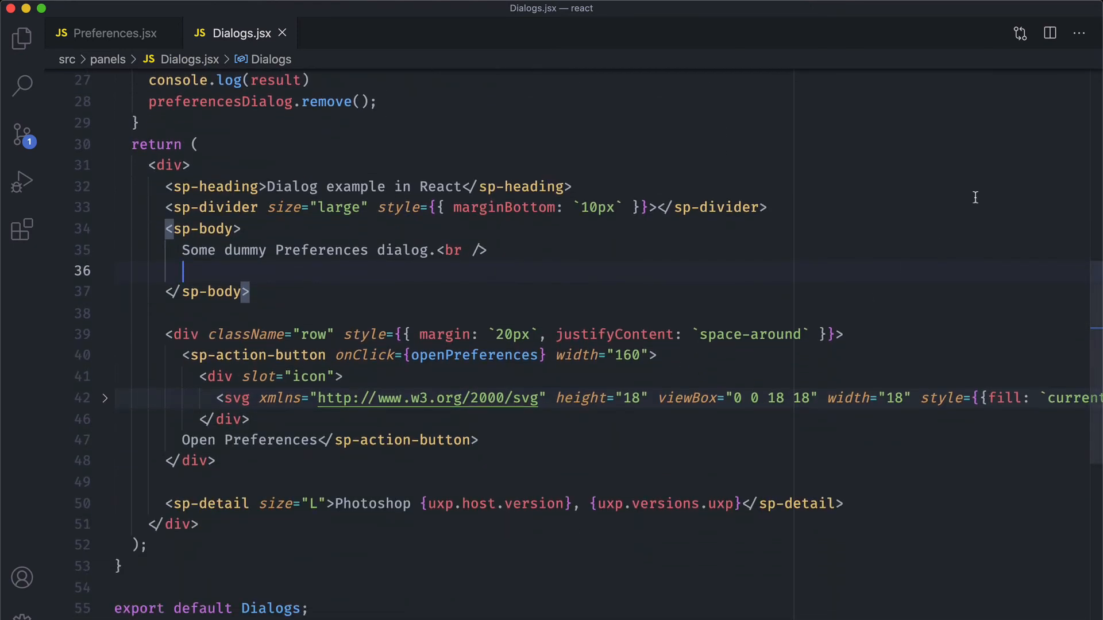
pyautogui.moveTo(550, 258)
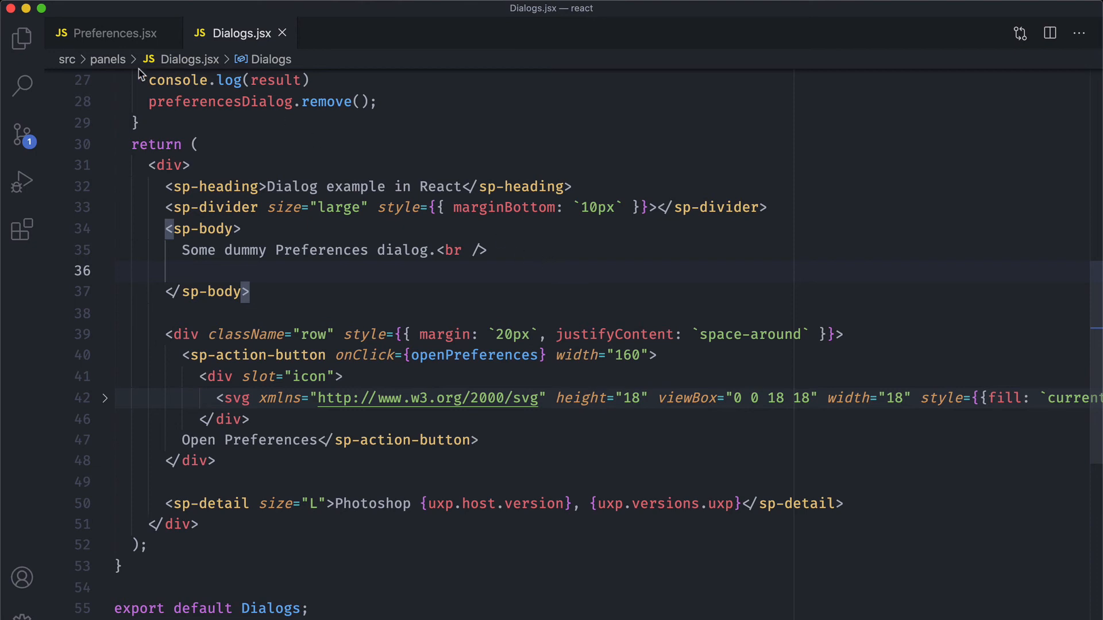
pyautogui.click(113, 33)
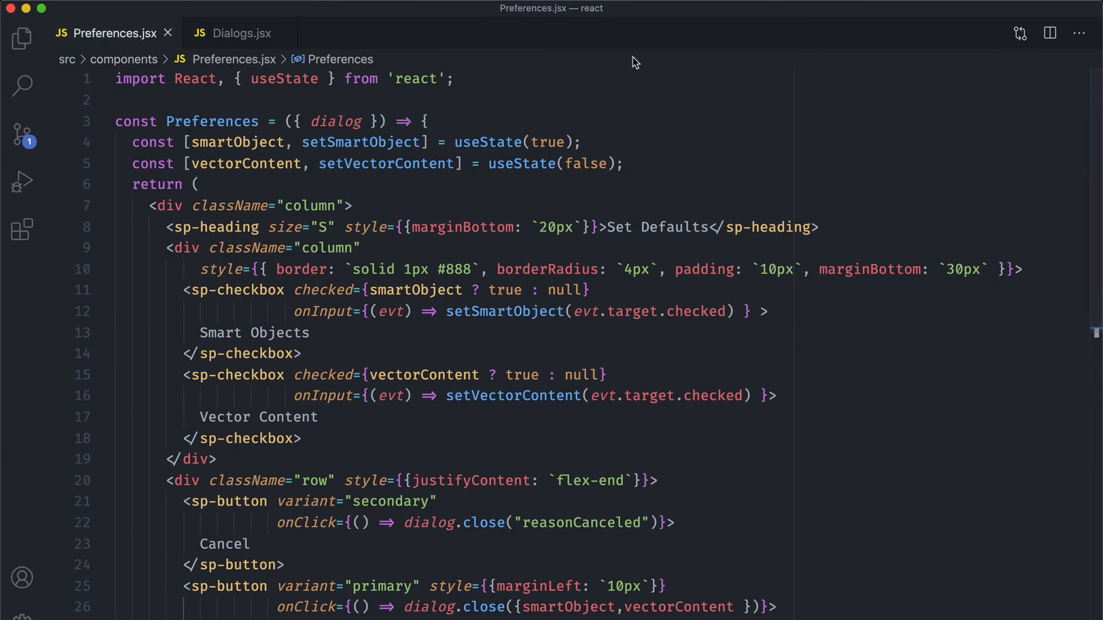
pyautogui.moveTo(531, 180)
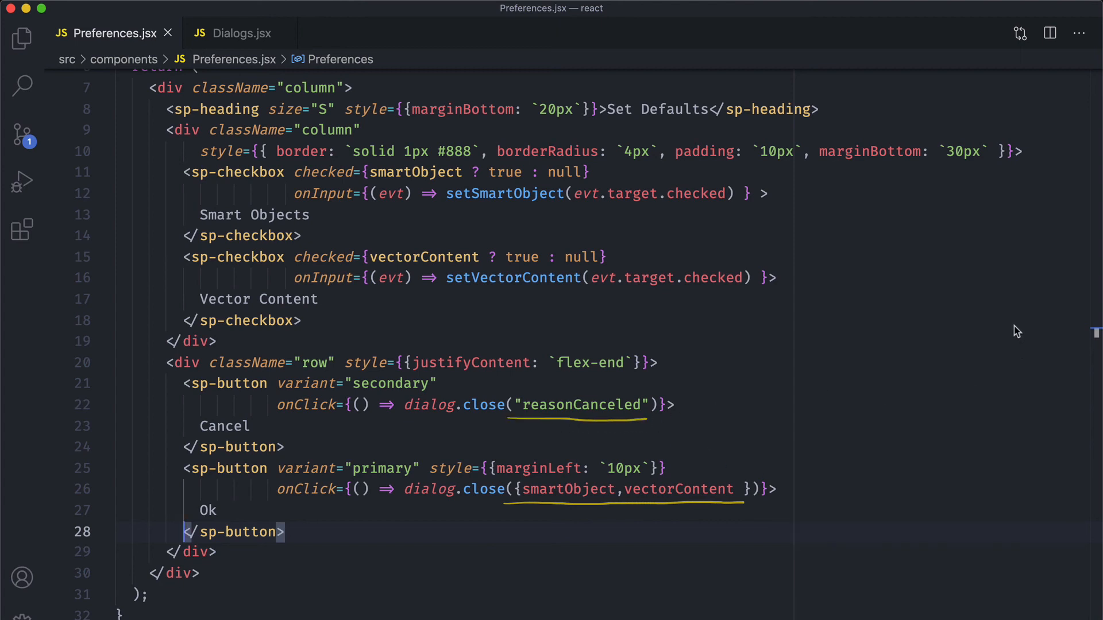
pyautogui.moveTo(1011, 331)
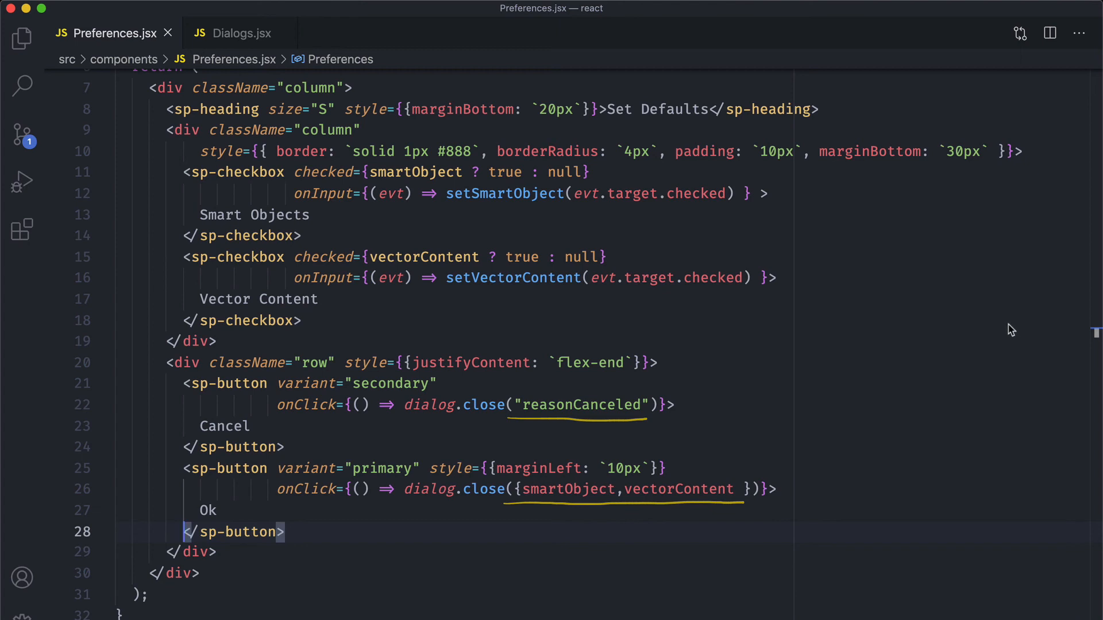
pyautogui.moveTo(772, 289)
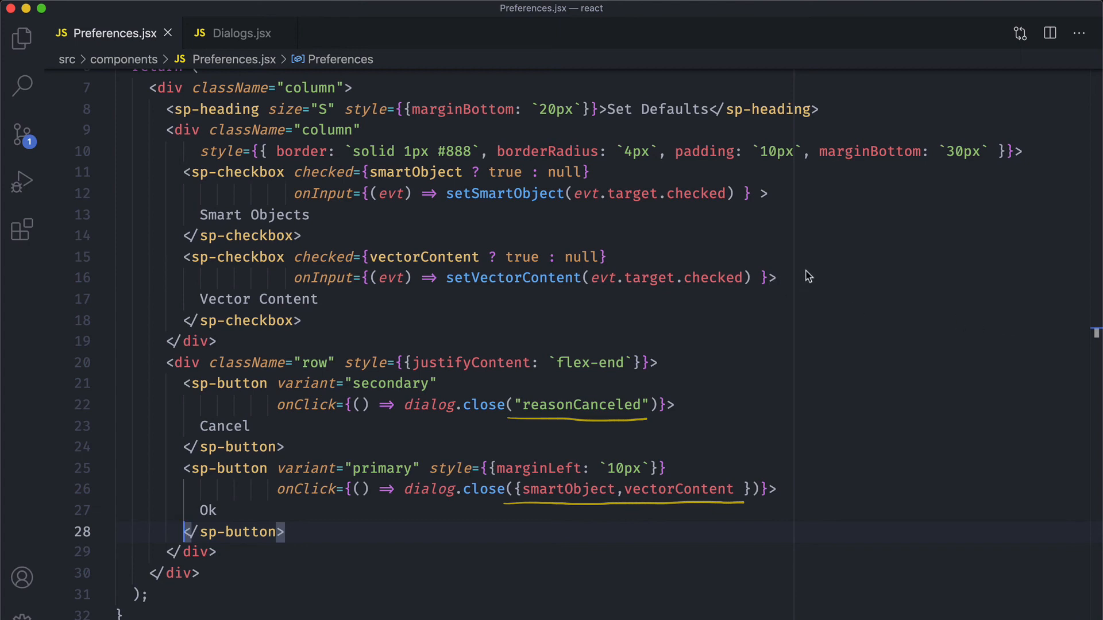
pyautogui.moveTo(837, 274)
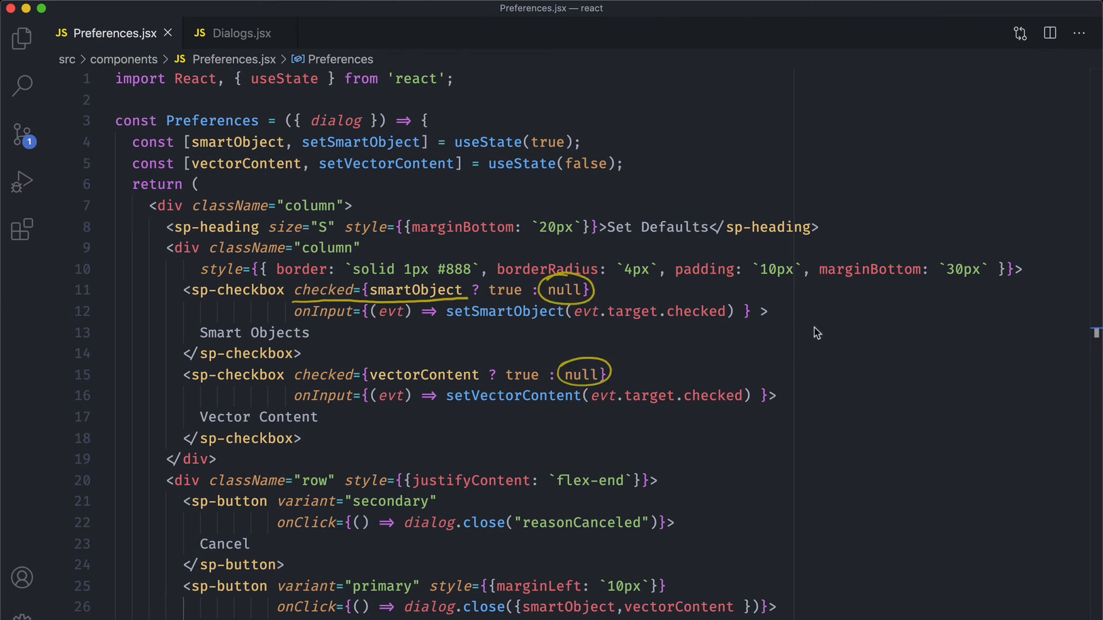
pyautogui.moveTo(820, 334)
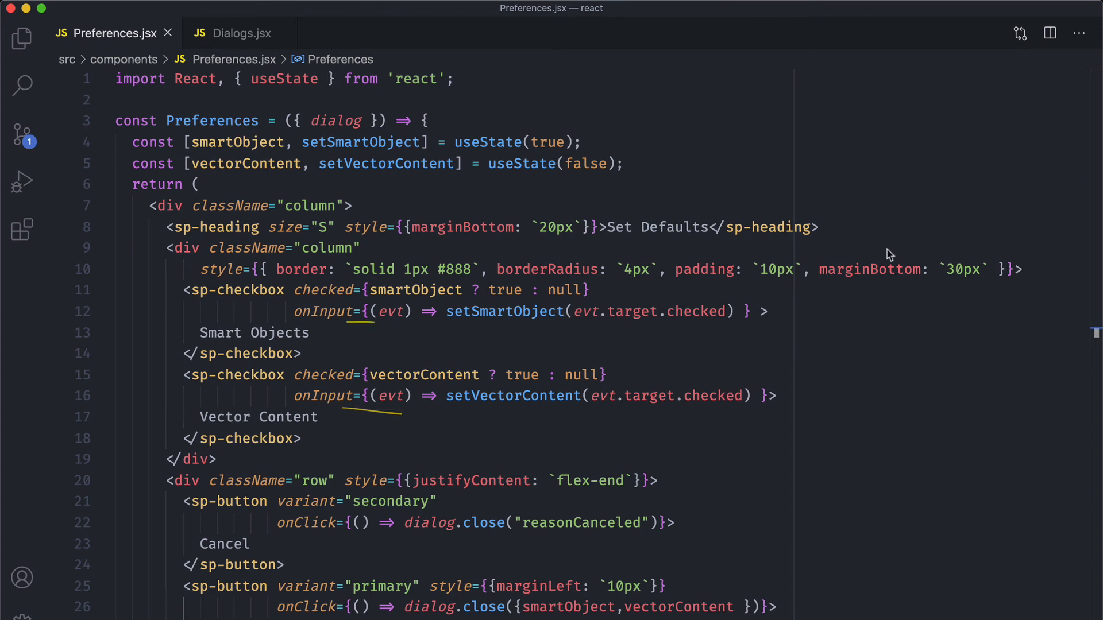
pyautogui.moveTo(1011, 227)
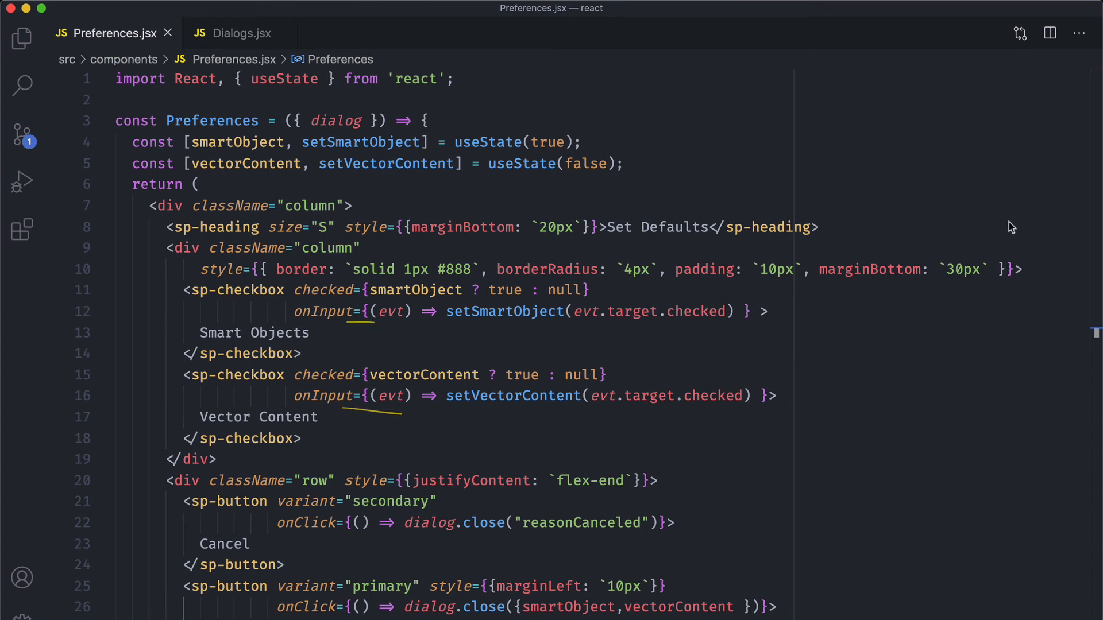
pyautogui.moveTo(1003, 211)
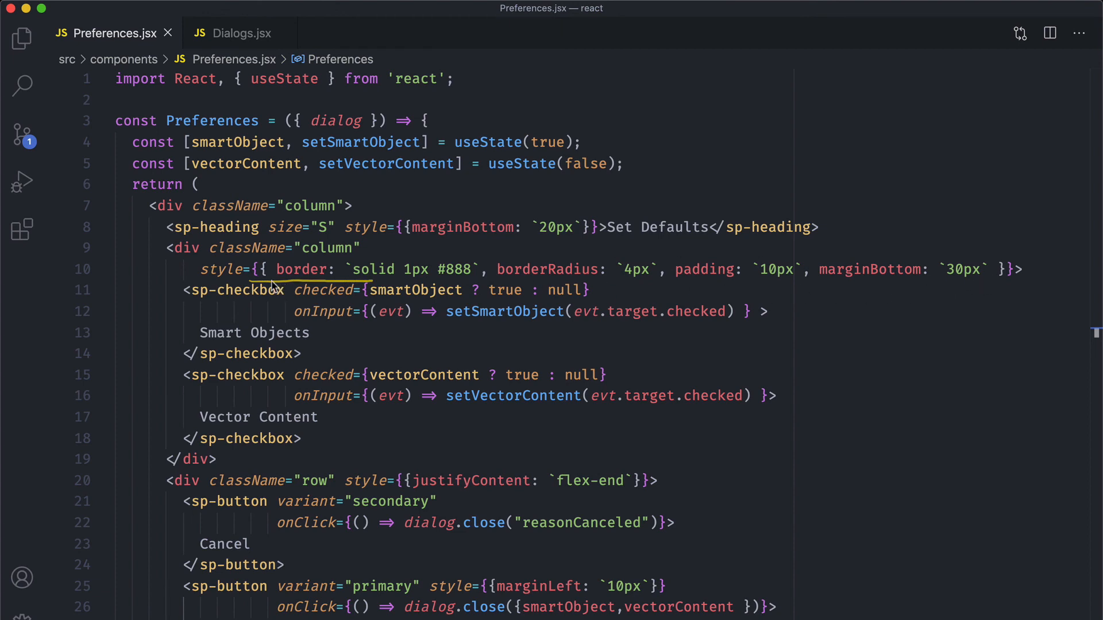
pyautogui.moveTo(908, 267)
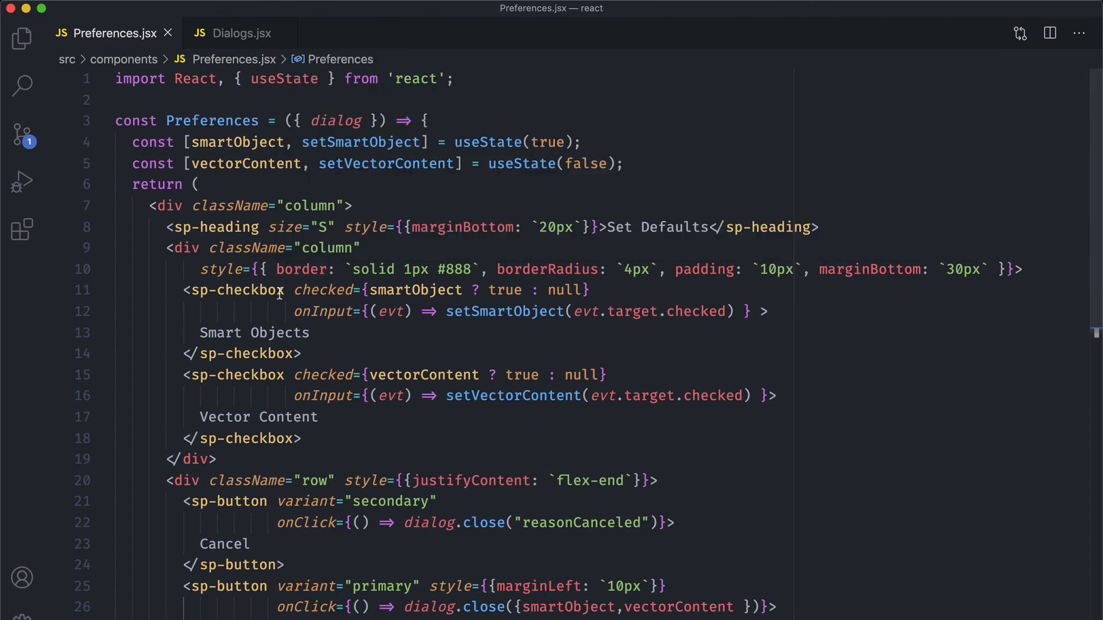
pyautogui.moveTo(1013, 288)
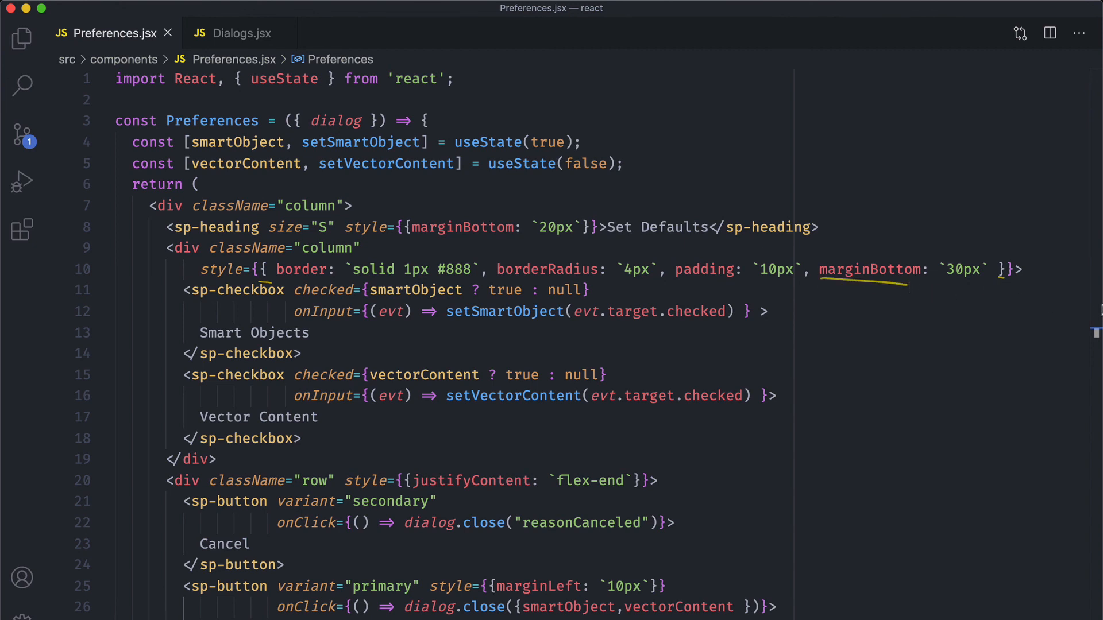
pyautogui.moveTo(972, 340)
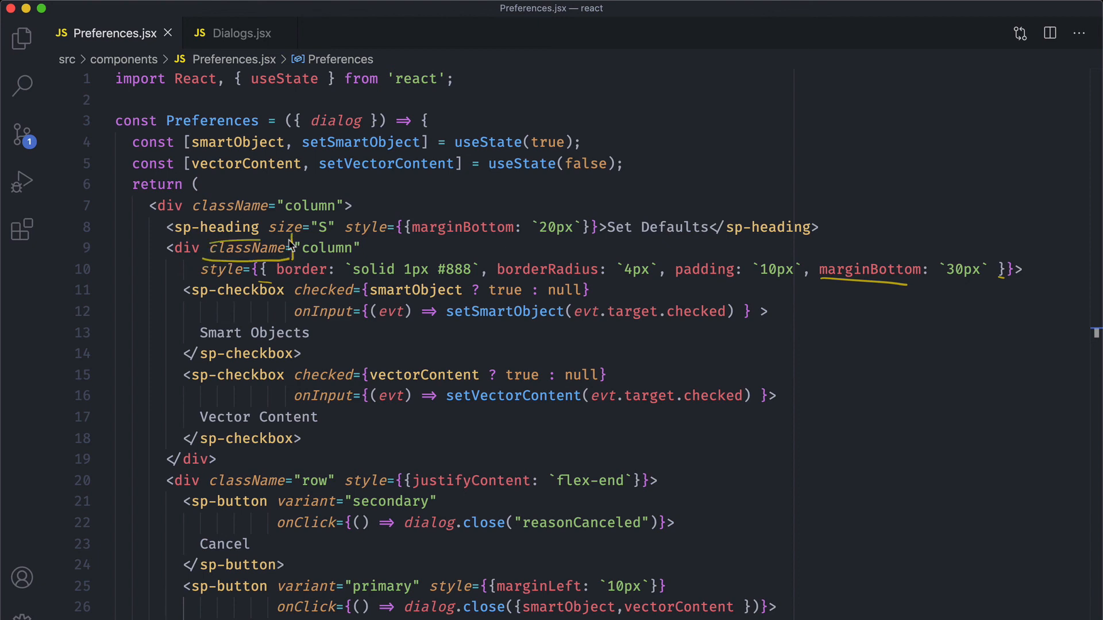
pyautogui.moveTo(861, 208)
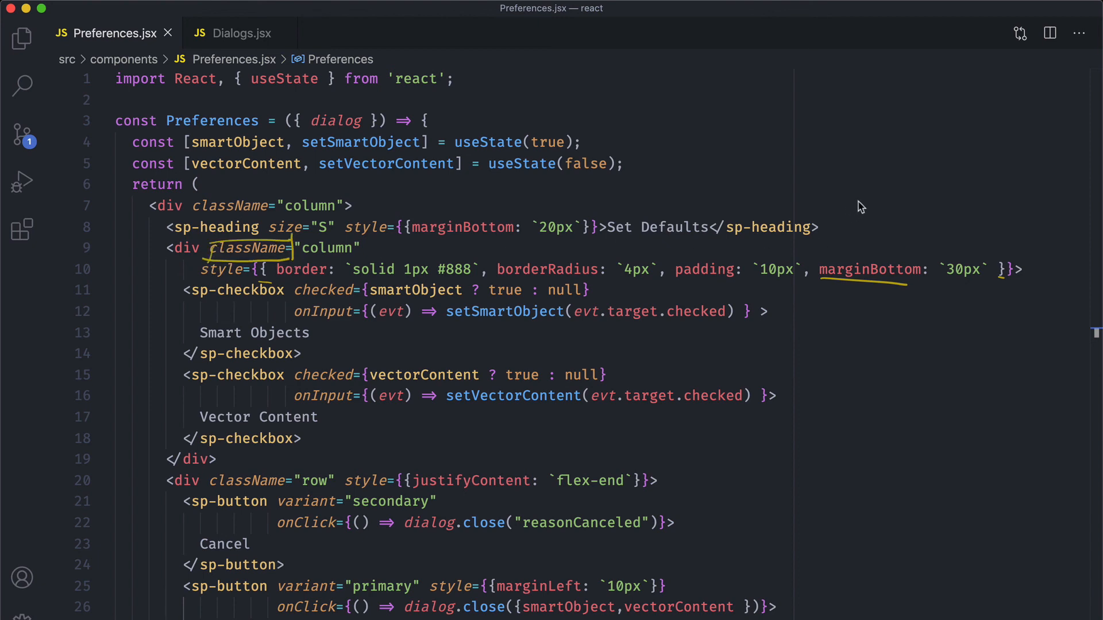
pyautogui.moveTo(888, 183)
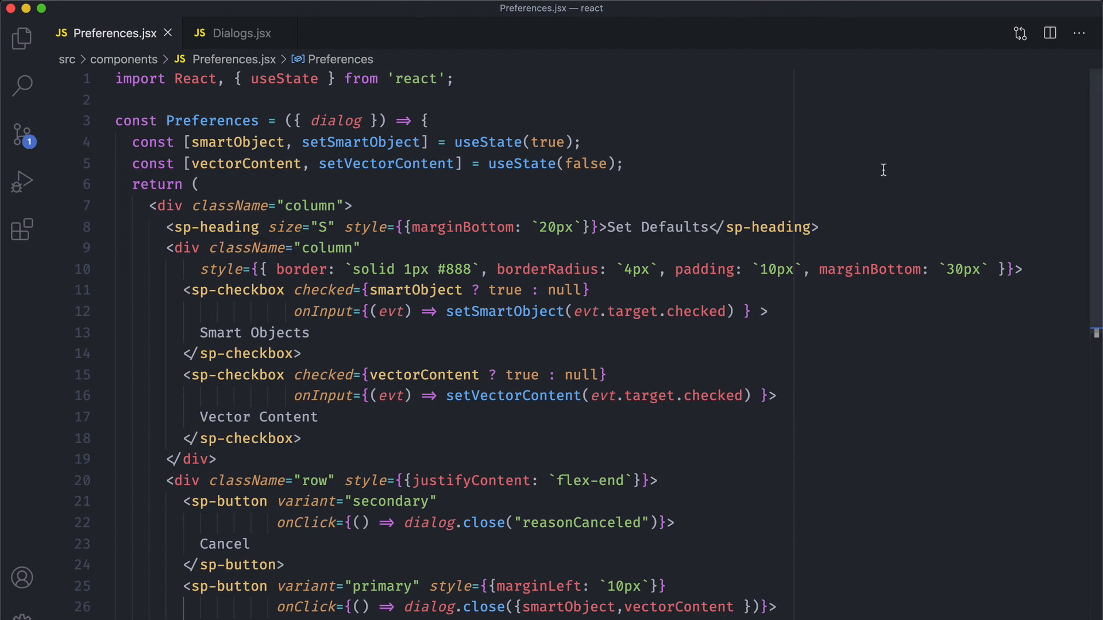
pyautogui.moveTo(855, 171)
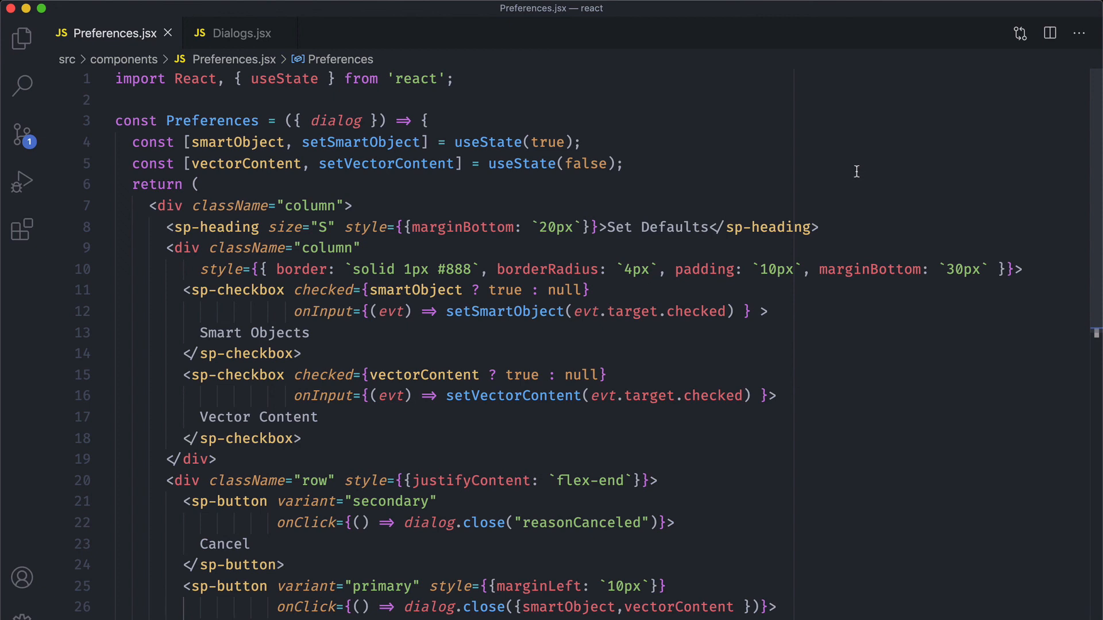
pyautogui.moveTo(537, 209)
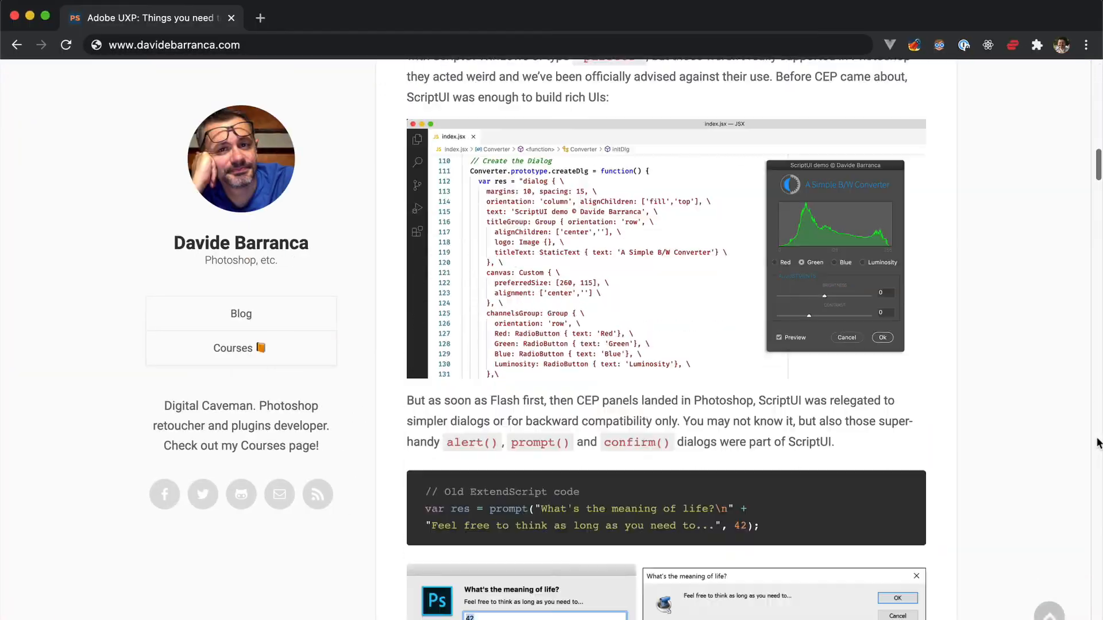
# - Scroll to the article's end listing the UXP series through #10 Modal Dialogs
pyautogui.scroll(-3)
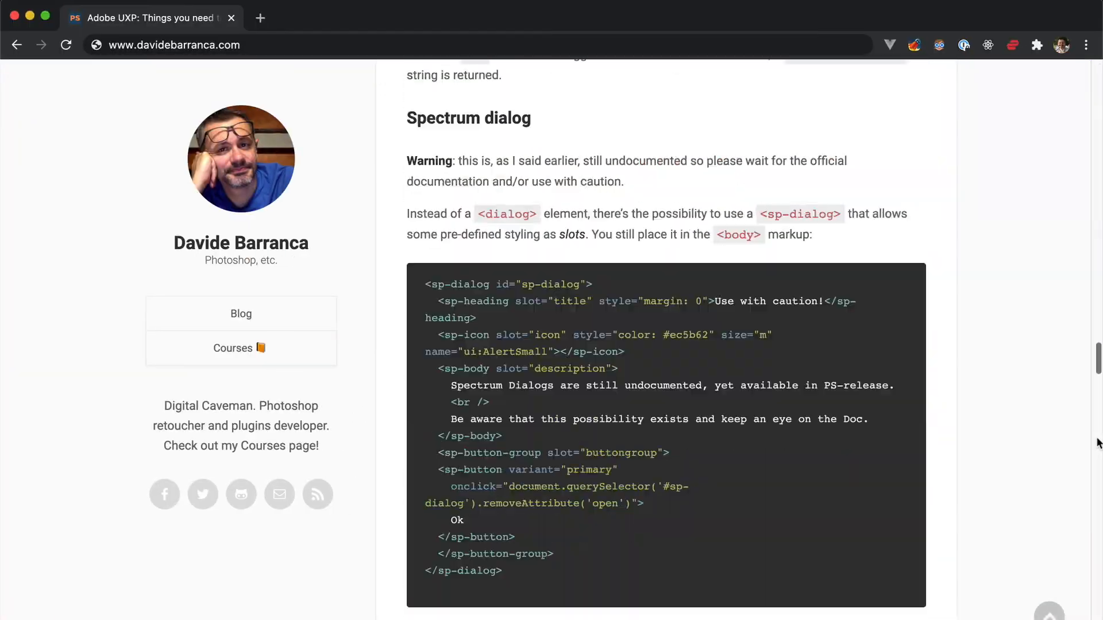
pyautogui.scroll(-3)
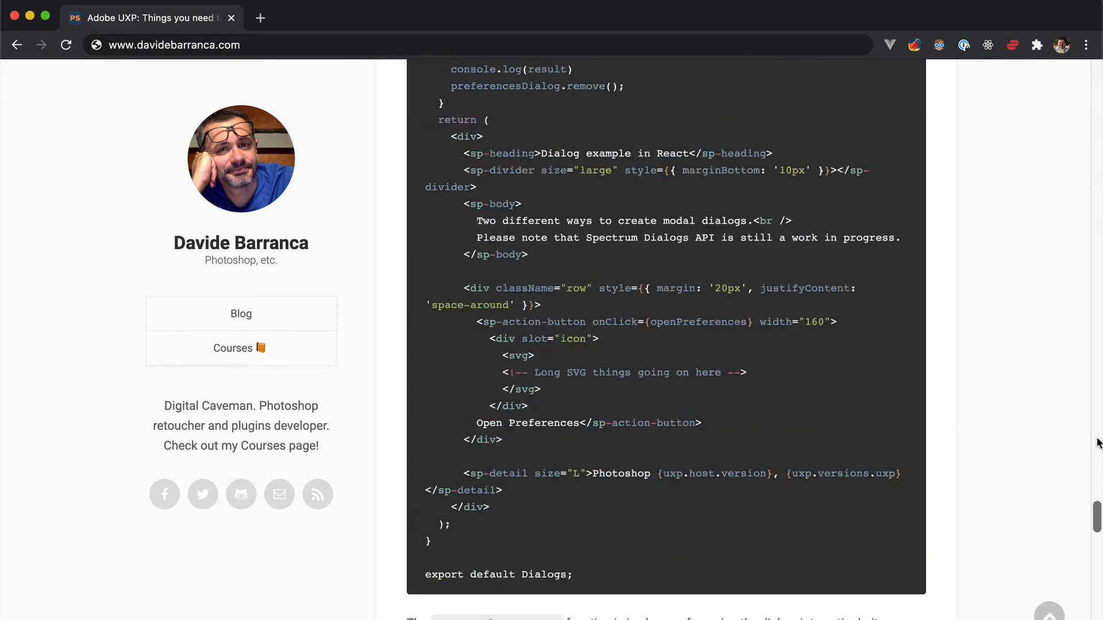
pyautogui.scroll(-3)
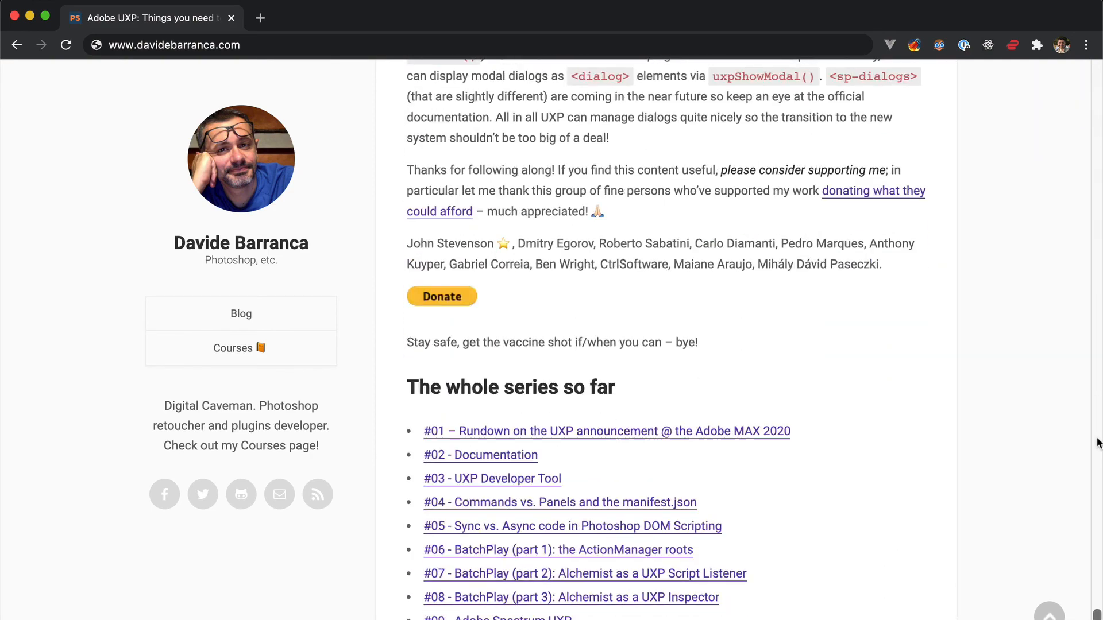
pyautogui.scroll(-3)
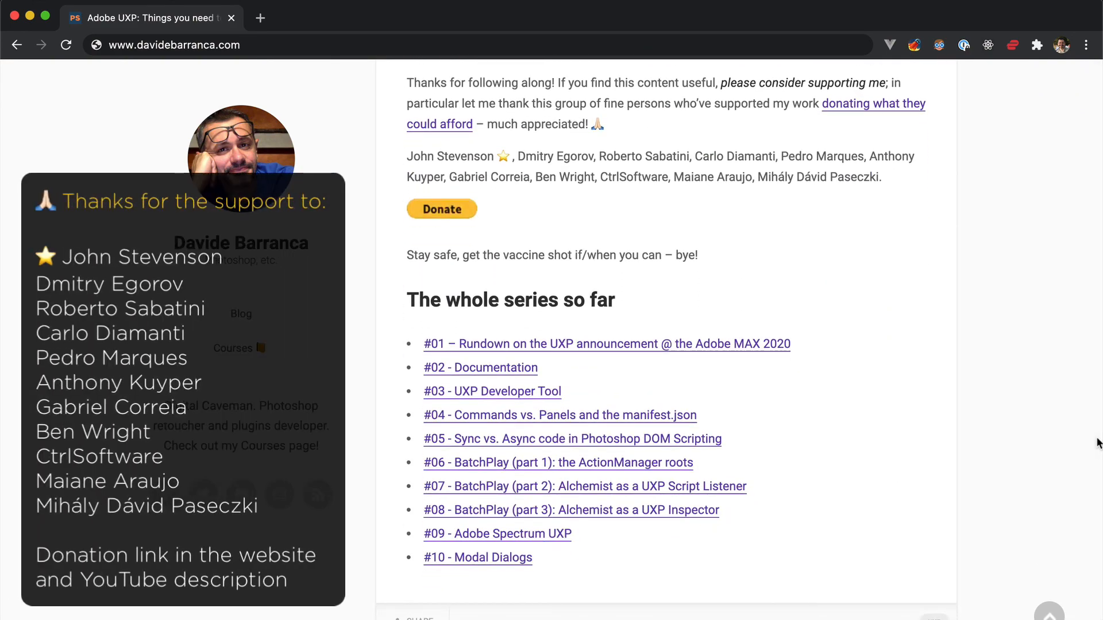